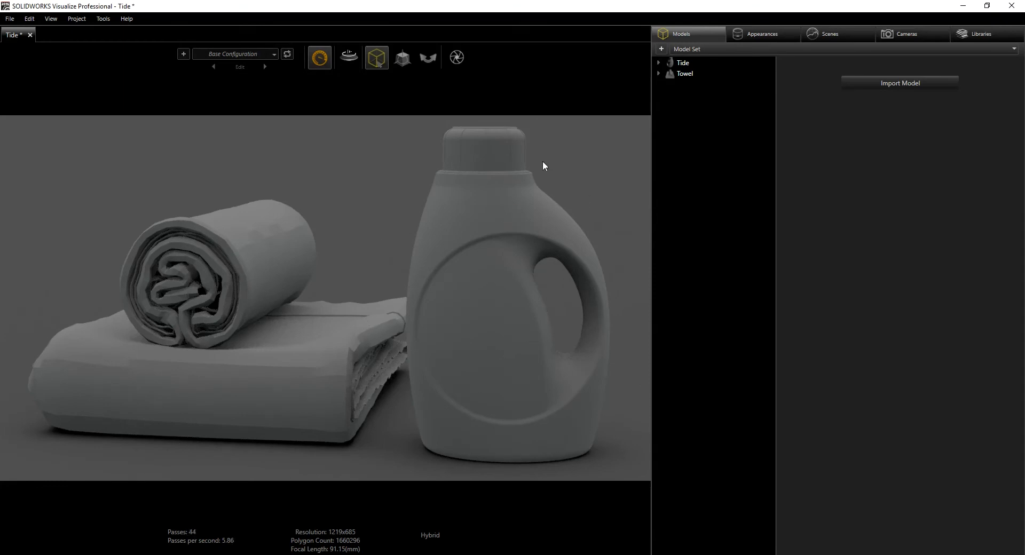
pyautogui.moveTo(496, 240)
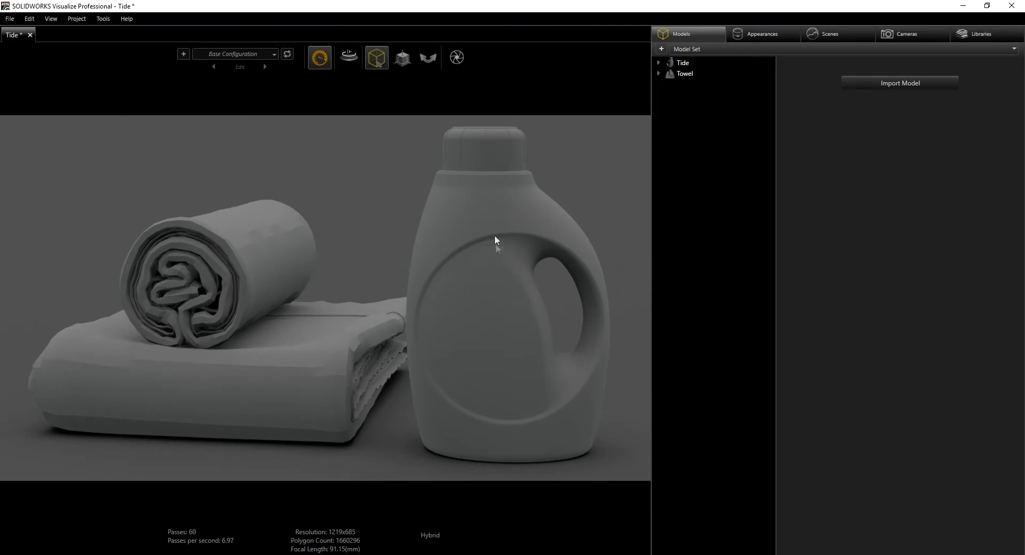
pyautogui.moveTo(489, 212)
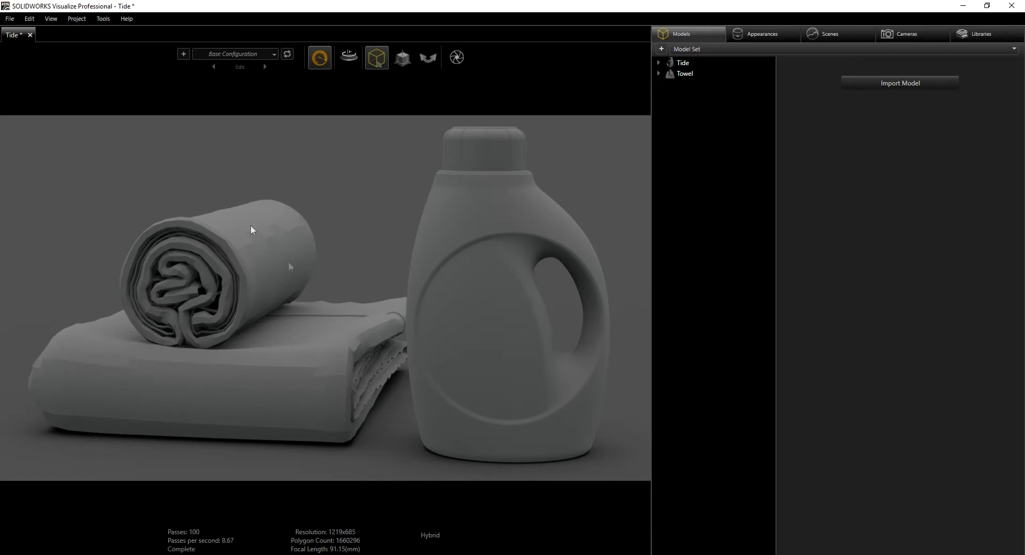
pyautogui.moveTo(436, 324)
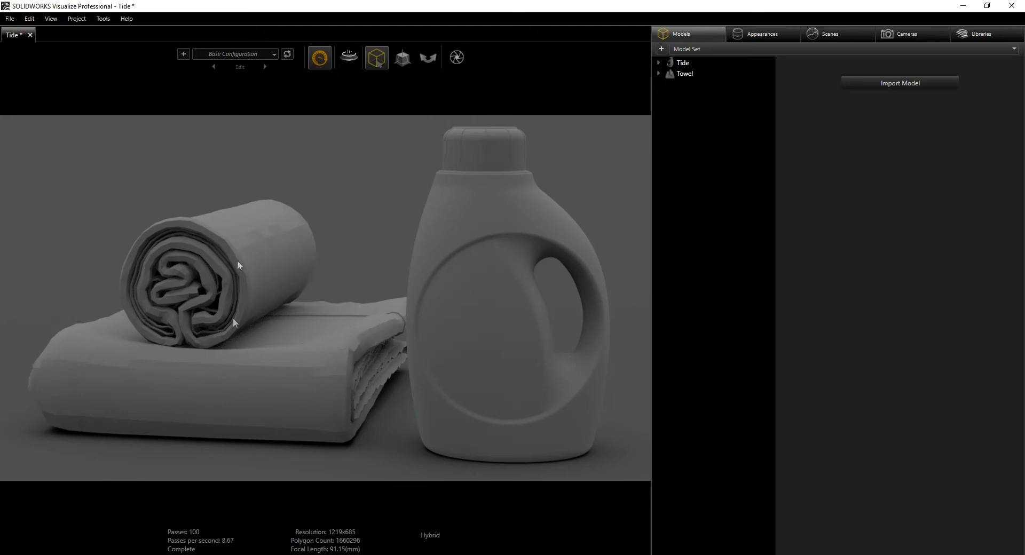
pyautogui.moveTo(357, 277)
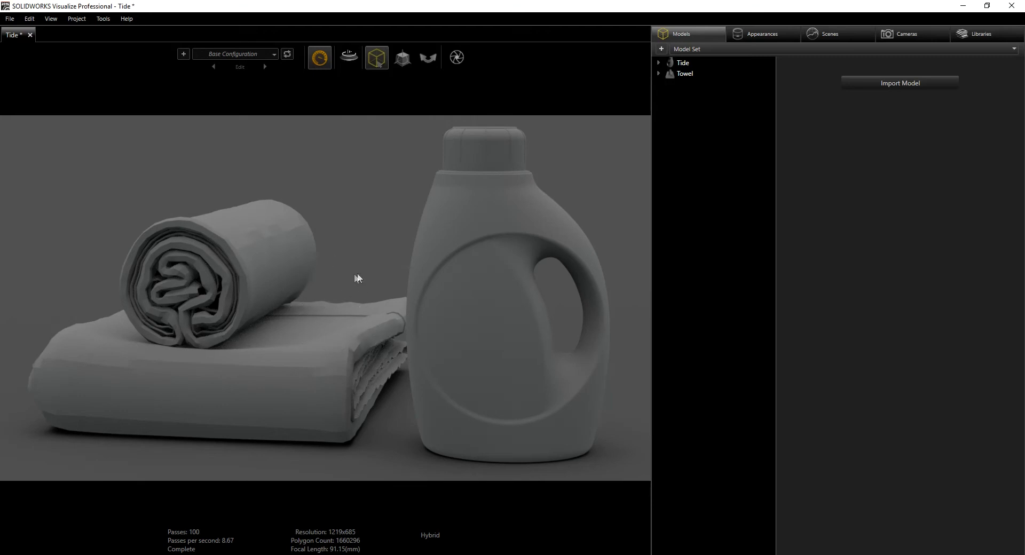
pyautogui.moveTo(333, 302)
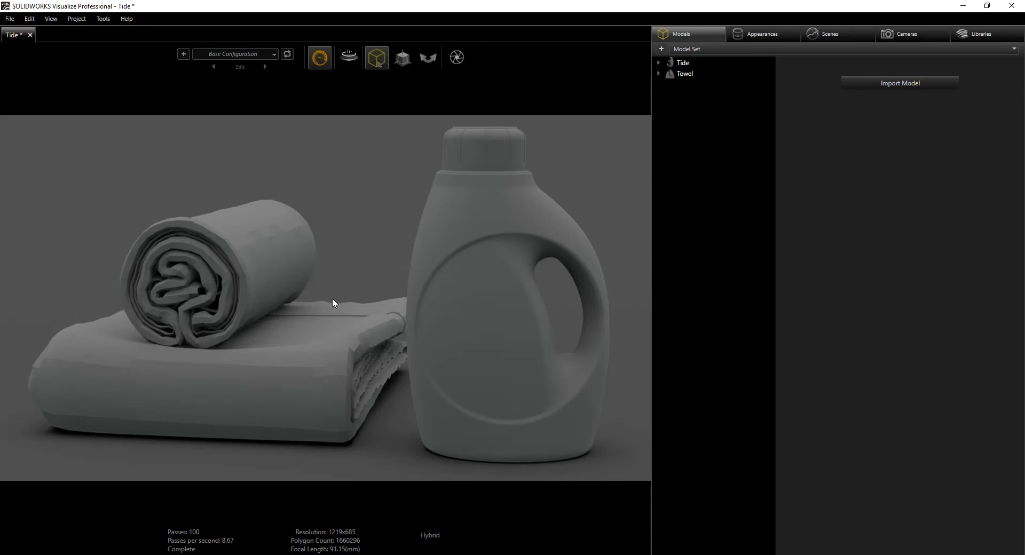
pyautogui.moveTo(339, 257)
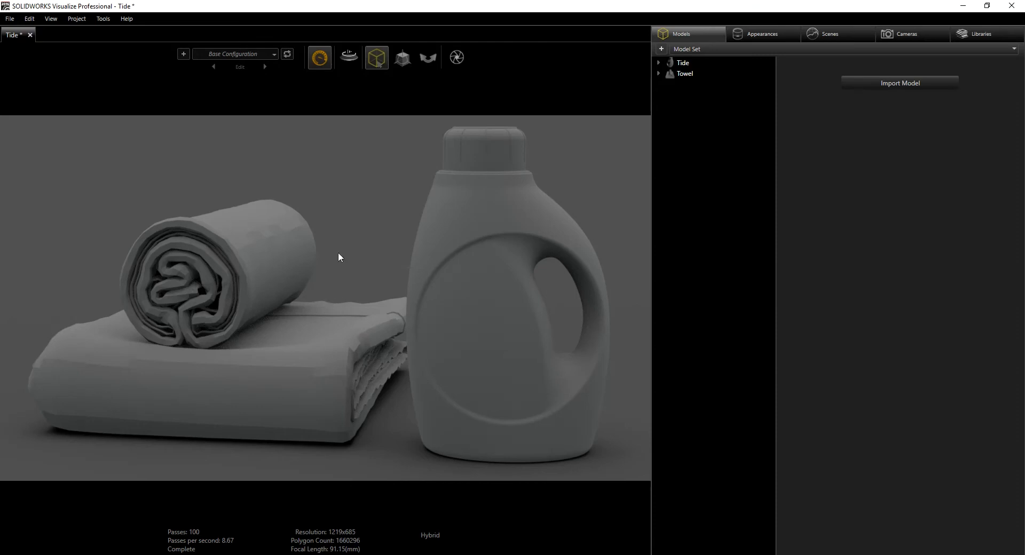
pyautogui.moveTo(291, 373)
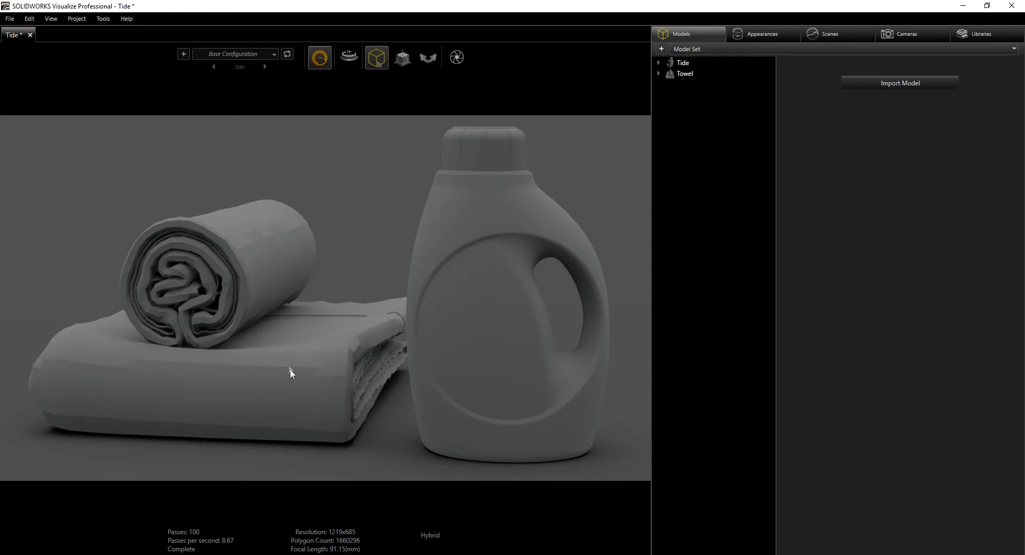
pyautogui.moveTo(241, 273)
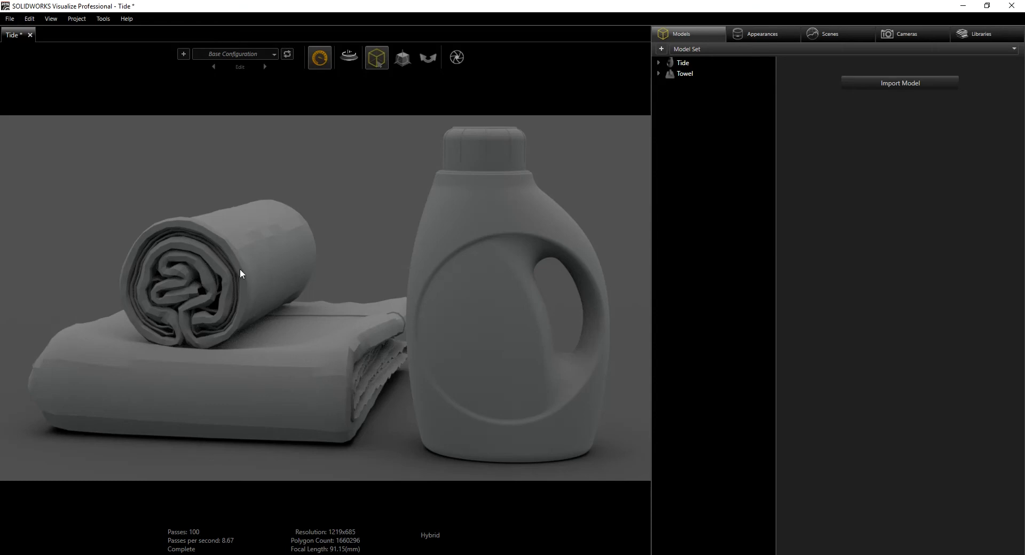
pyautogui.moveTo(262, 280)
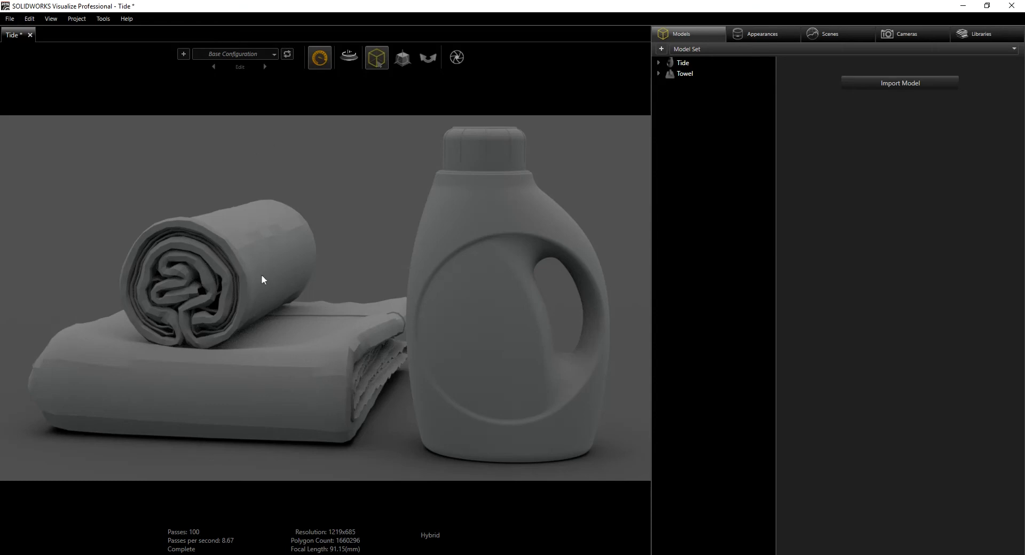
pyautogui.moveTo(295, 297)
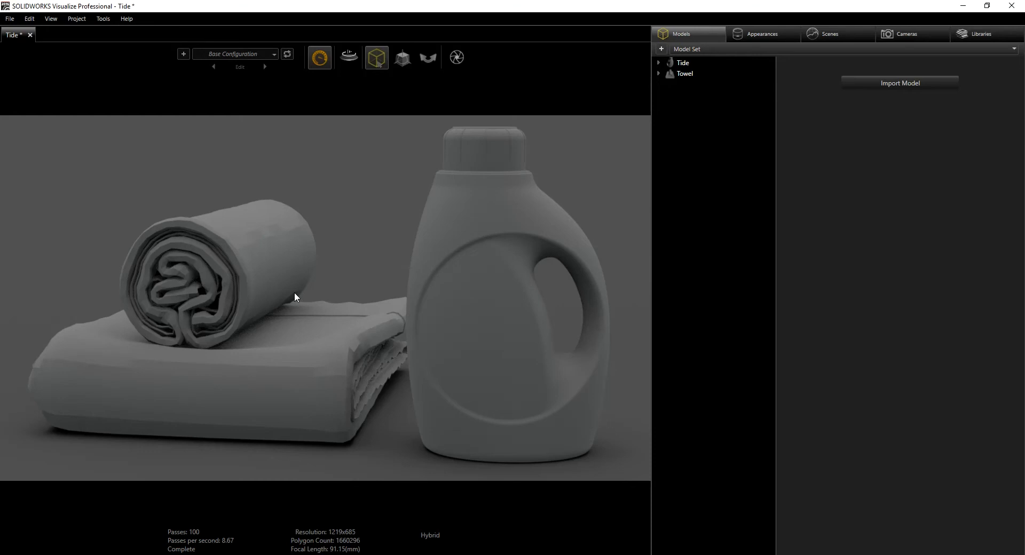
pyautogui.moveTo(272, 270)
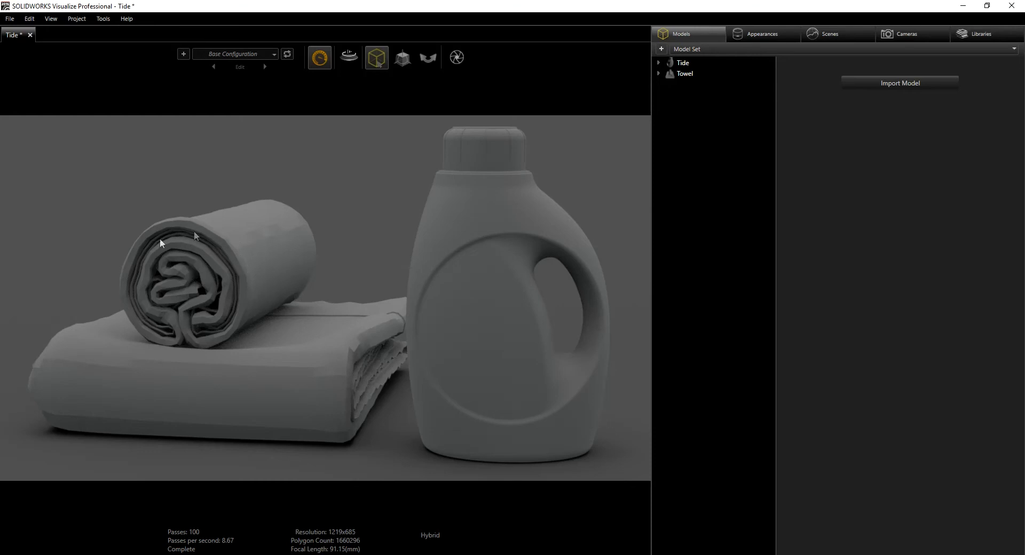
pyautogui.moveTo(253, 281)
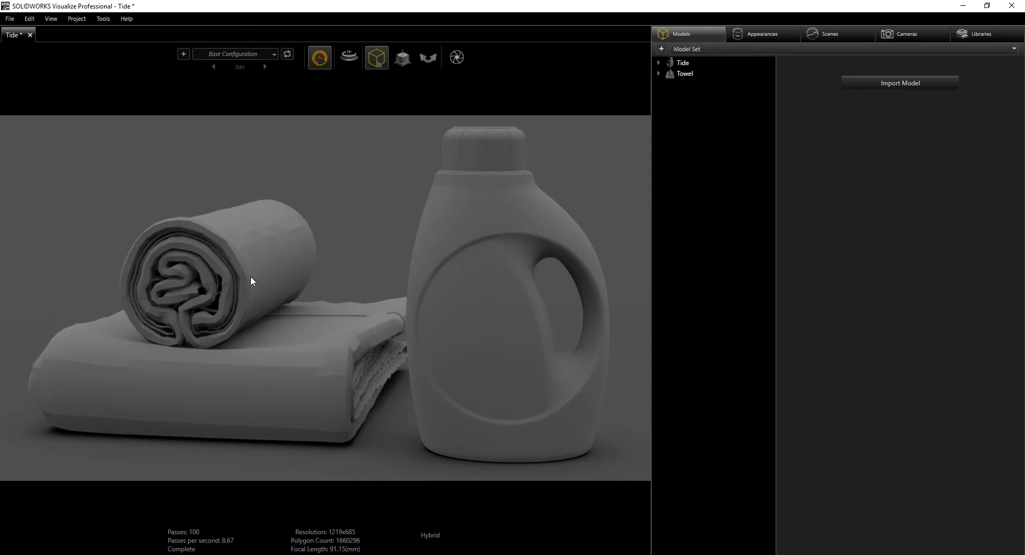
pyautogui.moveTo(192, 128)
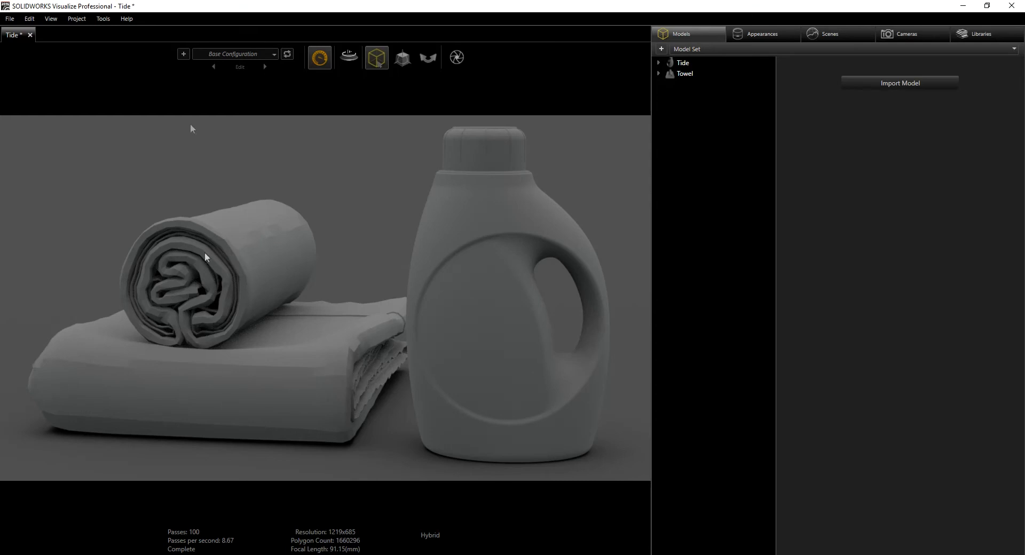
pyautogui.moveTo(255, 319)
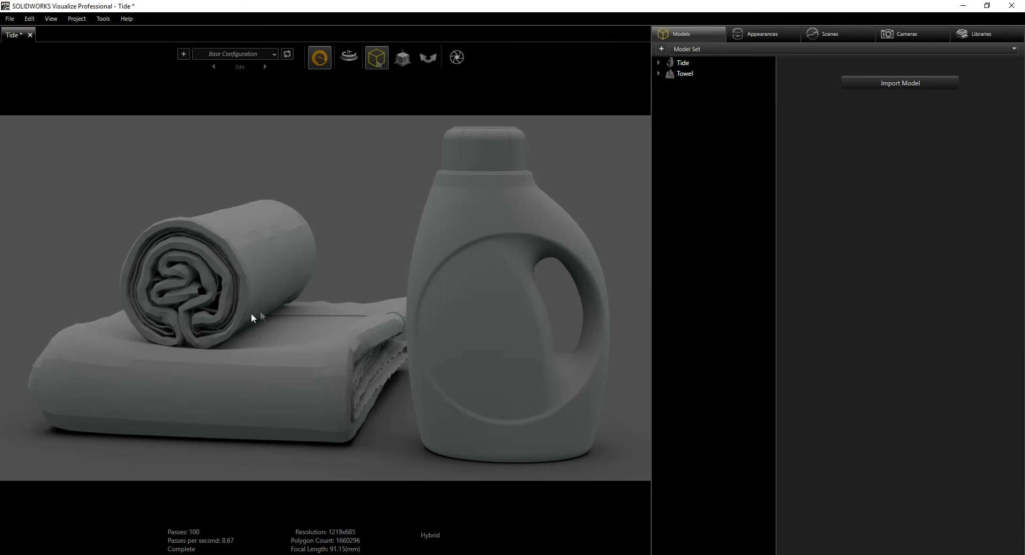
pyautogui.moveTo(291, 300)
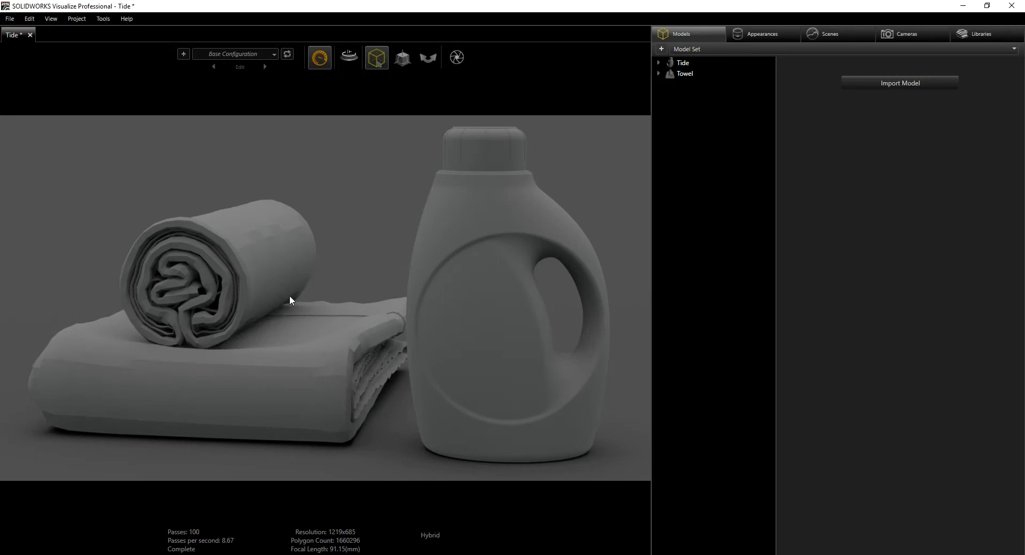
pyautogui.moveTo(472, 153)
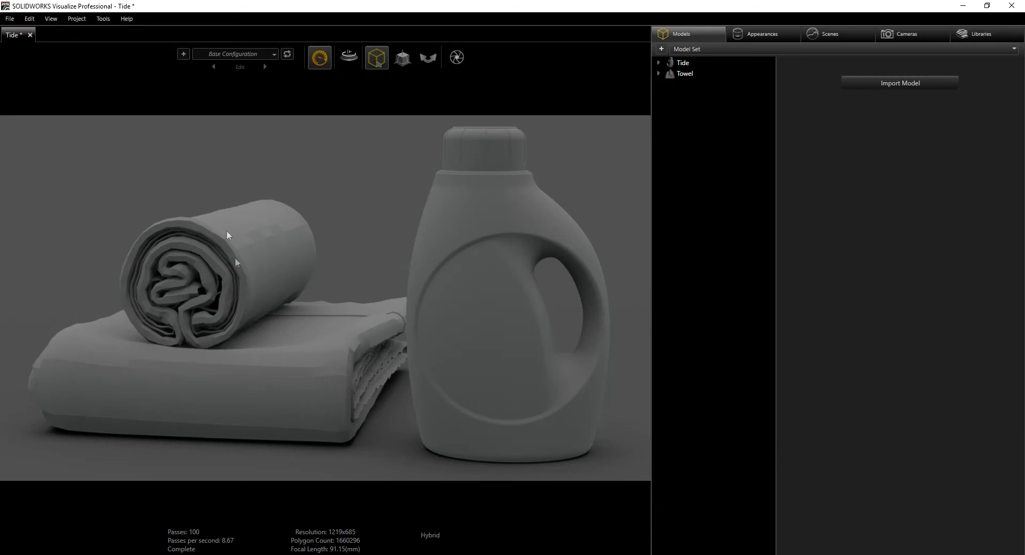
pyautogui.moveTo(204, 279)
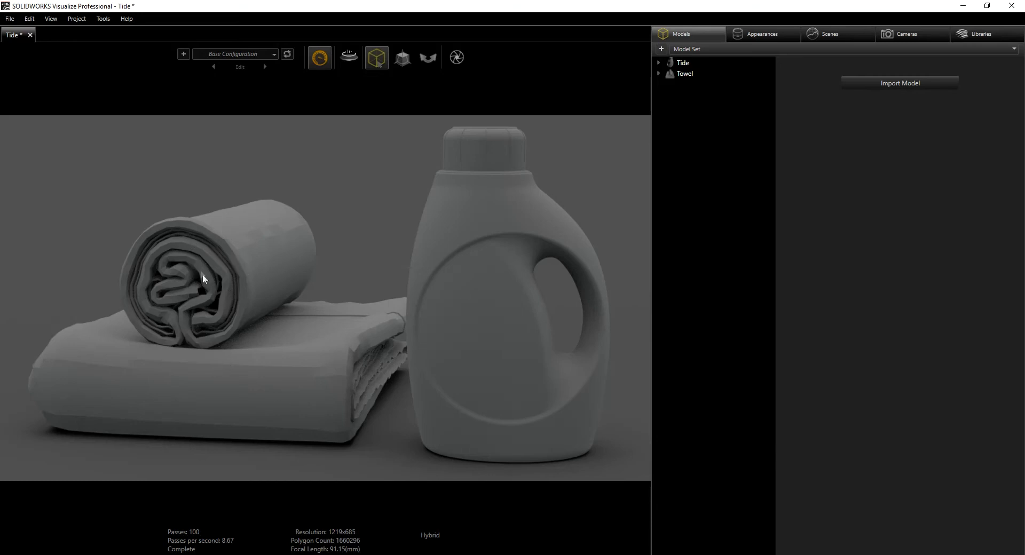
pyautogui.moveTo(273, 387)
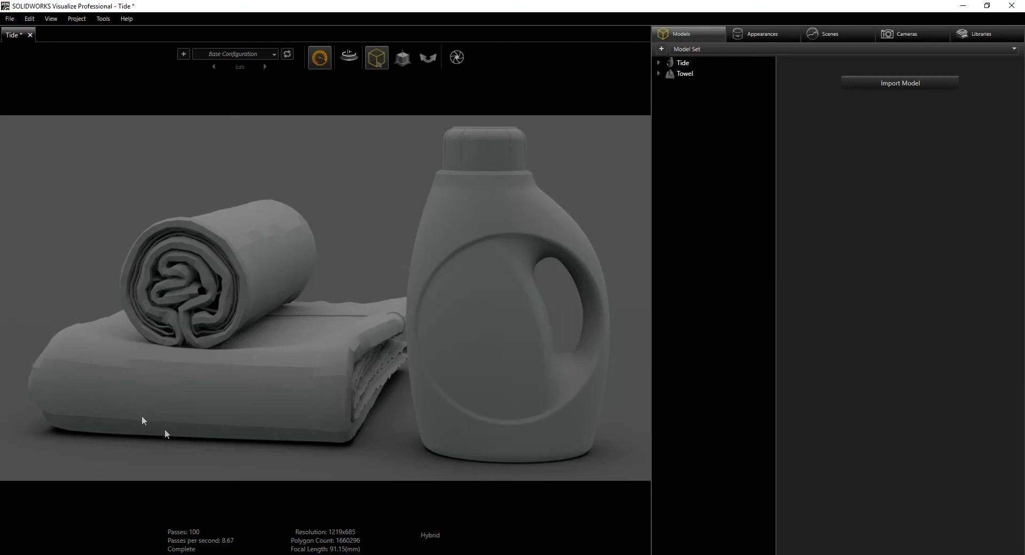
pyautogui.moveTo(241, 256)
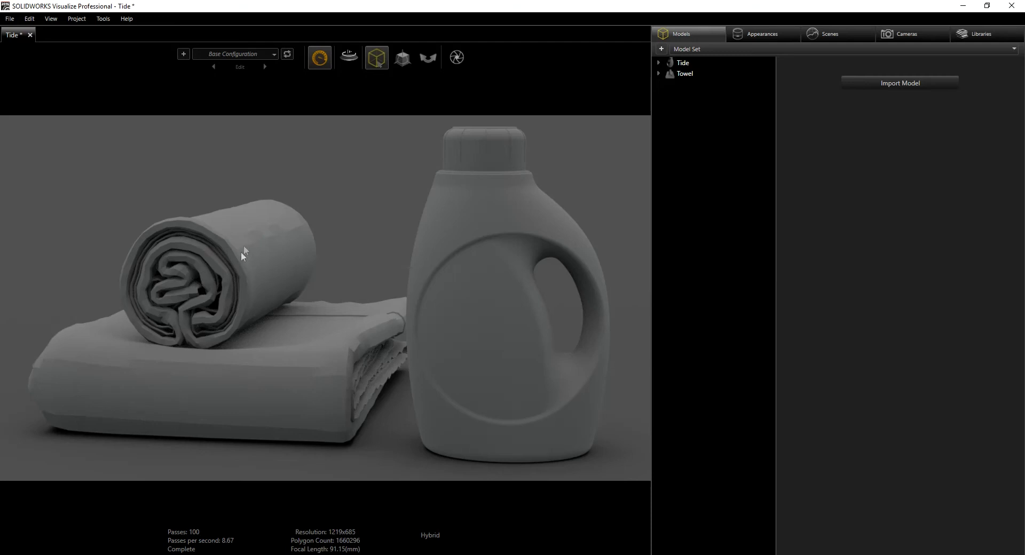
pyautogui.moveTo(234, 294)
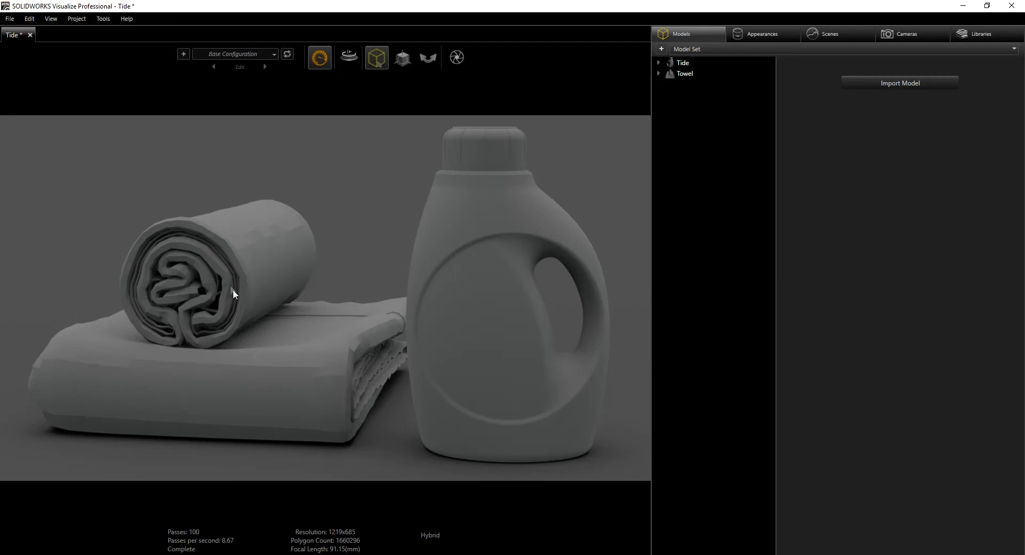
pyautogui.moveTo(258, 235)
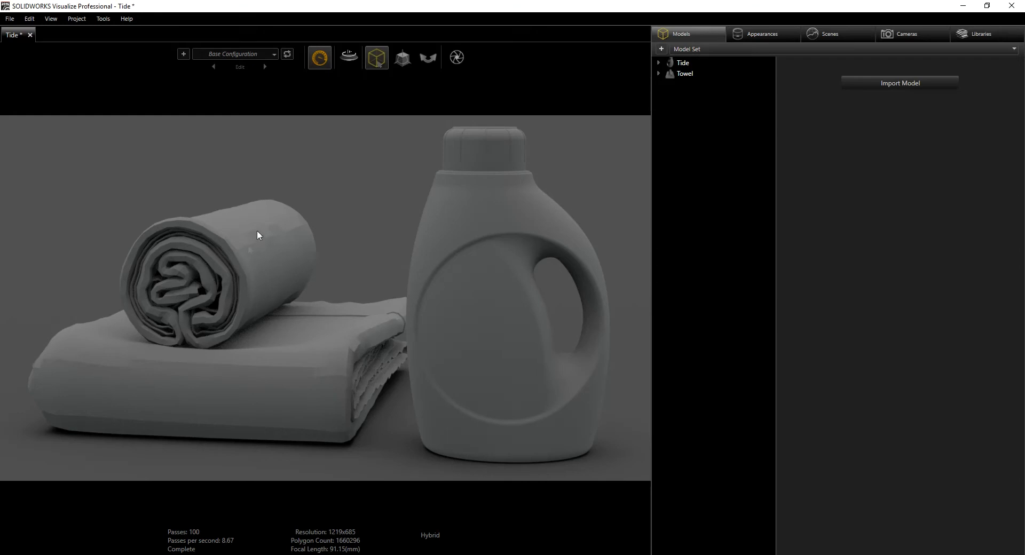
pyautogui.moveTo(206, 273)
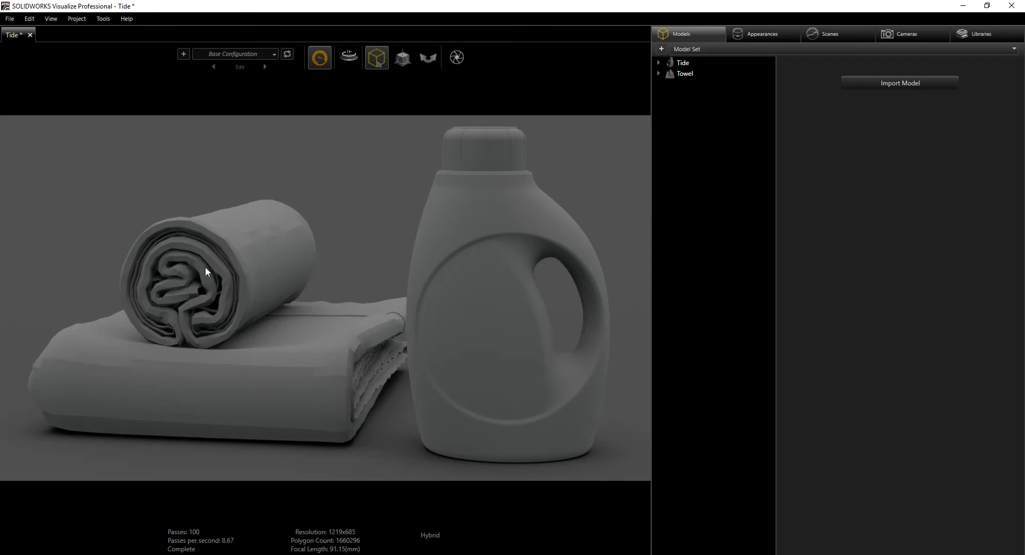
pyautogui.moveTo(280, 317)
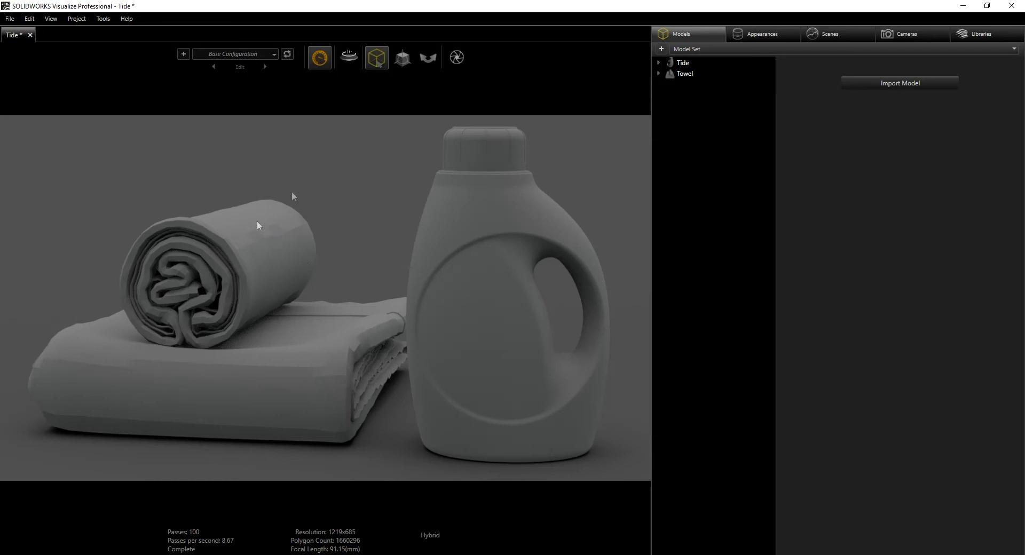
pyautogui.moveTo(614, 166)
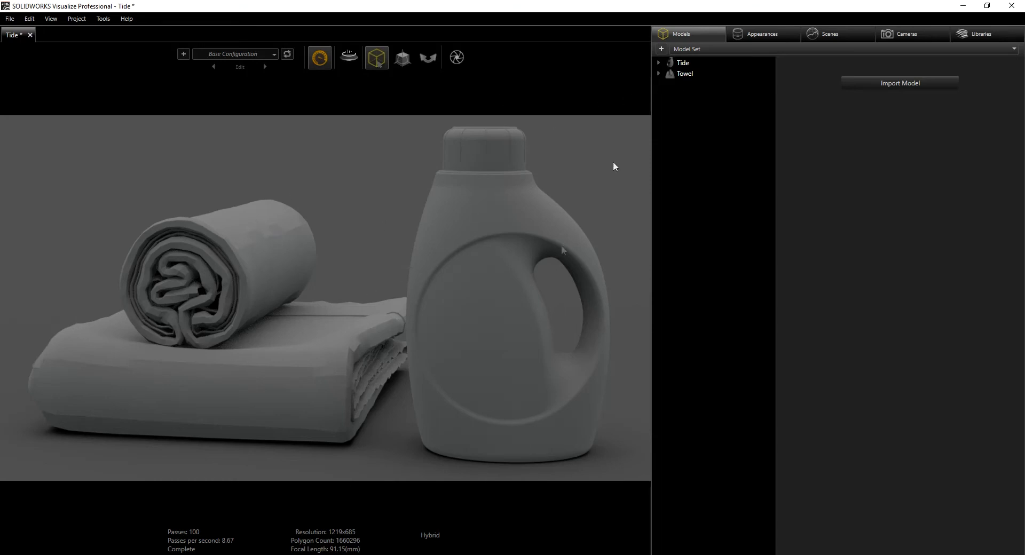
pyautogui.moveTo(502, 280)
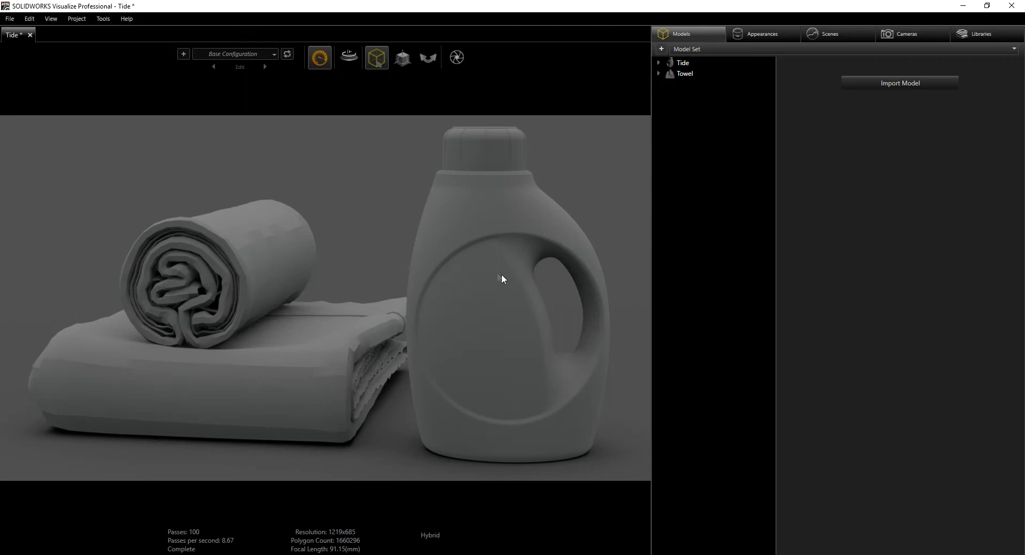
pyautogui.moveTo(978, 33)
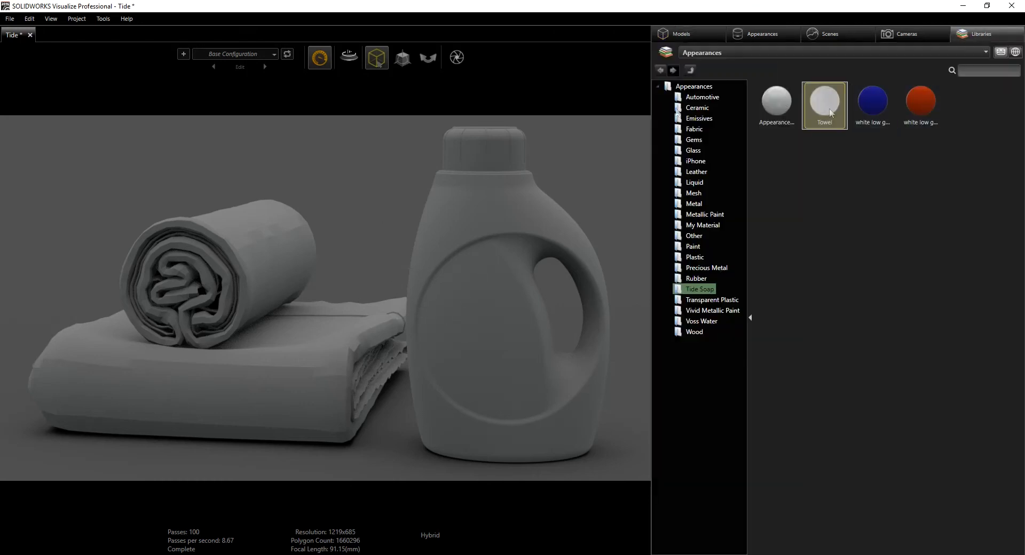
pyautogui.moveTo(595, 128)
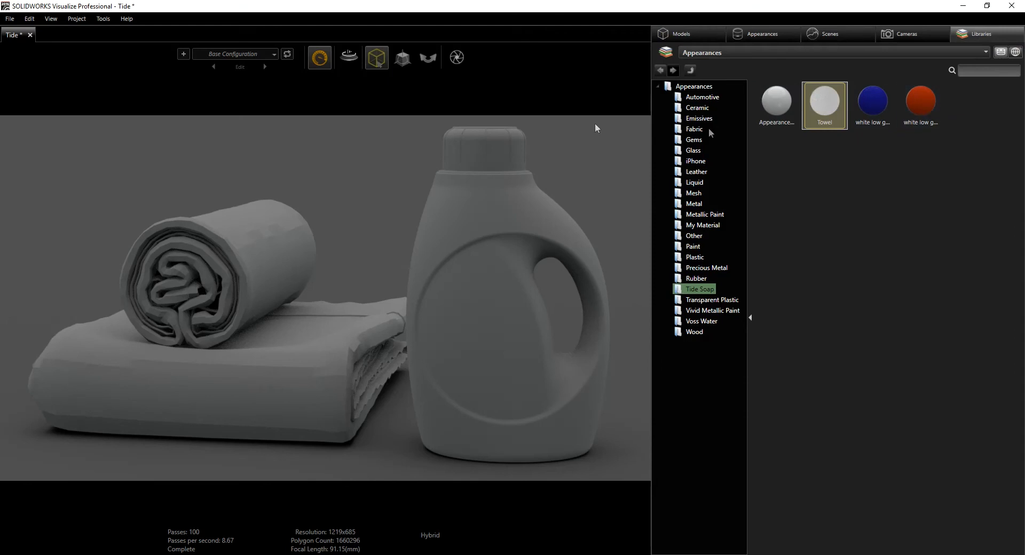
# Step: Apply the red glossy Tide Soap library appearance to the bottle body
pyautogui.click(920, 106)
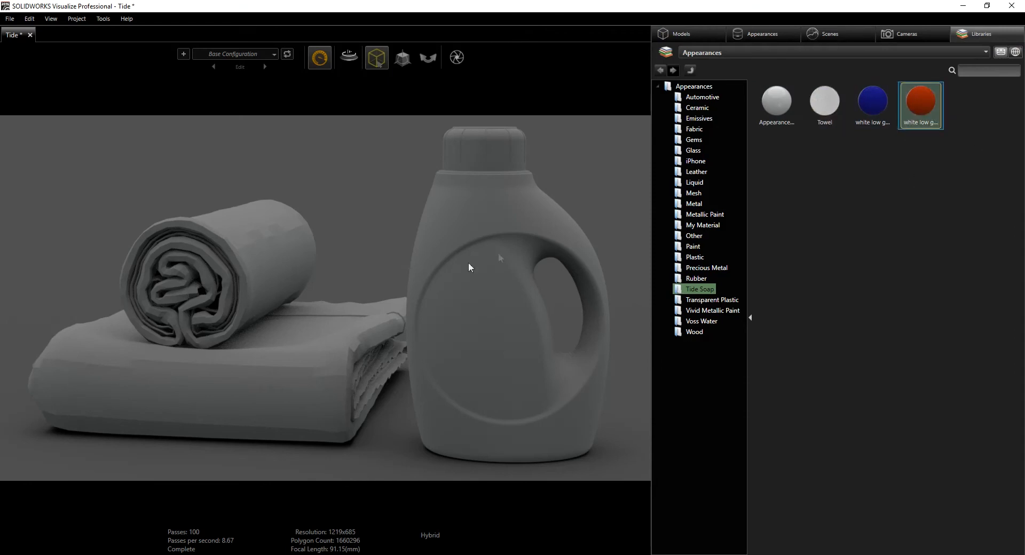
pyautogui.moveTo(920, 106); pyautogui.dragTo(534, 378)
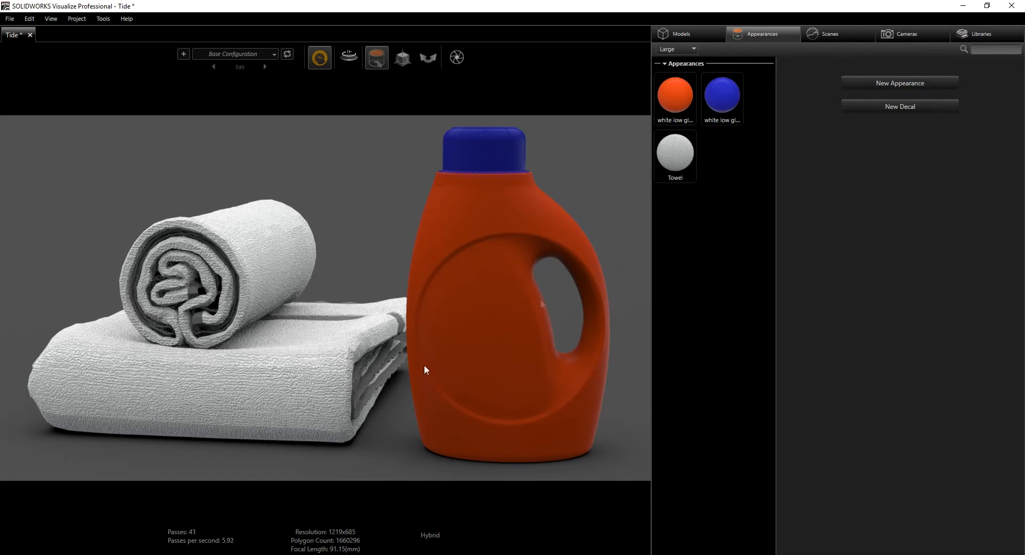
# Step: Select the Towel appearance to show its bump texture and box texture mapping
pyautogui.click(675, 155)
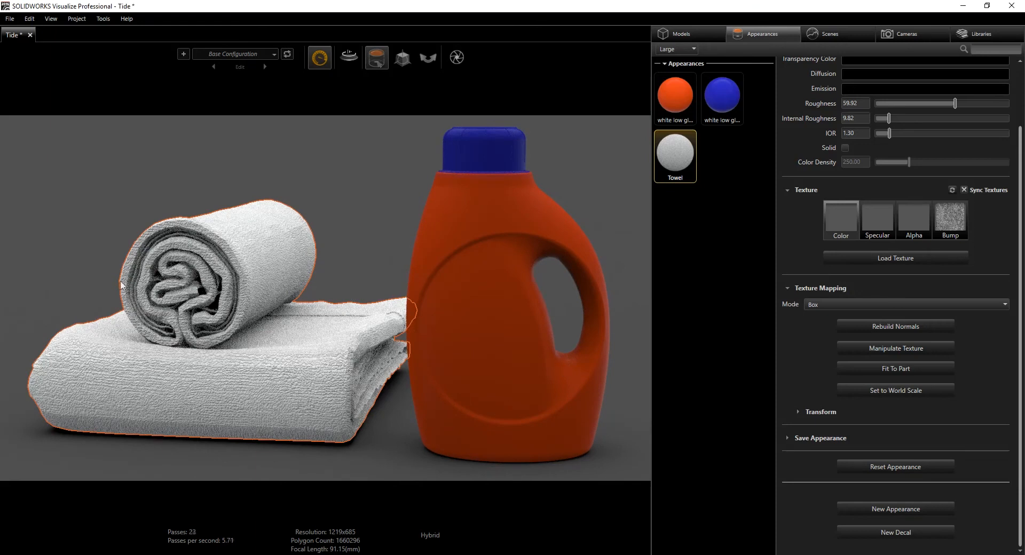
pyautogui.moveTo(595, 439)
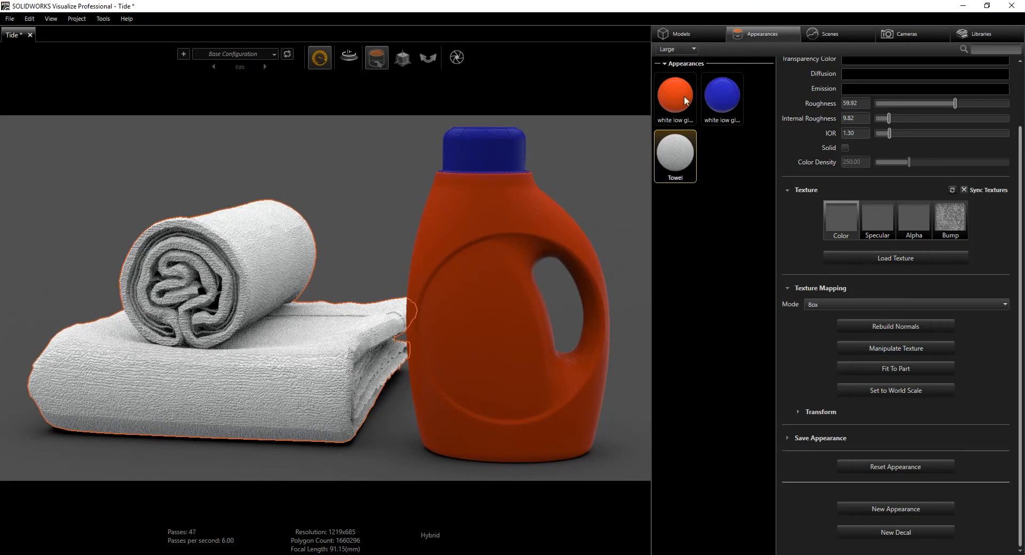
# Step: Open the orange bottle plastic's colour editor with the window restored beside the reference photo
pyautogui.click(674, 95)
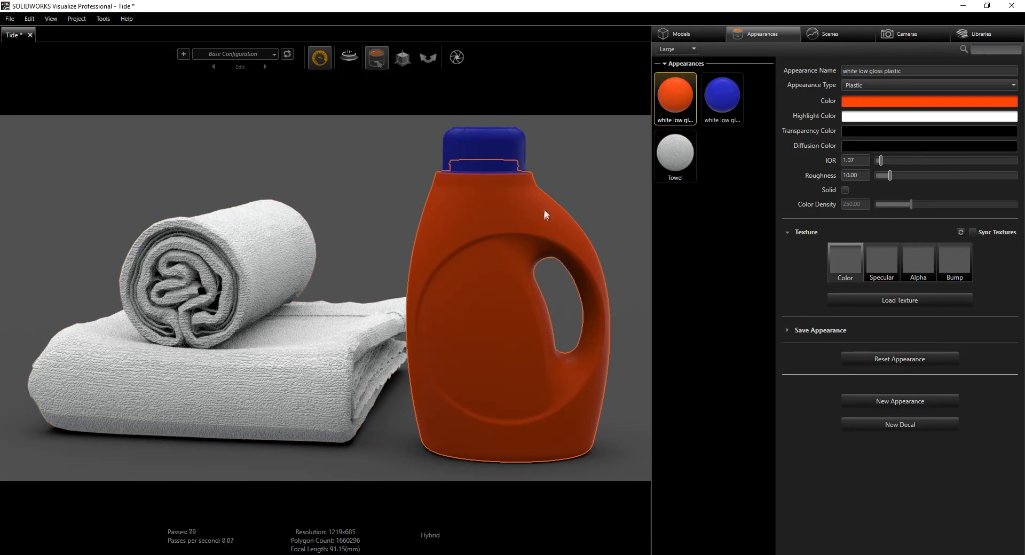
pyautogui.moveTo(480, 236)
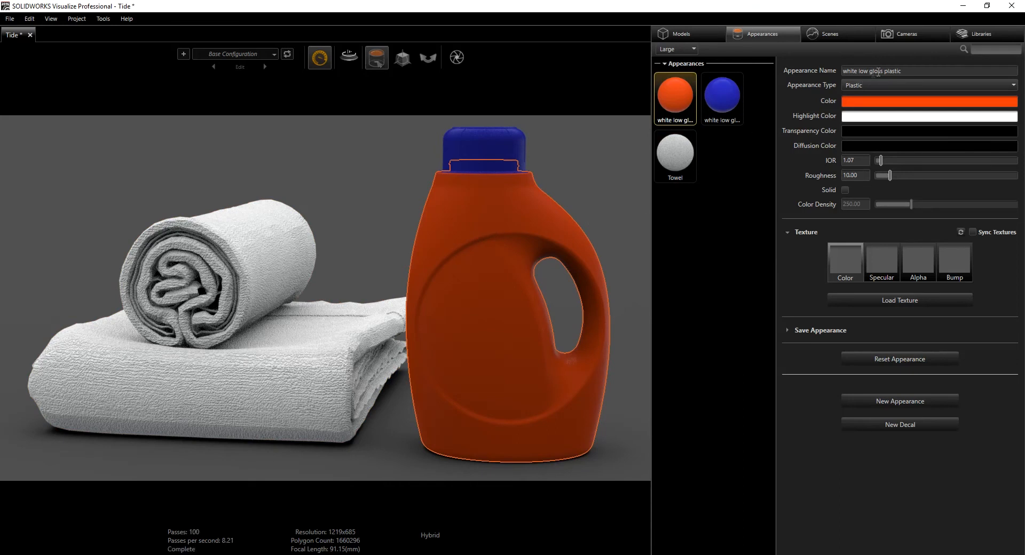
pyautogui.moveTo(513, 208)
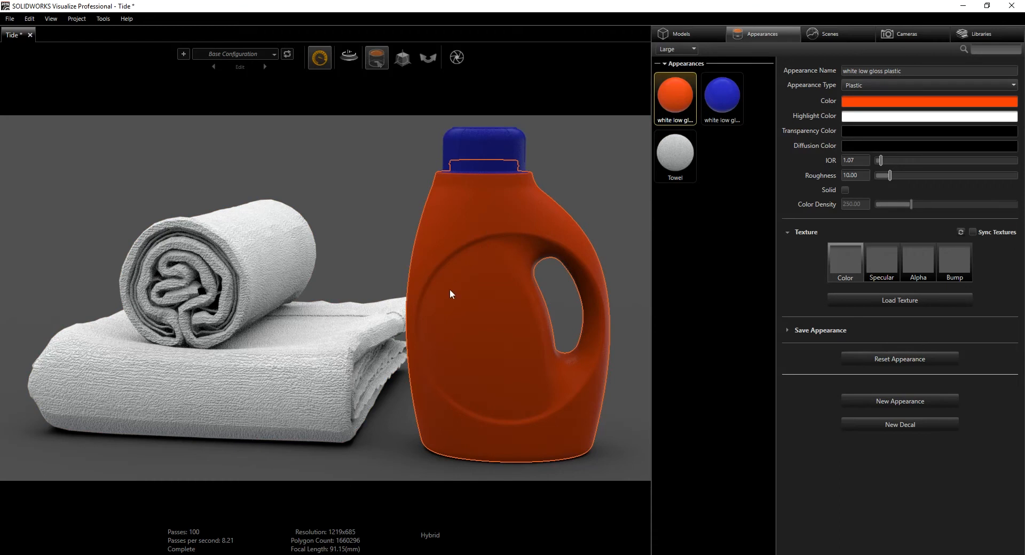
pyautogui.moveTo(427, 390)
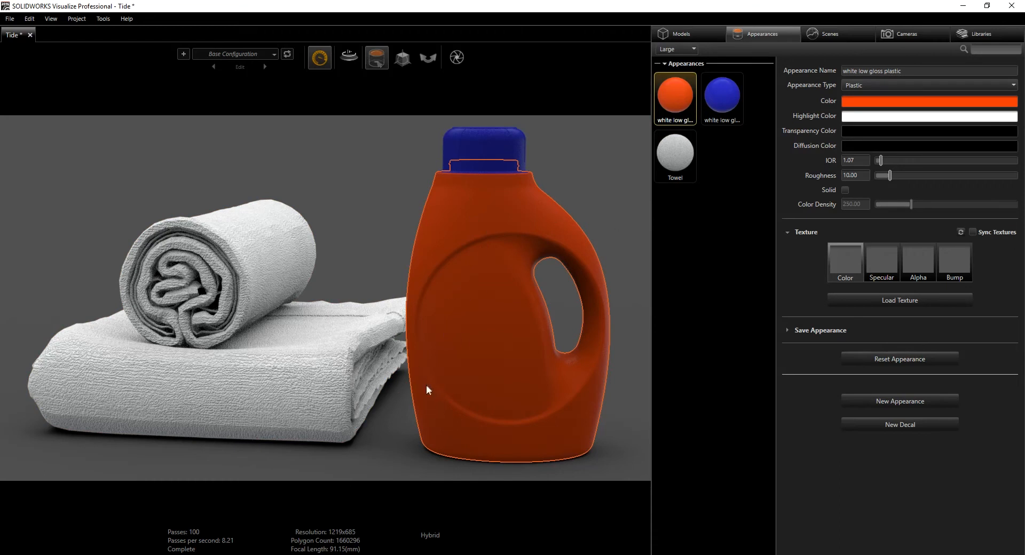
pyautogui.moveTo(1005, 12)
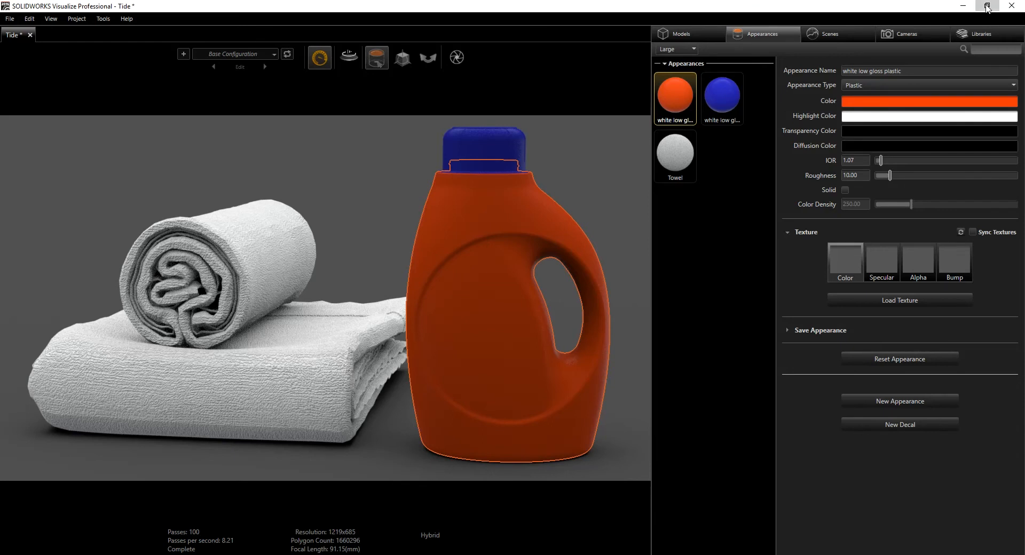
pyautogui.click(987, 6)
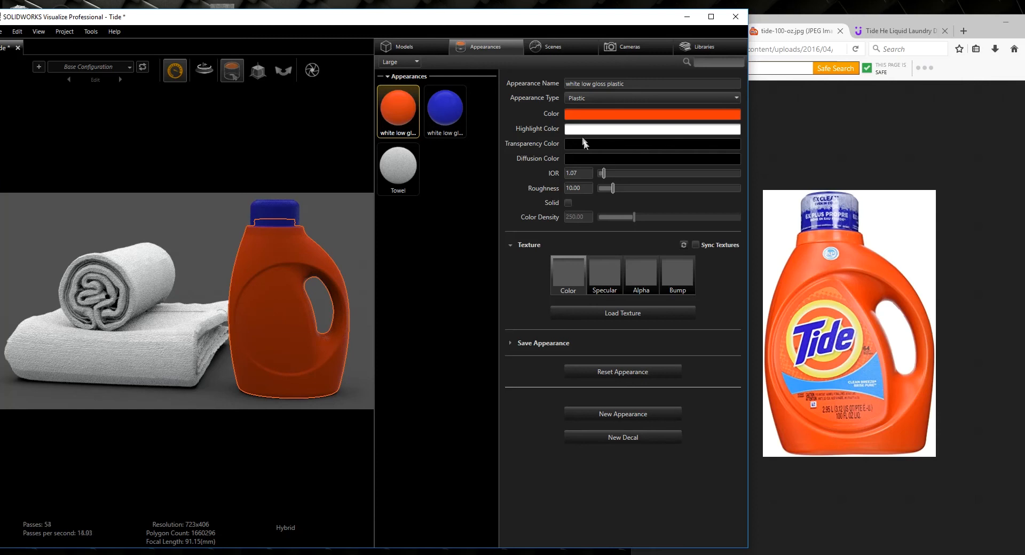
pyautogui.click(650, 113)
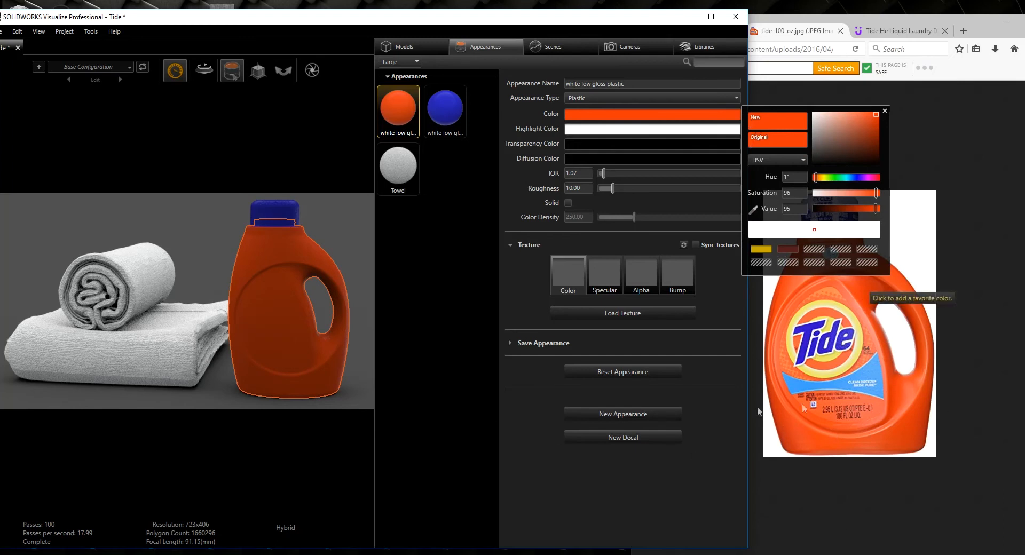
pyautogui.moveTo(899, 387)
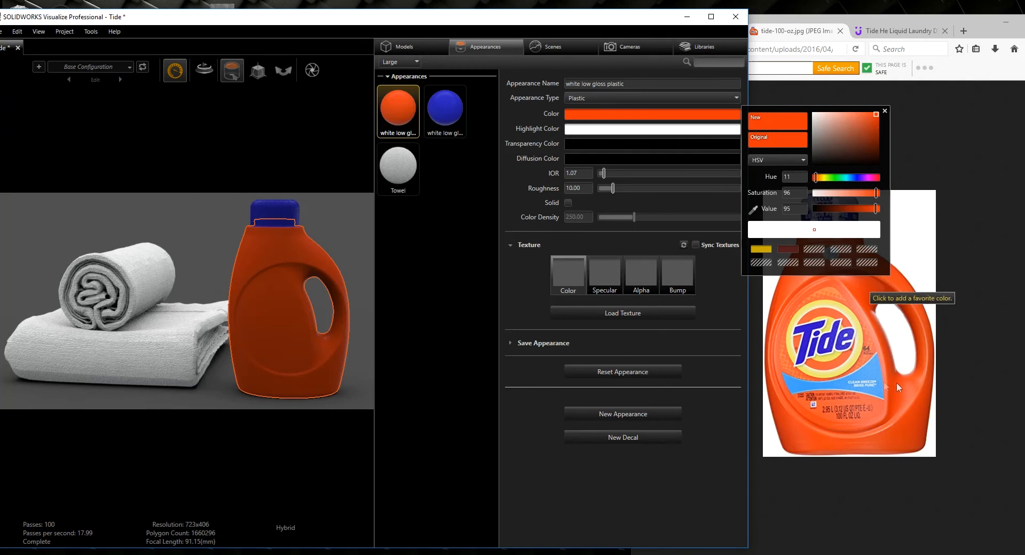
pyautogui.moveTo(707, 47)
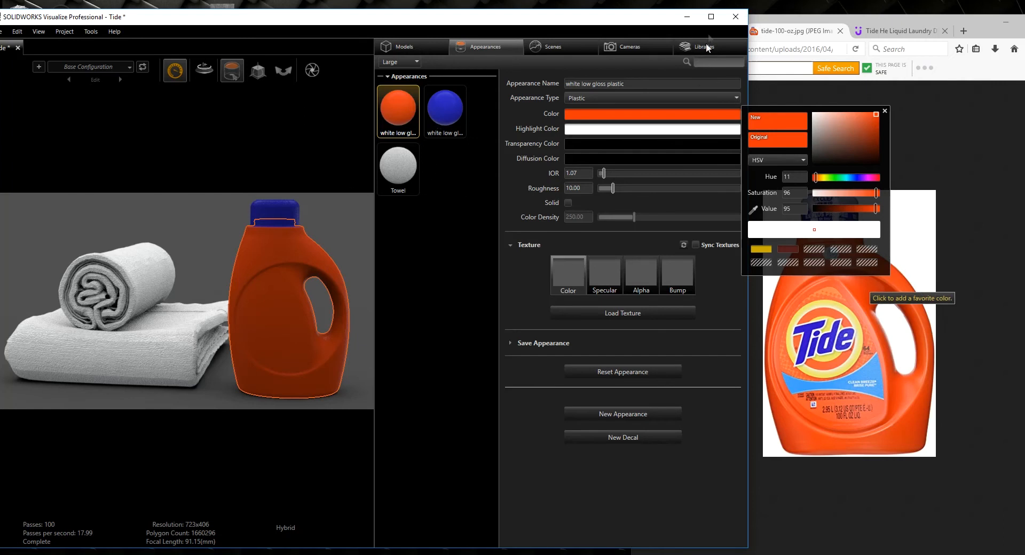
# Step: Maximize Visualize and review the blue cap, orange plastic, then Towel appearance settings
pyautogui.click(884, 110)
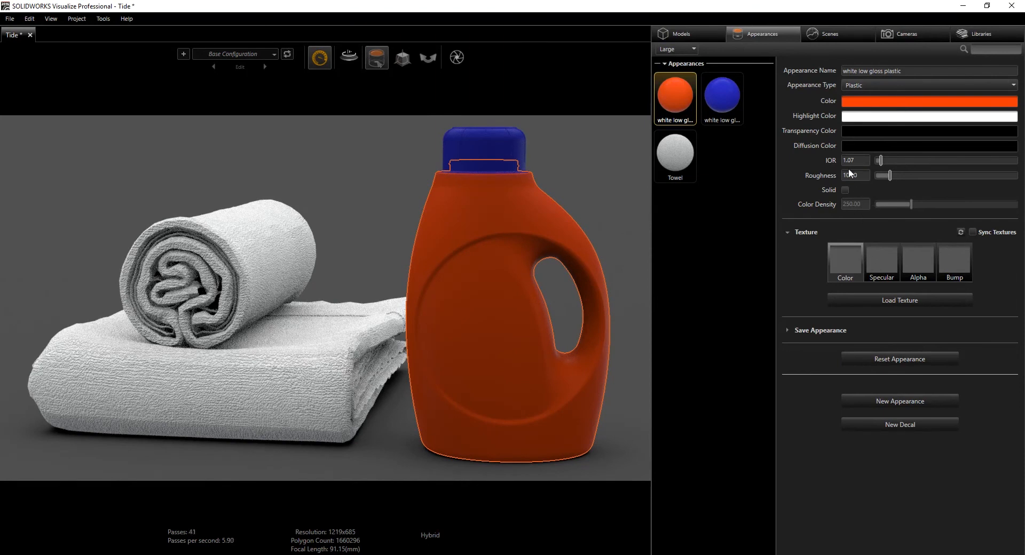
pyautogui.moveTo(854, 175)
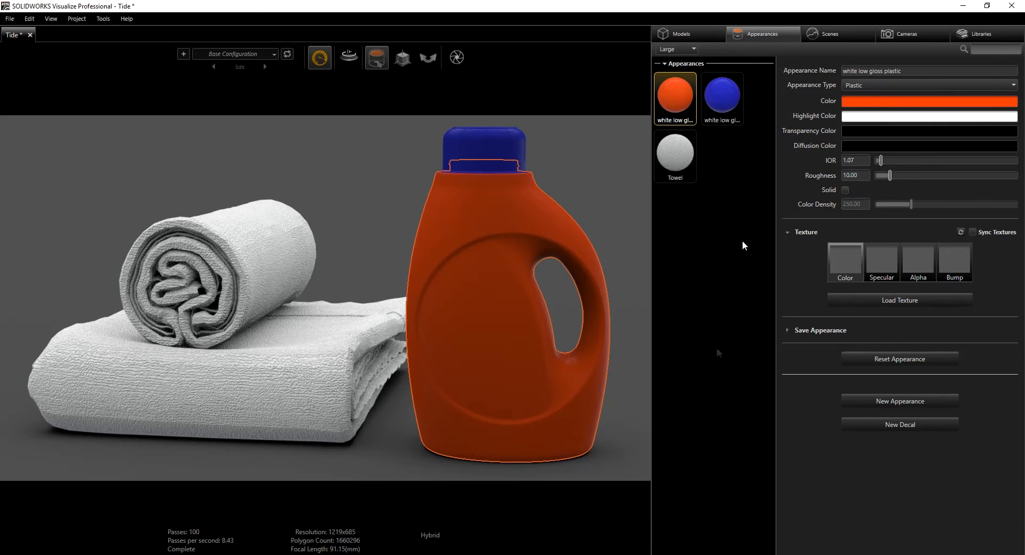
pyautogui.click(722, 96)
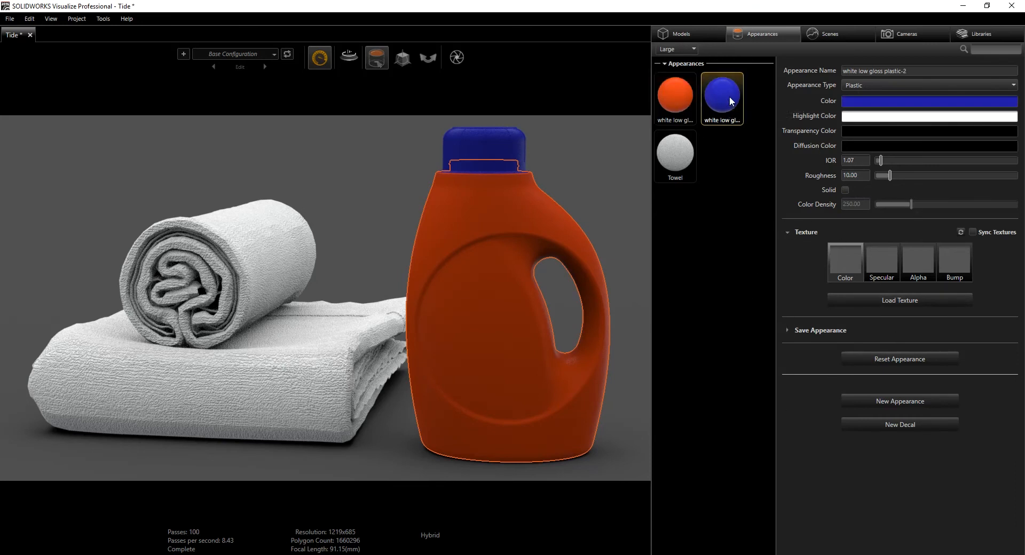
pyautogui.click(675, 94)
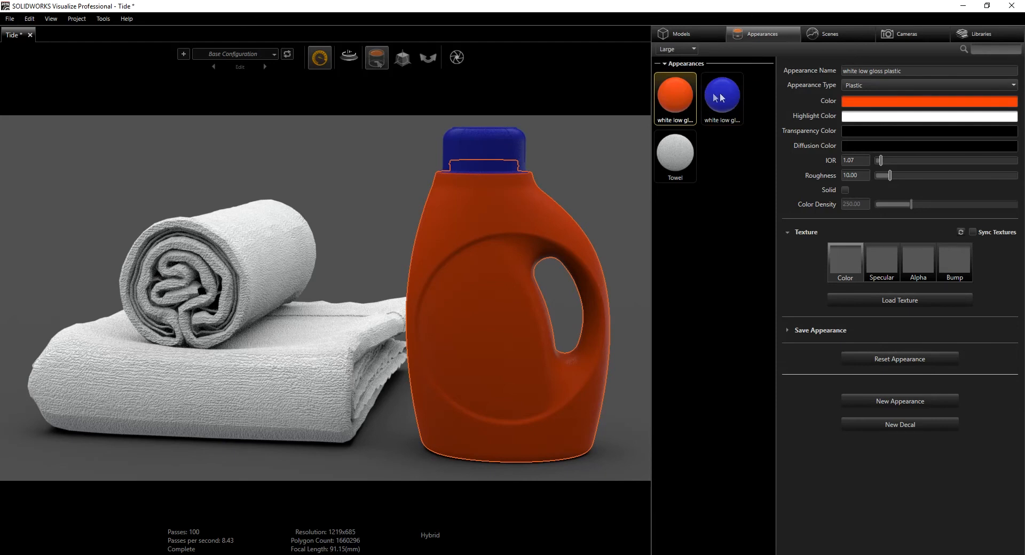
pyautogui.click(675, 156)
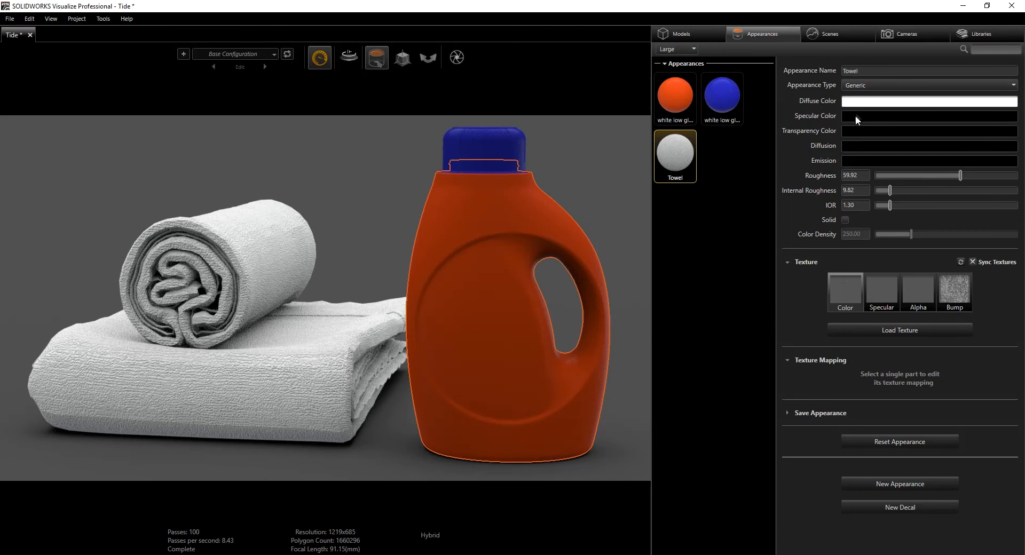
pyautogui.moveTo(869, 108)
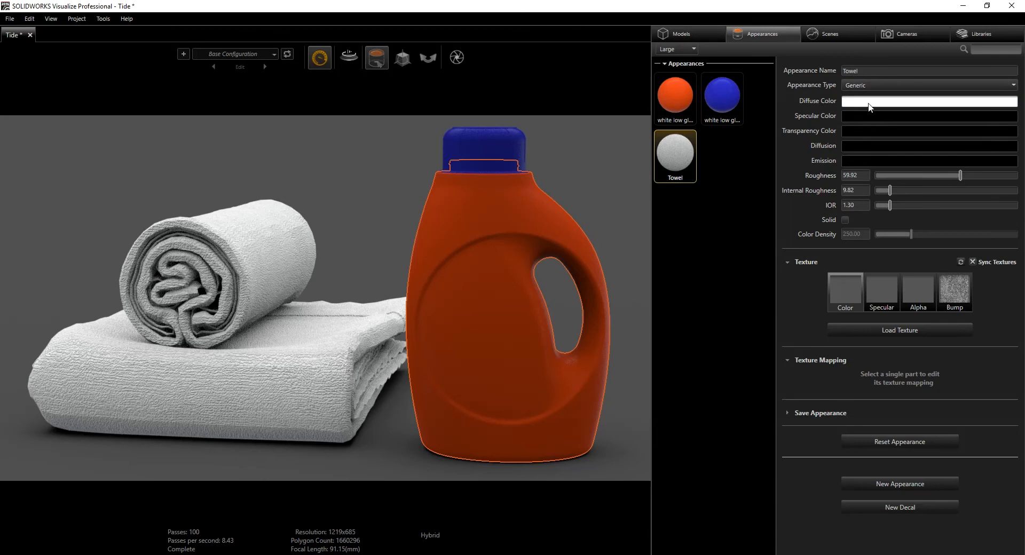
pyautogui.click(928, 101)
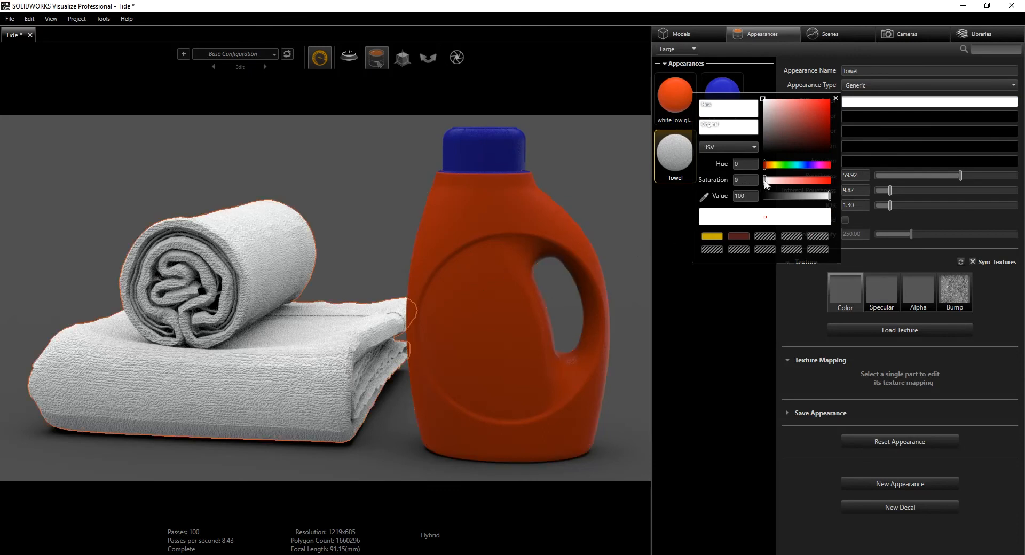
pyautogui.moveTo(768, 180); pyautogui.dragTo(814, 180)
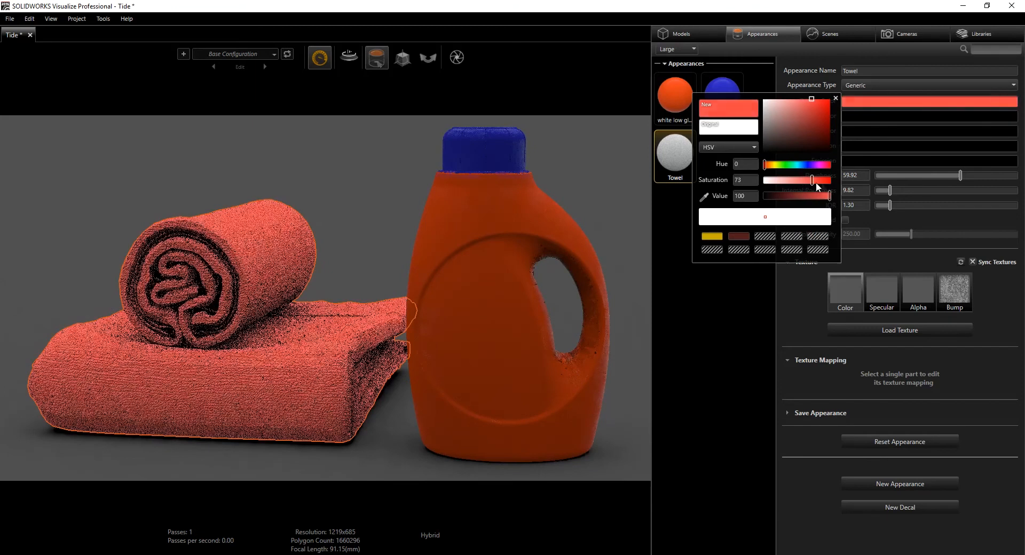
pyautogui.moveTo(810, 179); pyautogui.dragTo(815, 180)
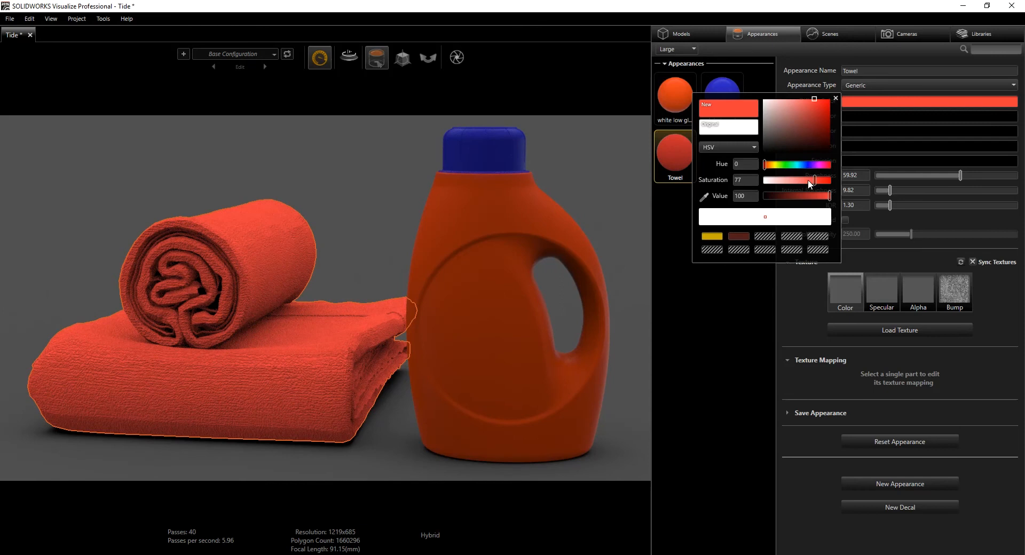
pyautogui.moveTo(810, 181); pyautogui.dragTo(763, 181)
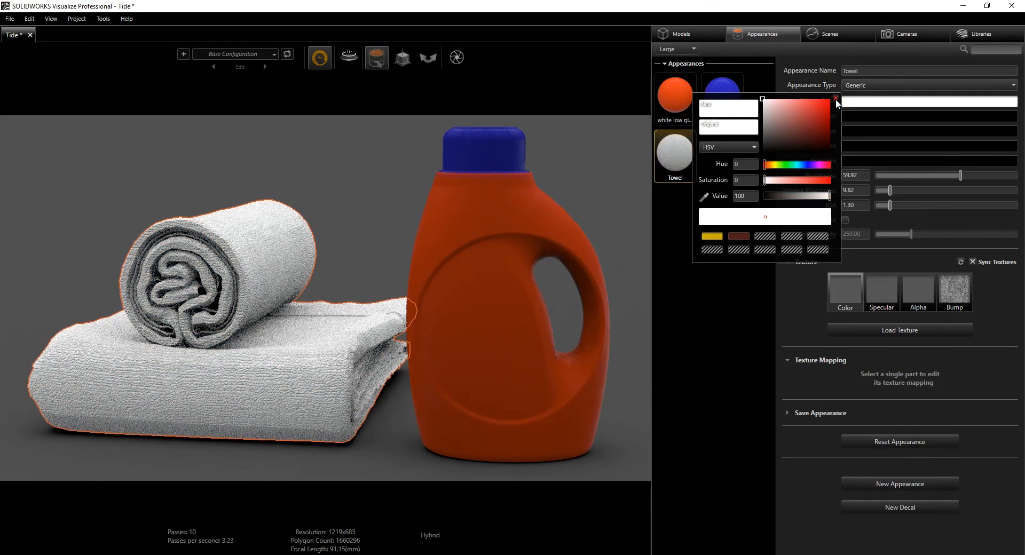
pyautogui.click(835, 98)
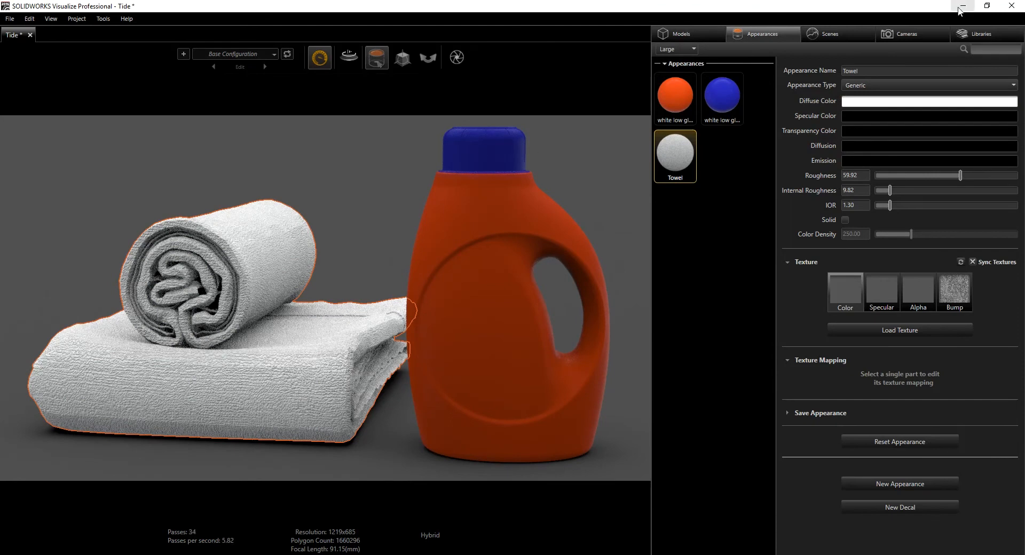
pyautogui.moveTo(989, 6)
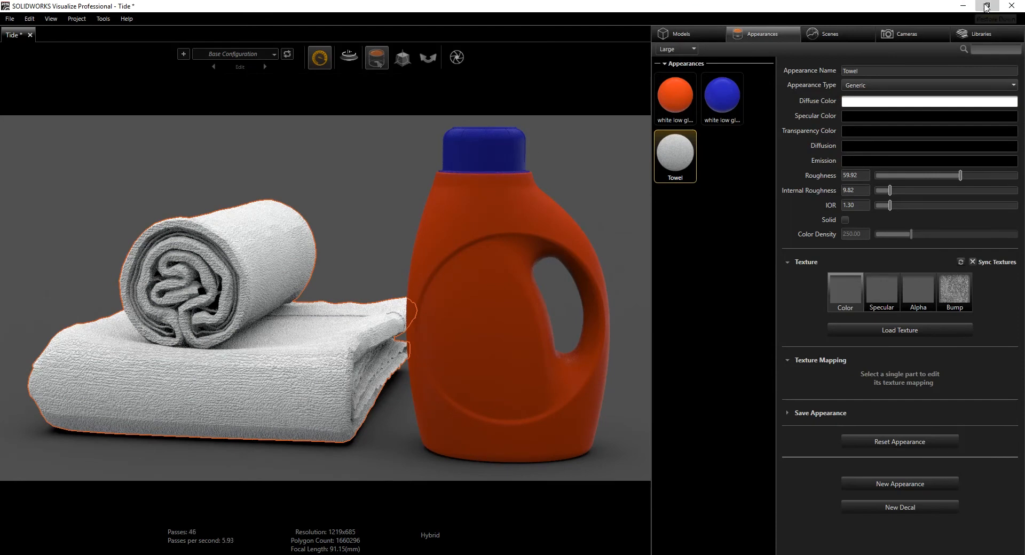
pyautogui.click(987, 5)
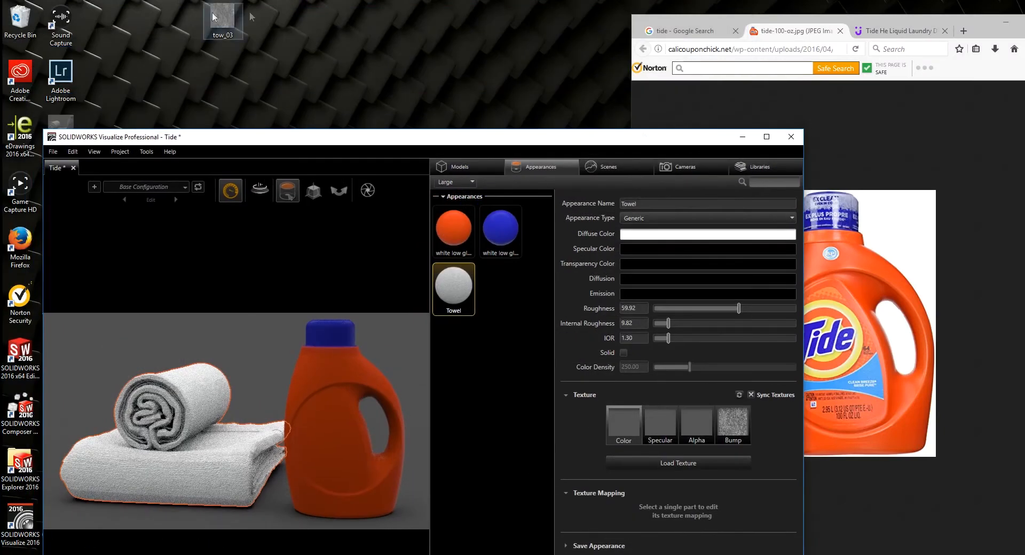
pyautogui.doubleClick(222, 14)
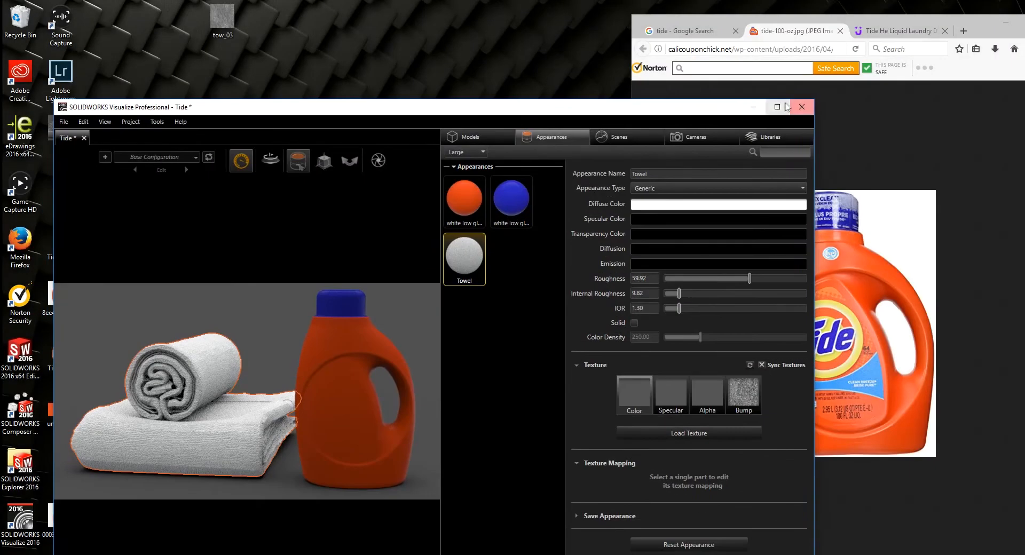
pyautogui.click(777, 107)
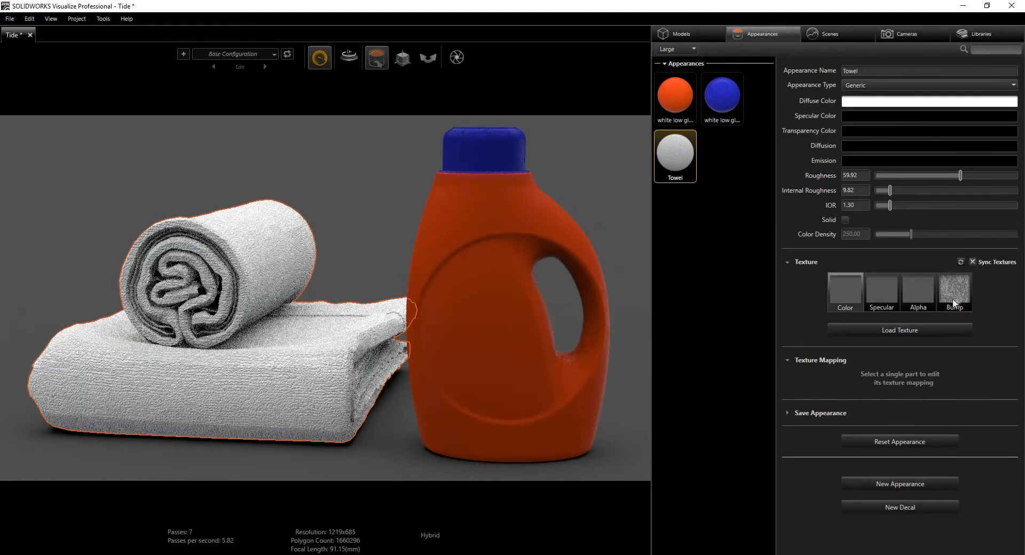
pyautogui.moveTo(954, 291)
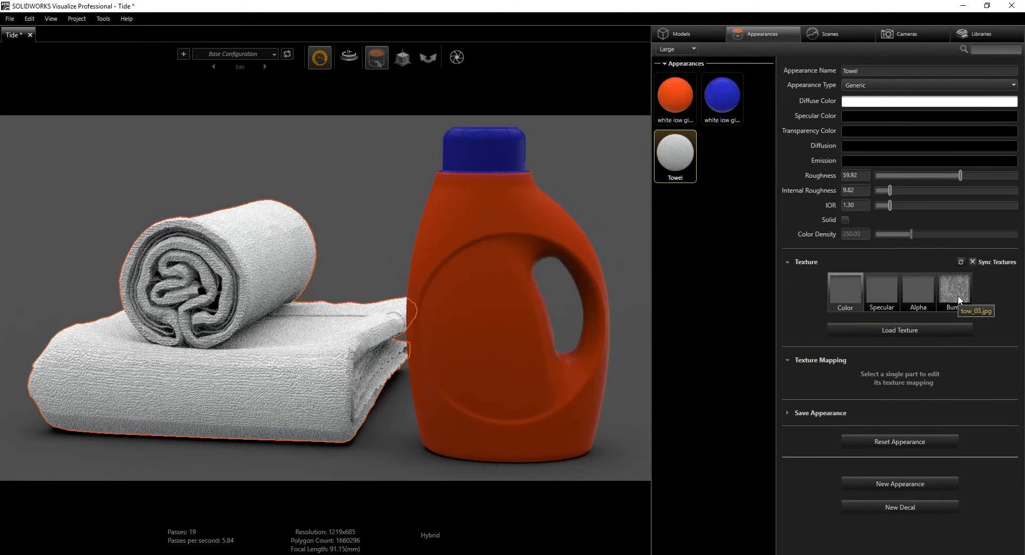
pyautogui.click(953, 291)
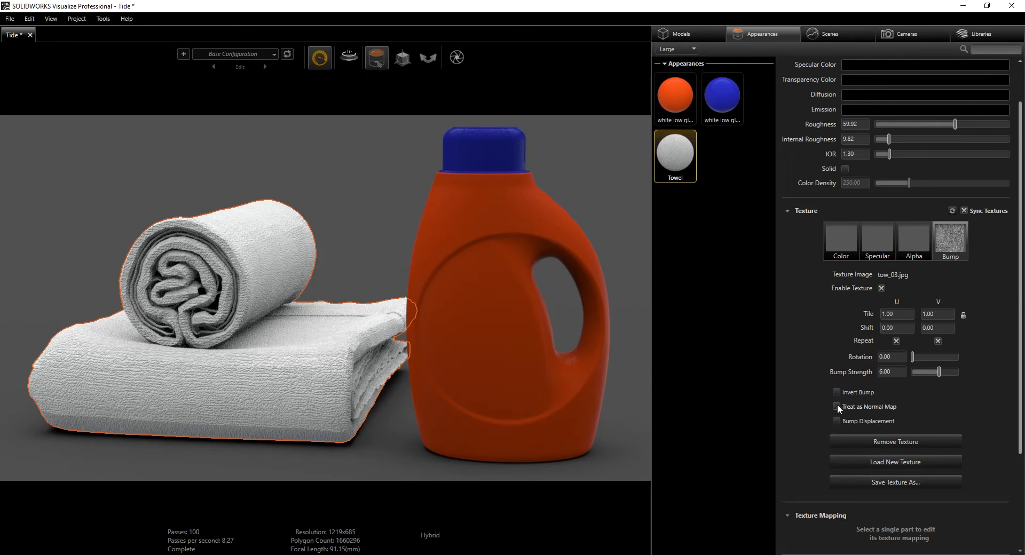
pyautogui.scroll(-3)
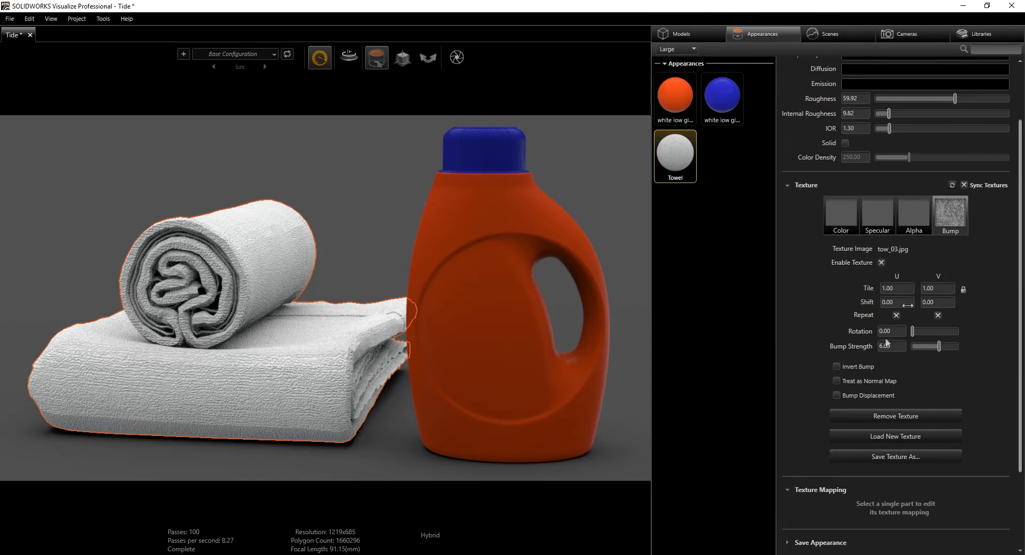
pyautogui.scroll(-3)
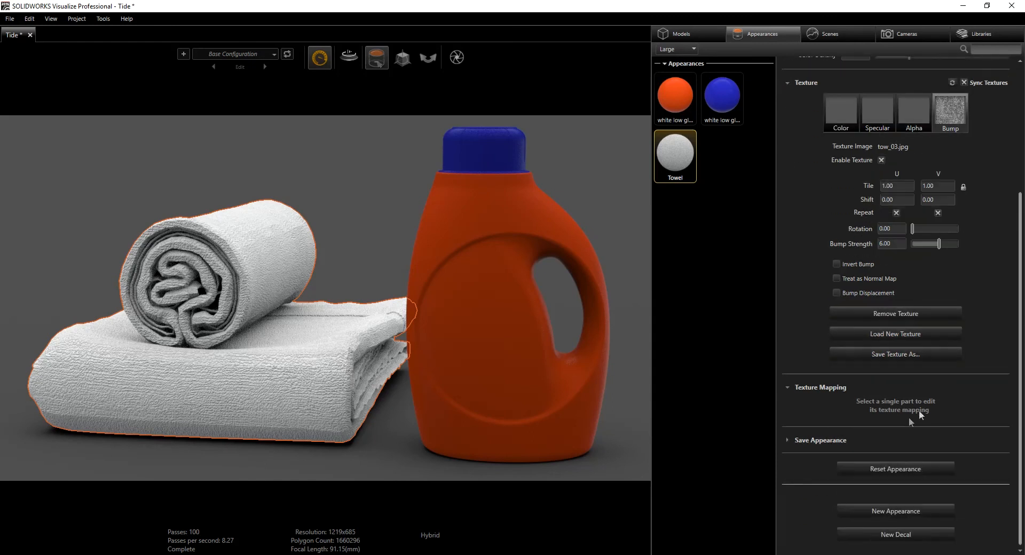
pyautogui.moveTo(326, 248)
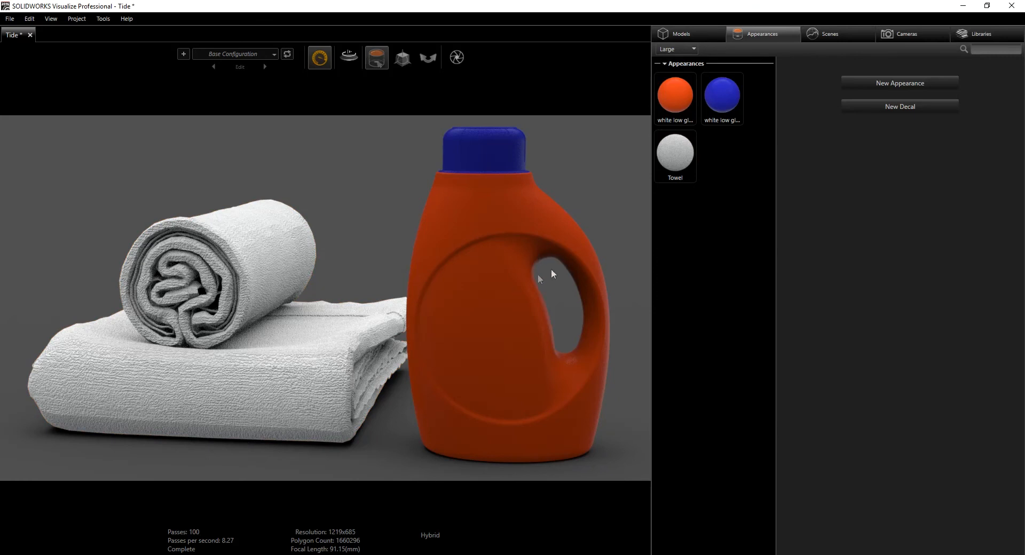
pyautogui.moveTo(656, 210)
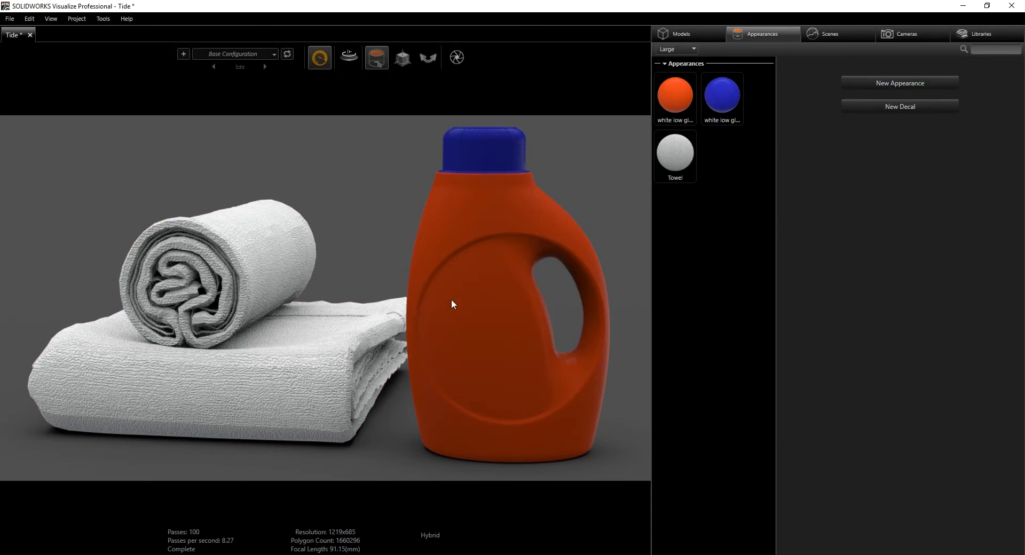
pyautogui.moveTo(531, 217)
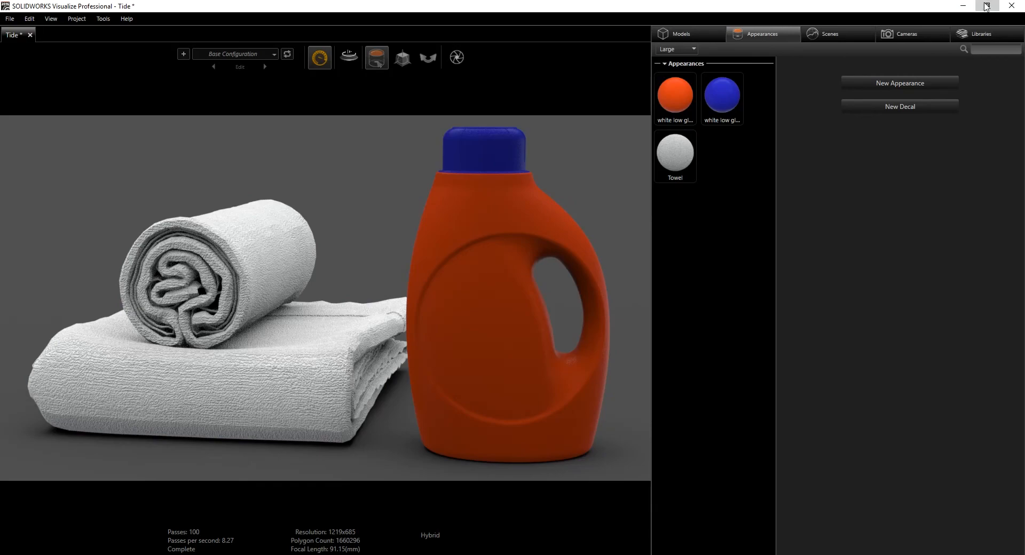
# Step: Restore down Visualize and view then close the front and back bottle photos
pyautogui.click(989, 5)
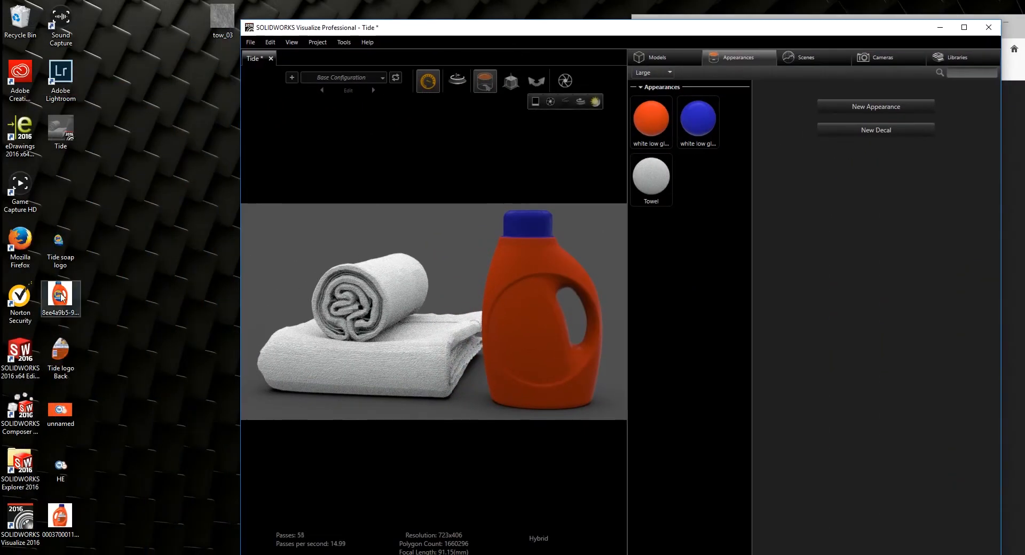
pyautogui.doubleClick(61, 299)
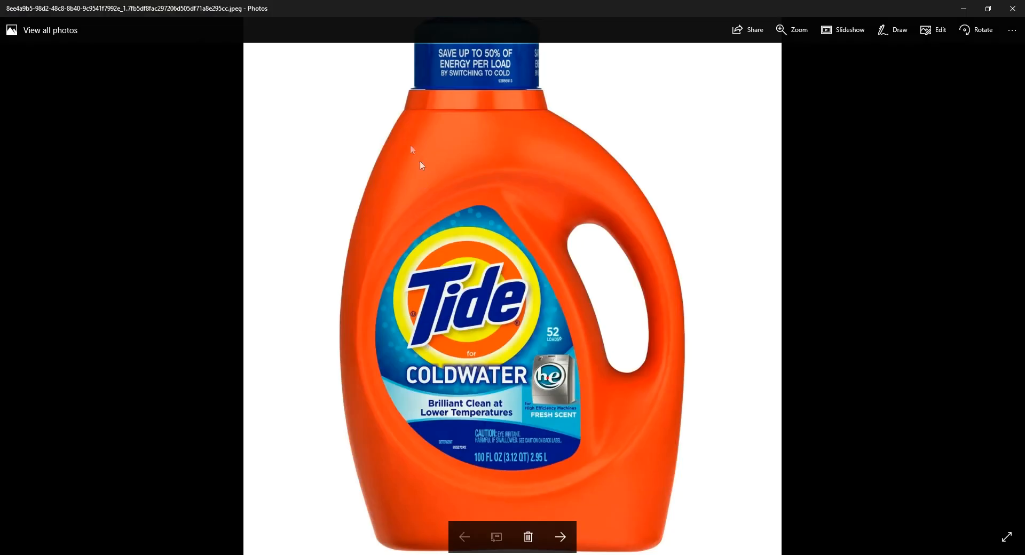
pyautogui.moveTo(419, 311)
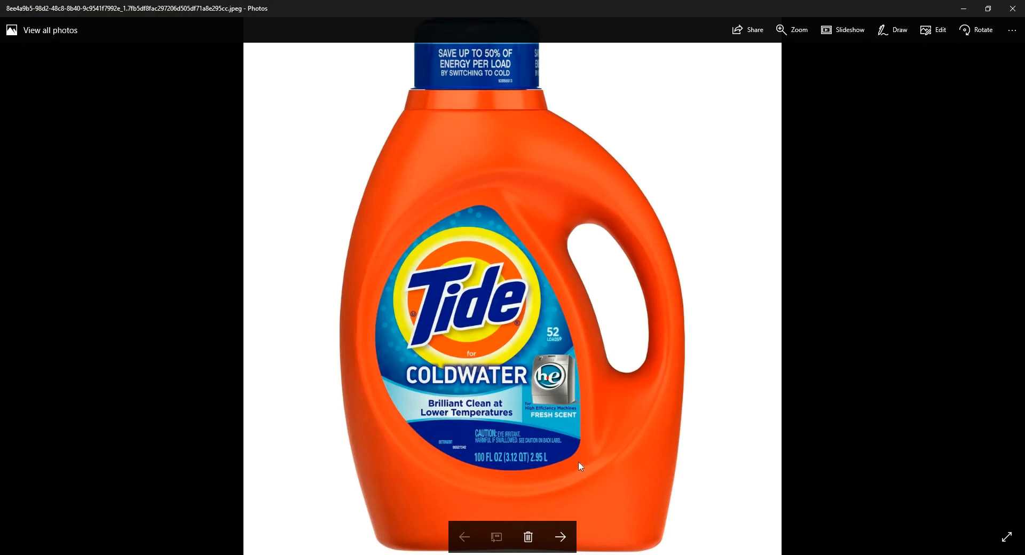
pyautogui.moveTo(393, 267)
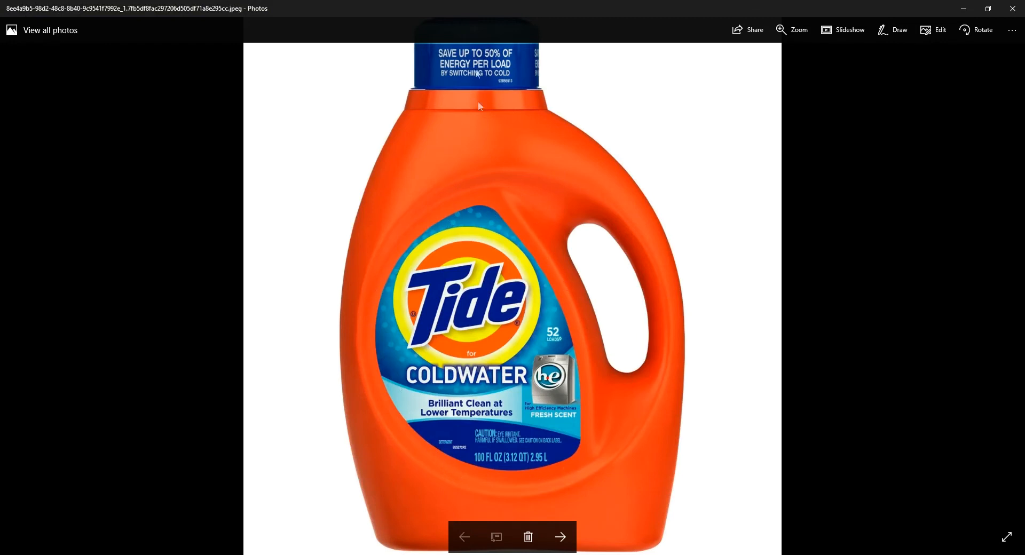
pyautogui.moveTo(431, 437)
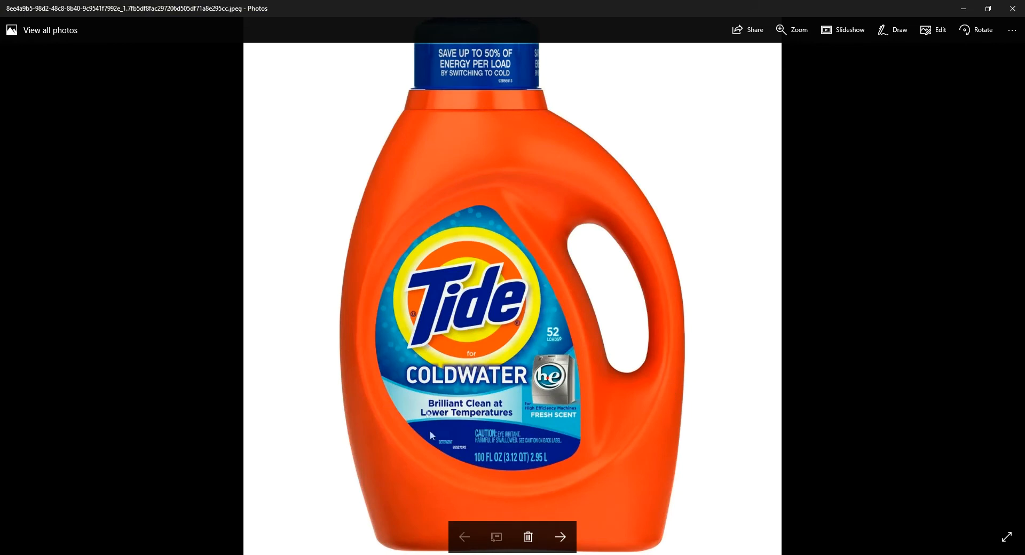
pyautogui.moveTo(783, 226)
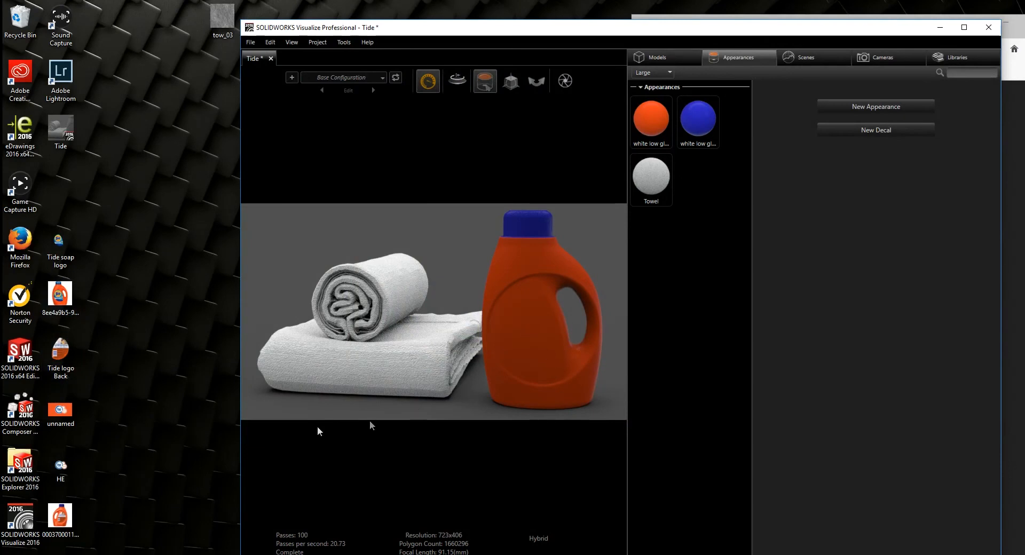
pyautogui.click(59, 407)
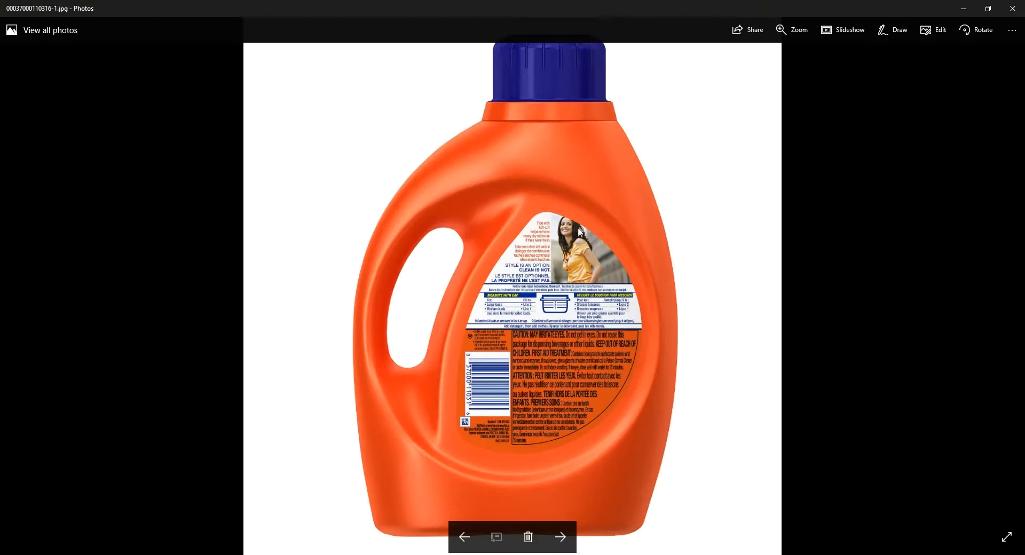
pyautogui.moveTo(470, 296)
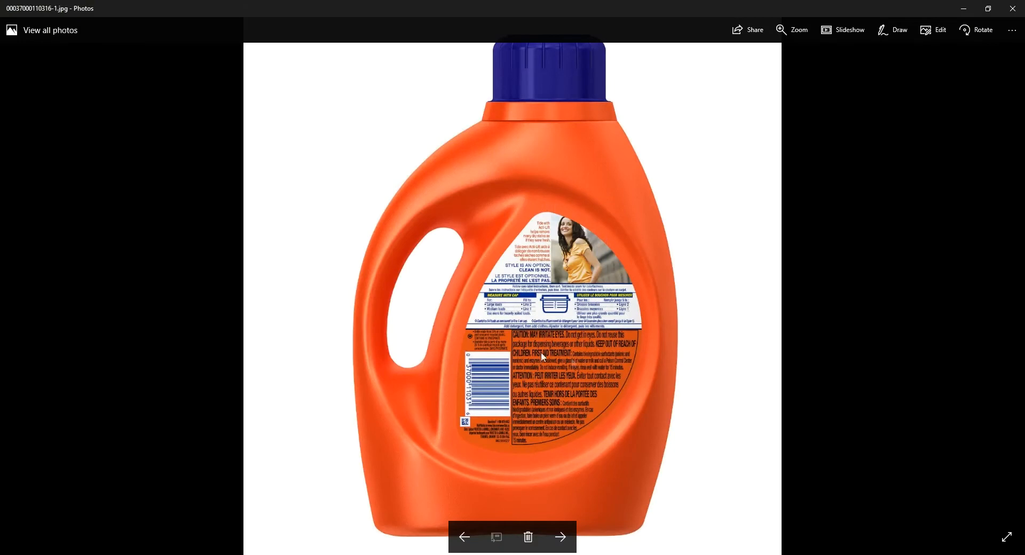
pyautogui.moveTo(590, 226)
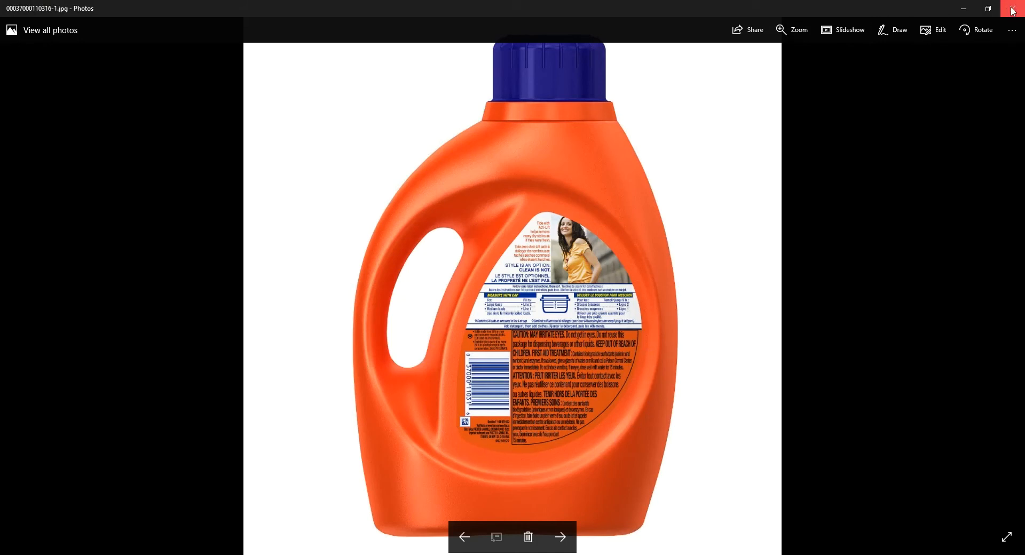
pyautogui.click(559, 537)
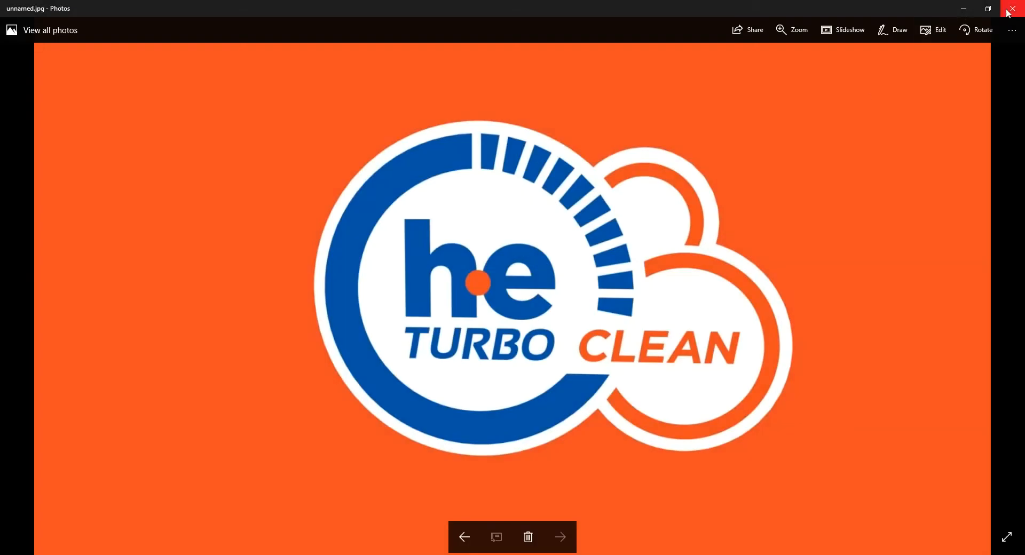
# Step: View the Tide soap logo, HE logo and Tide logo Back images in Photos
pyautogui.click(1014, 9)
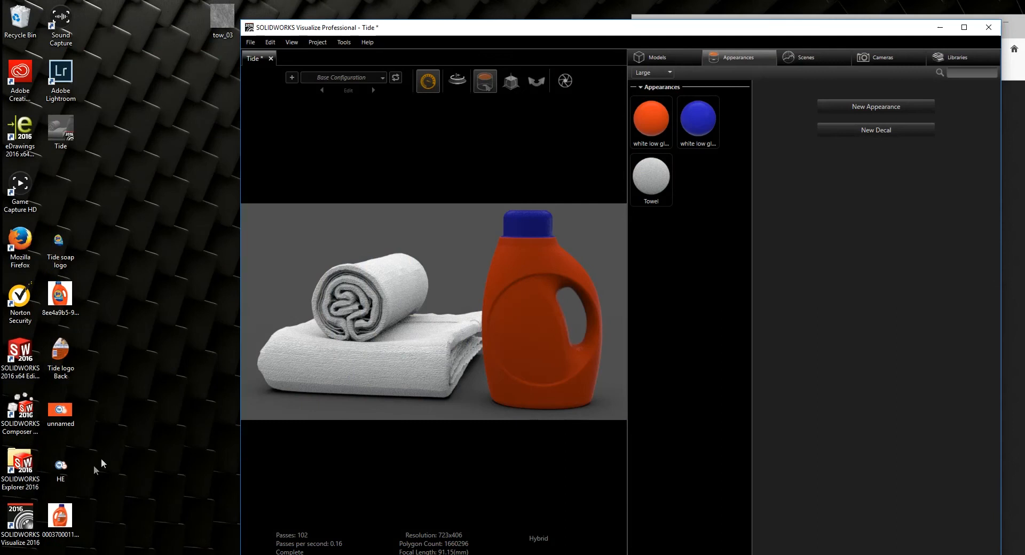
pyautogui.click(59, 242)
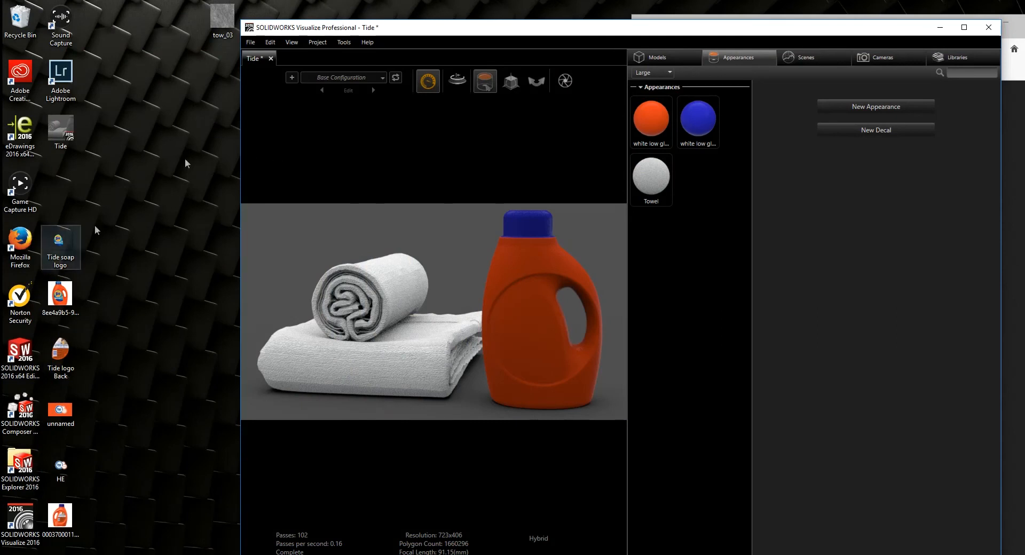
pyautogui.moveTo(61, 247)
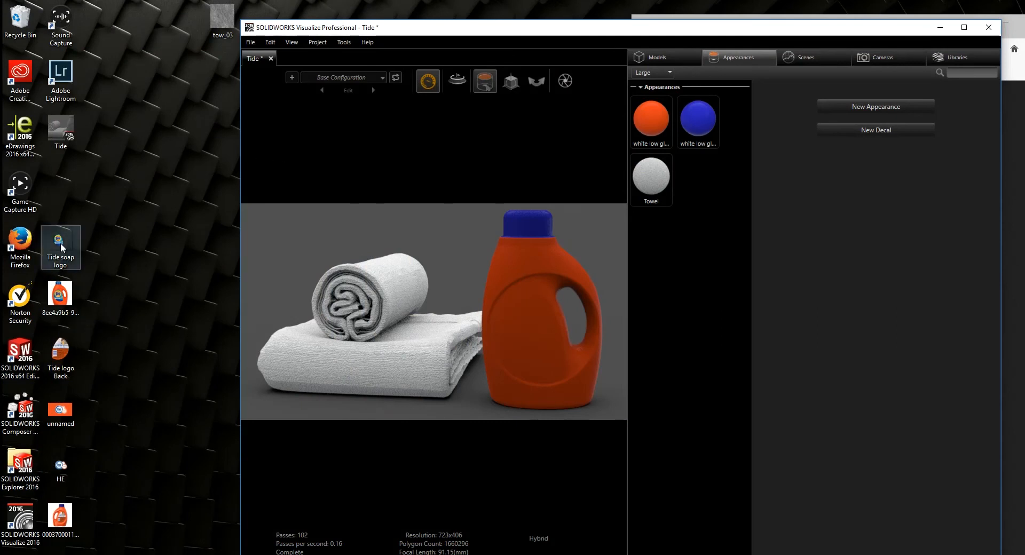
pyautogui.doubleClick(60, 242)
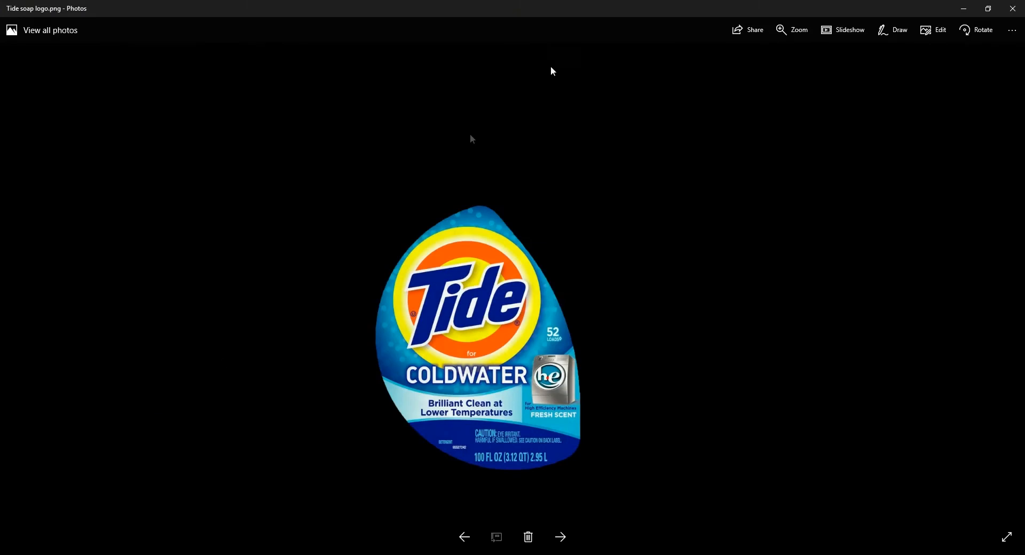
pyautogui.moveTo(871, 136)
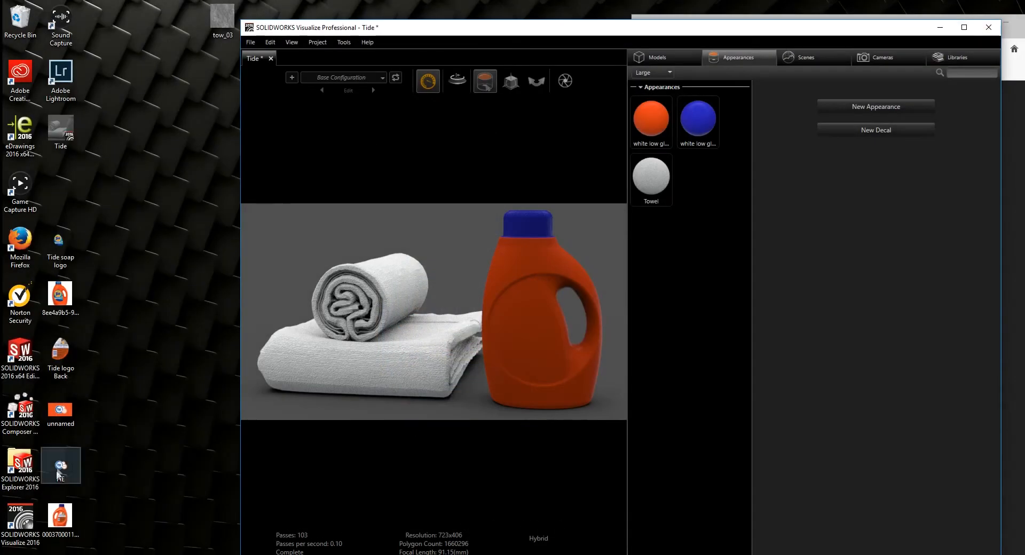
pyautogui.doubleClick(60, 464)
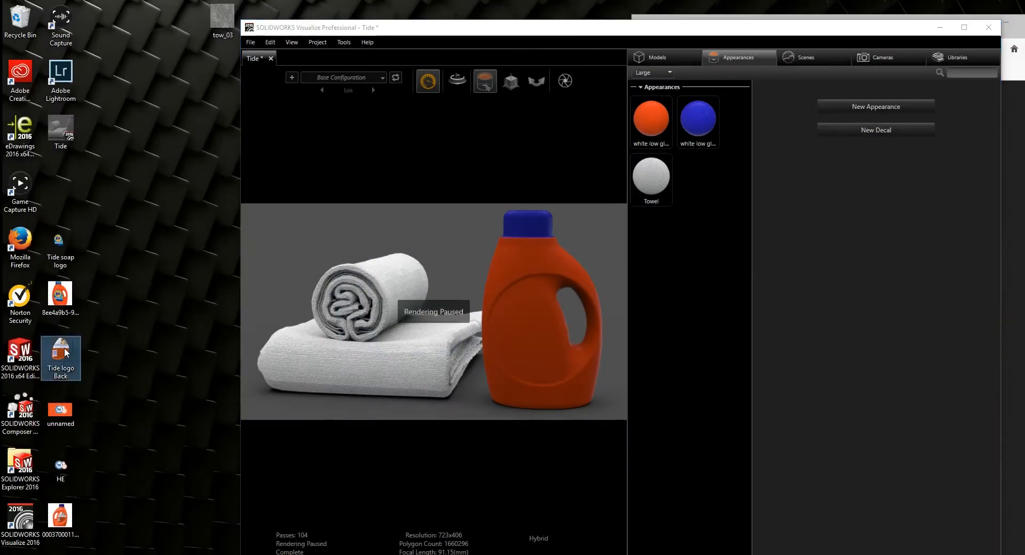
pyautogui.doubleClick(60, 352)
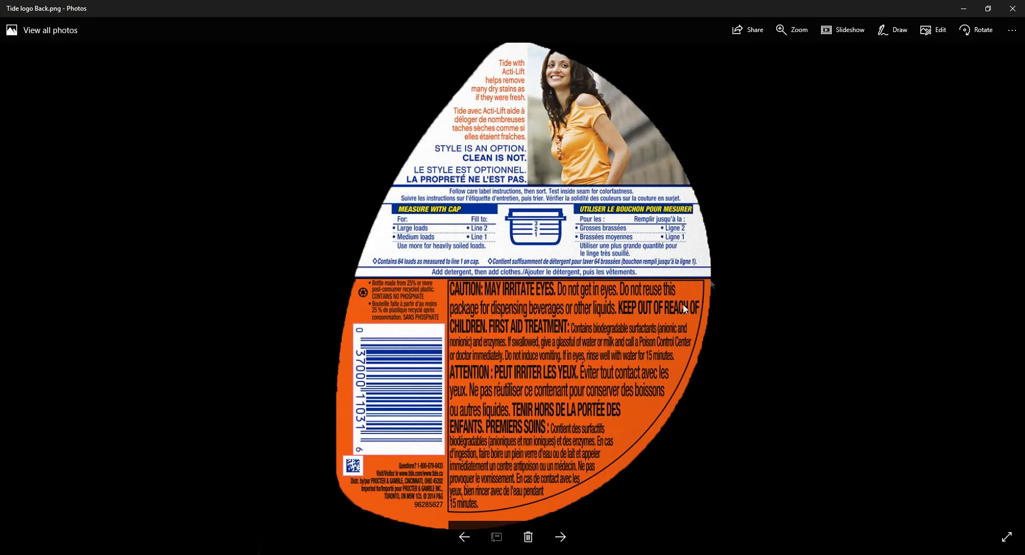
pyautogui.moveTo(714, 244)
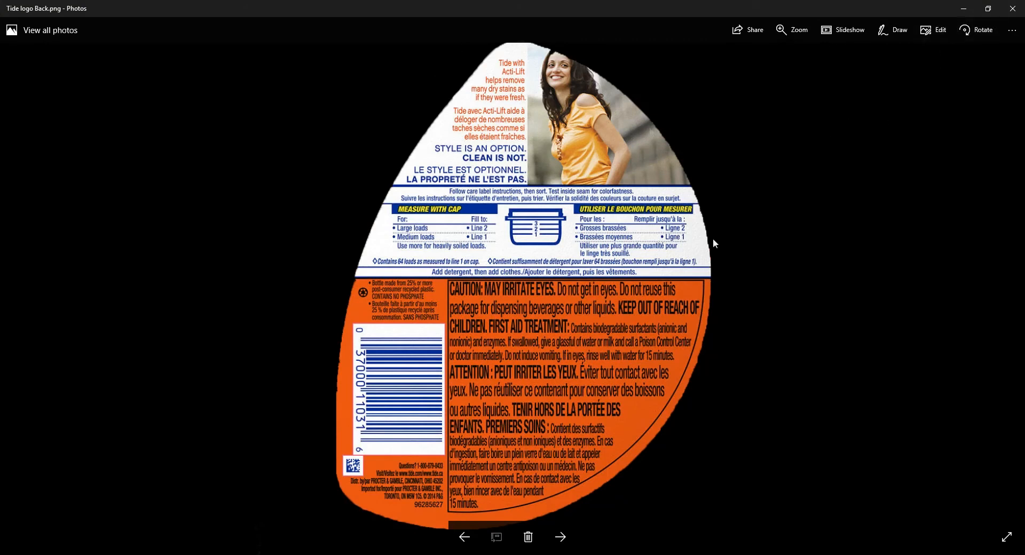
pyautogui.moveTo(661, 479)
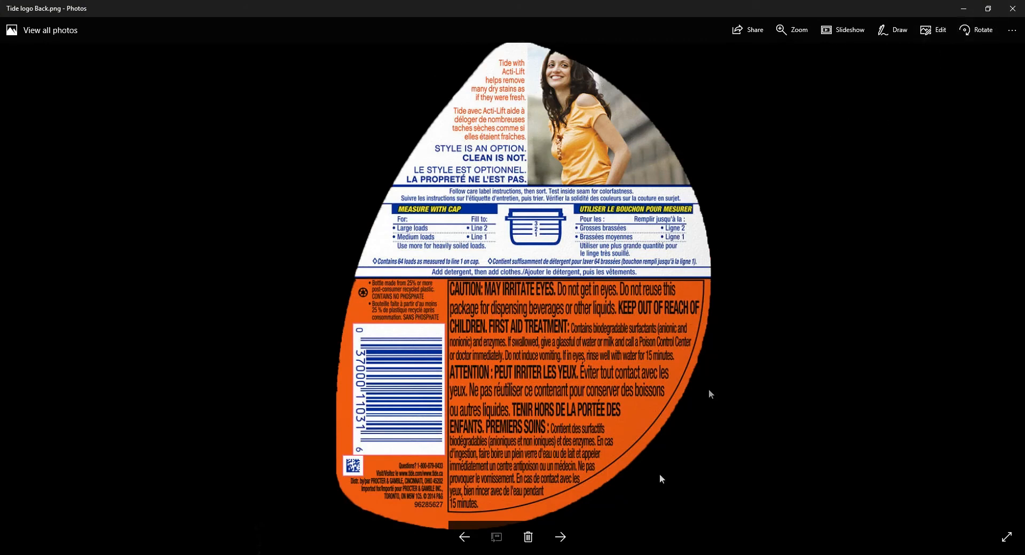
pyautogui.moveTo(670, 136)
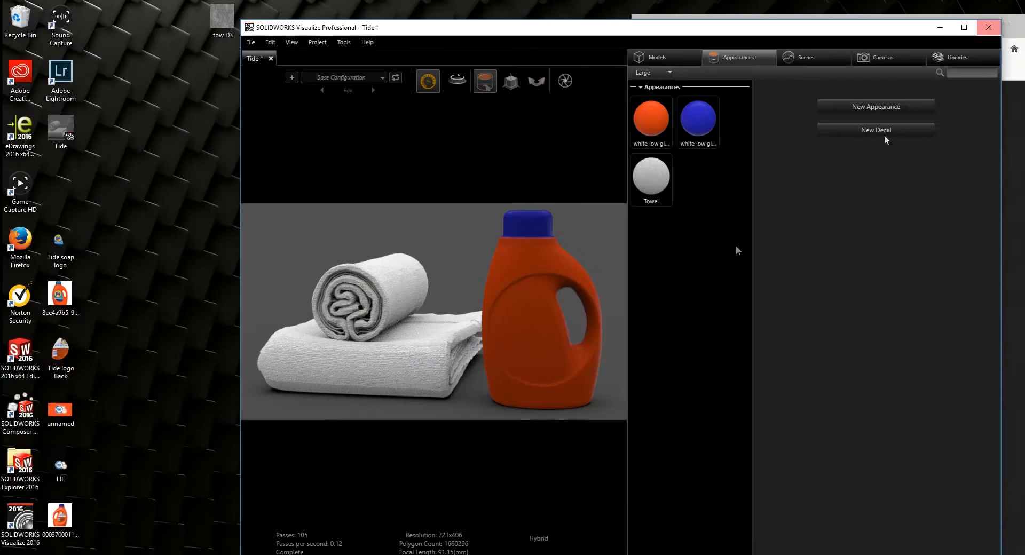
# Step: Pick the Desktop 'Tide soap logo' image for a new decal and switch to faster preview rendering
pyautogui.click(970, 26)
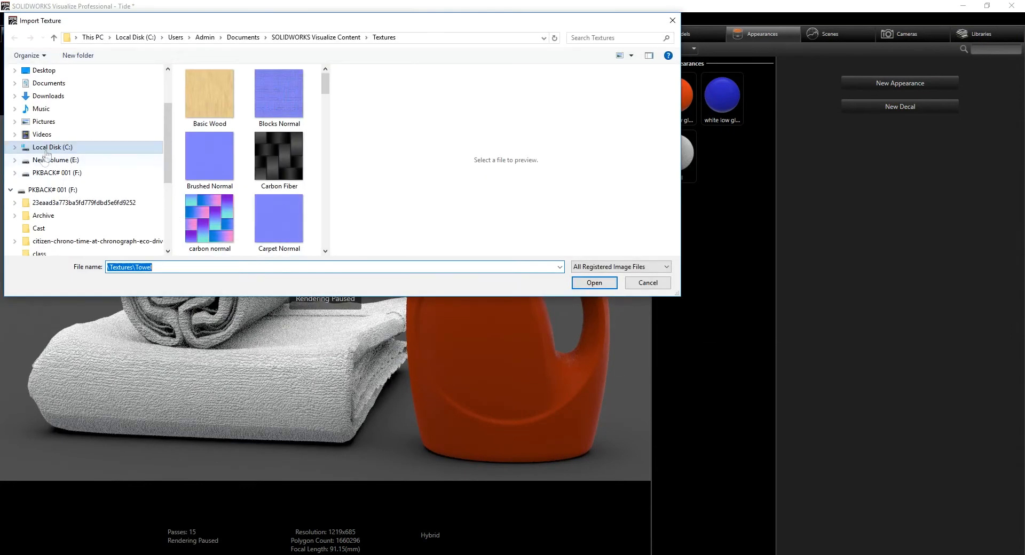
pyautogui.click(43, 70)
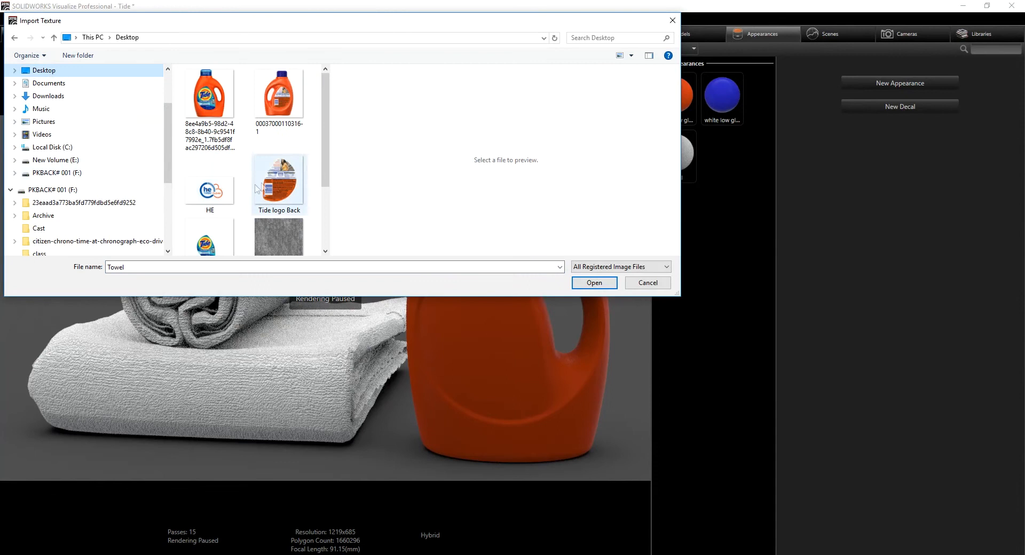
pyautogui.click(210, 221)
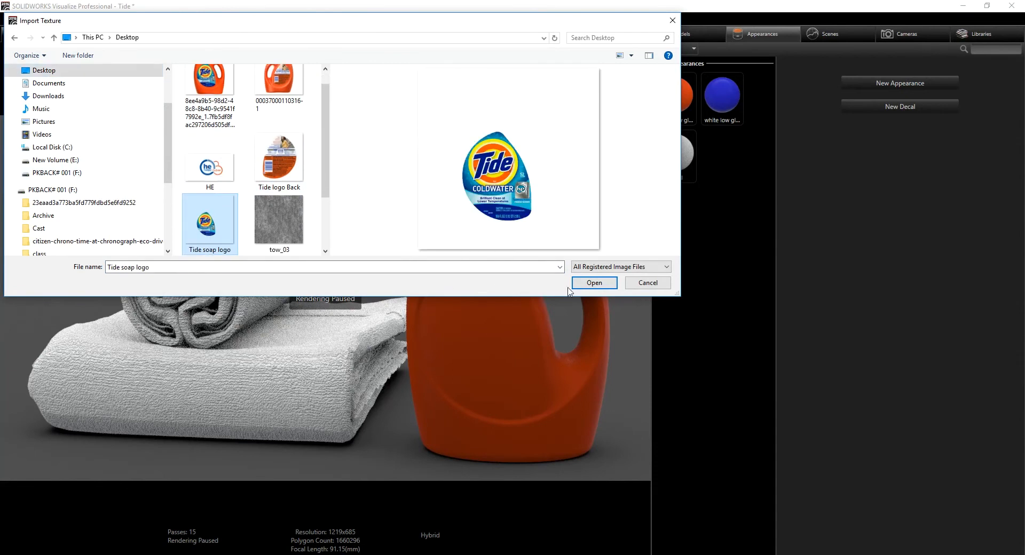
pyautogui.click(593, 283)
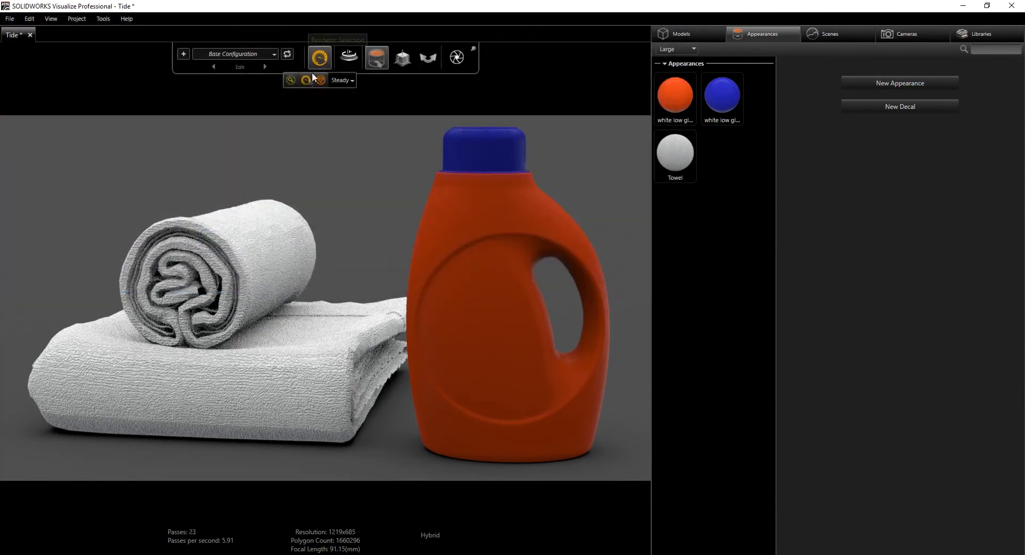
pyautogui.click(319, 58)
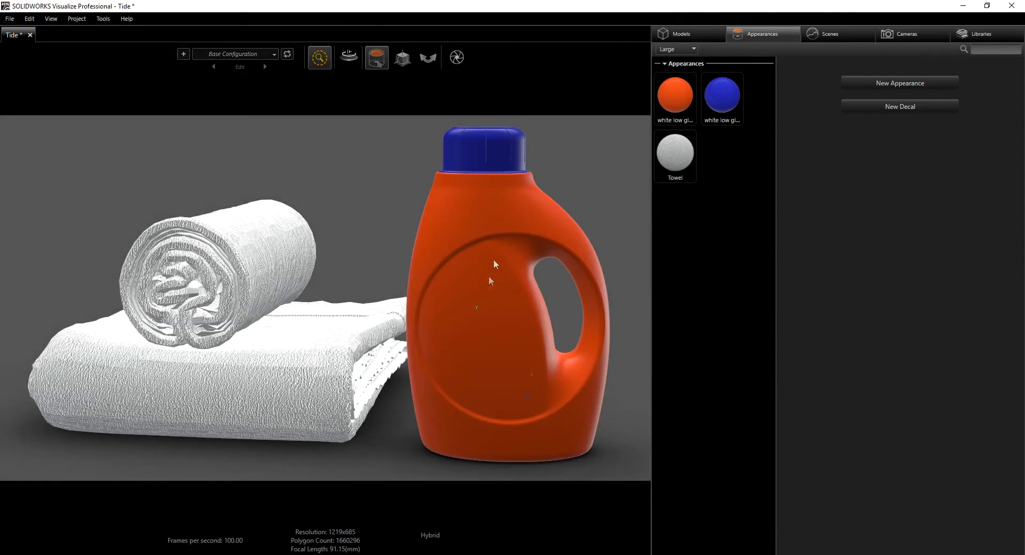
pyautogui.moveTo(519, 209)
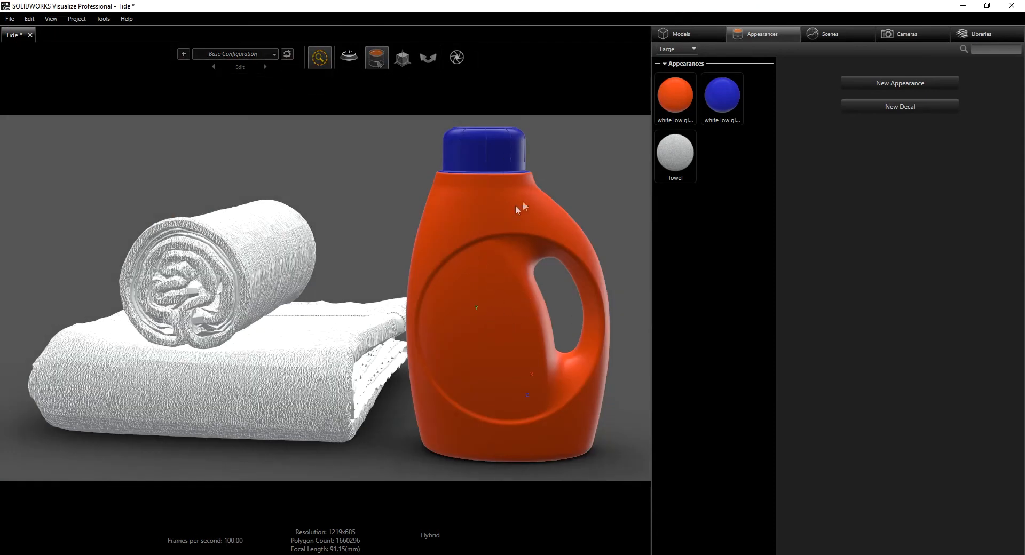
# Step: Place the Tide soap logo decal on the bottle front and show its decal settings
pyautogui.rightClick(745, 196)
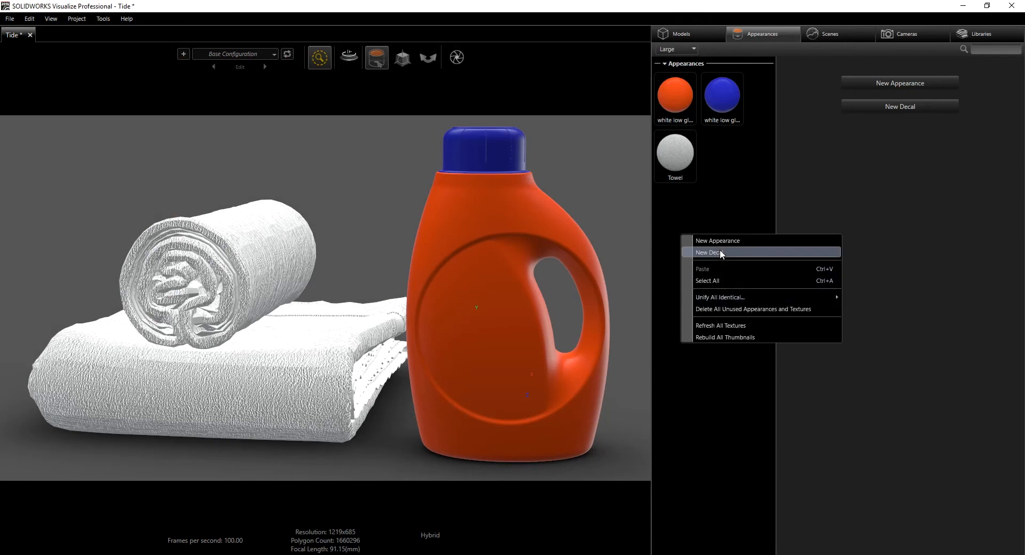
pyautogui.click(709, 253)
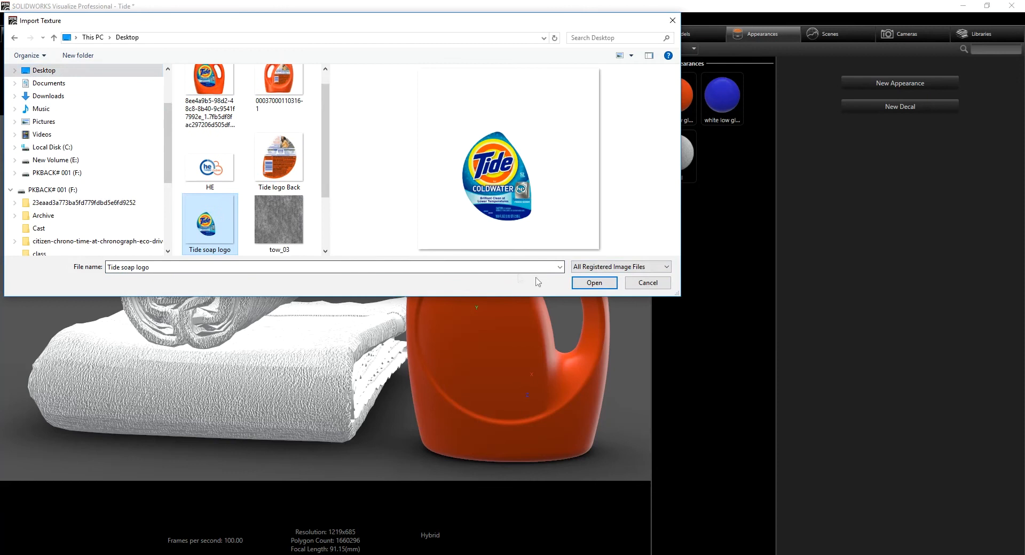
pyautogui.click(593, 283)
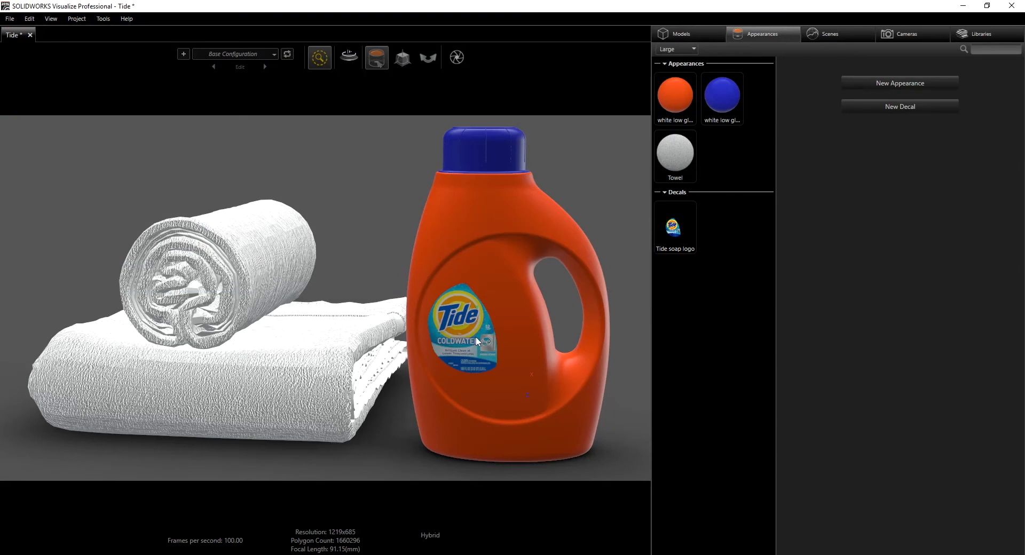
pyautogui.click(675, 226)
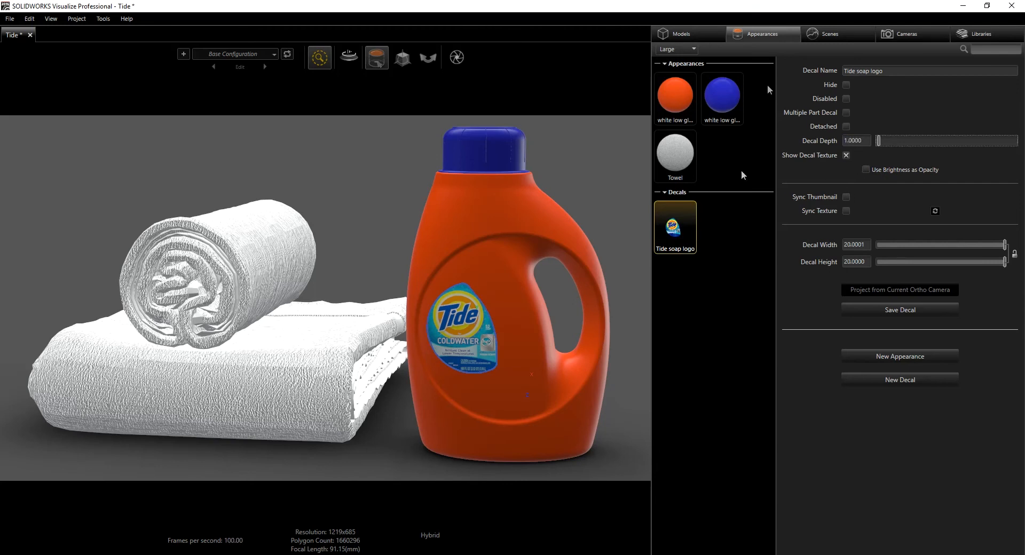
pyautogui.moveTo(470, 326)
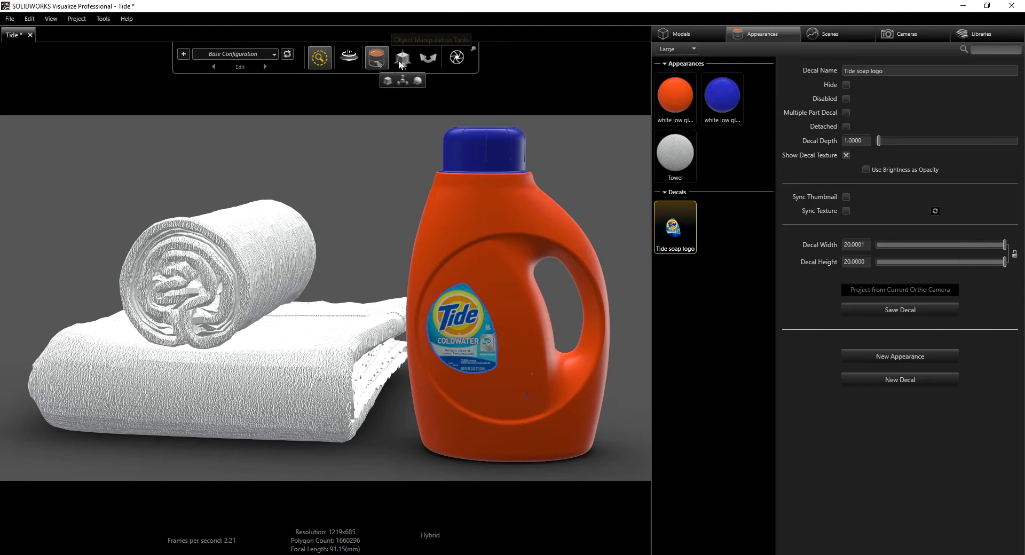
# Step: Scale the Tide logo decal to about 36 units and centre it on the bottle front
pyautogui.click(402, 58)
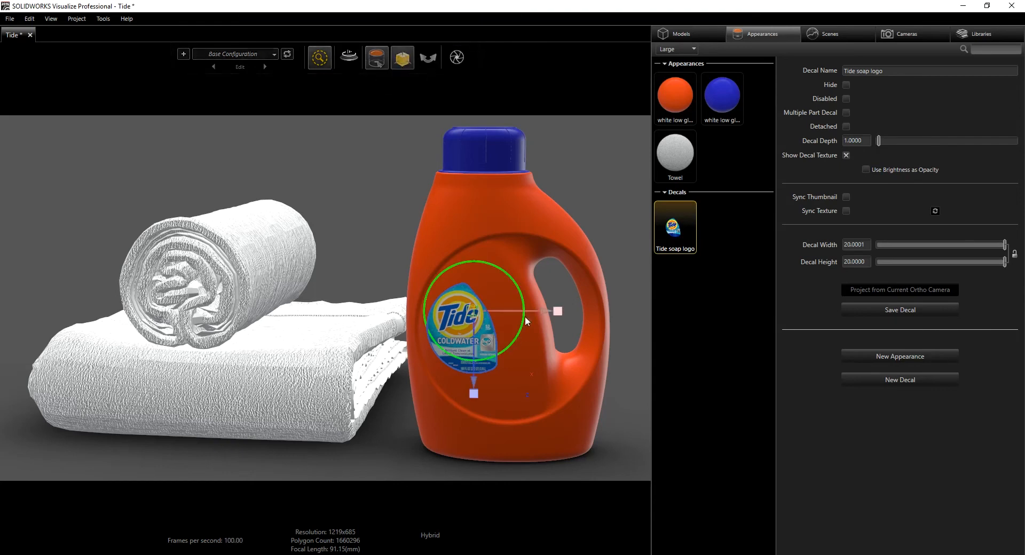
pyautogui.moveTo(556, 311); pyautogui.dragTo(573, 311)
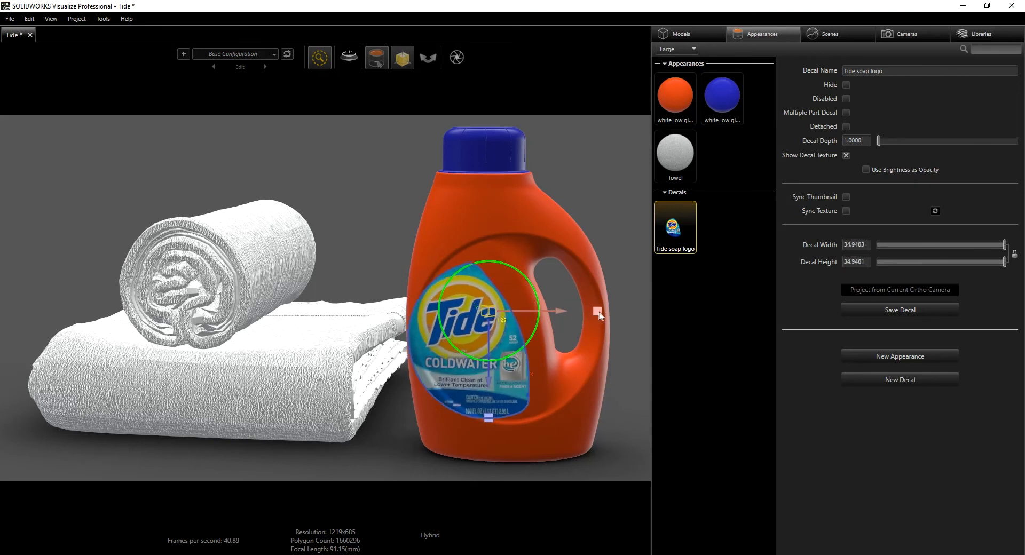
pyautogui.moveTo(595, 310); pyautogui.dragTo(589, 311)
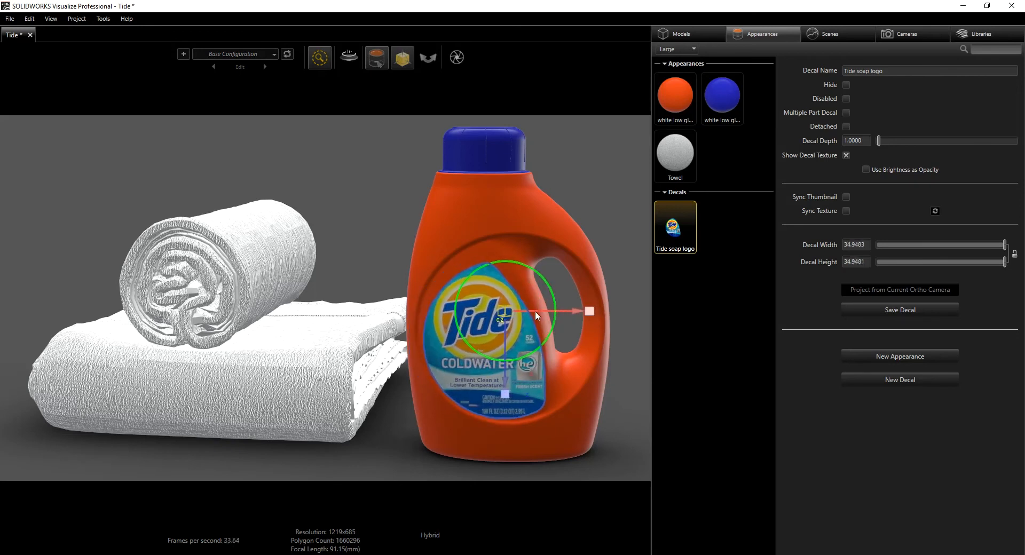
pyautogui.moveTo(536, 318); pyautogui.dragTo(507, 356)
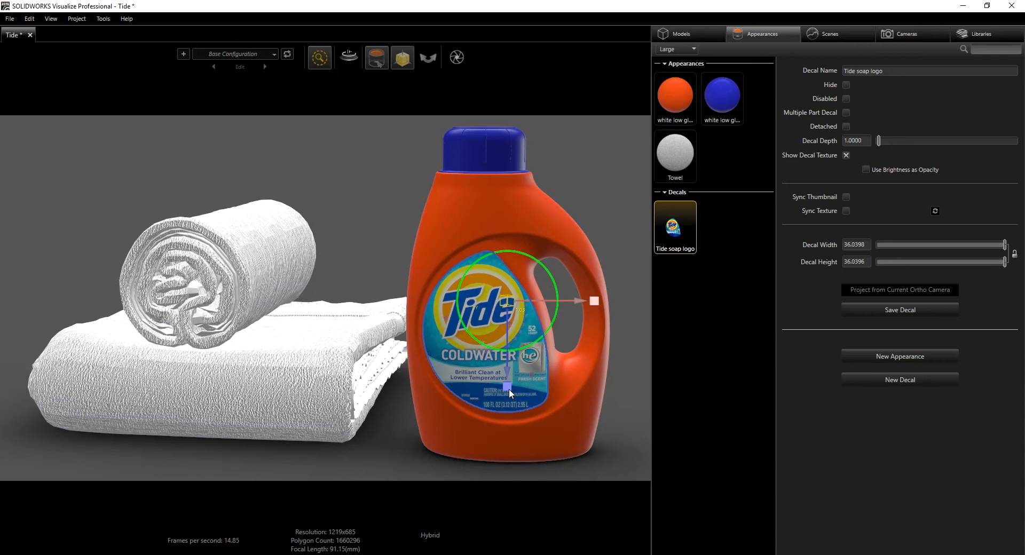
pyautogui.moveTo(594, 301); pyautogui.dragTo(592, 306)
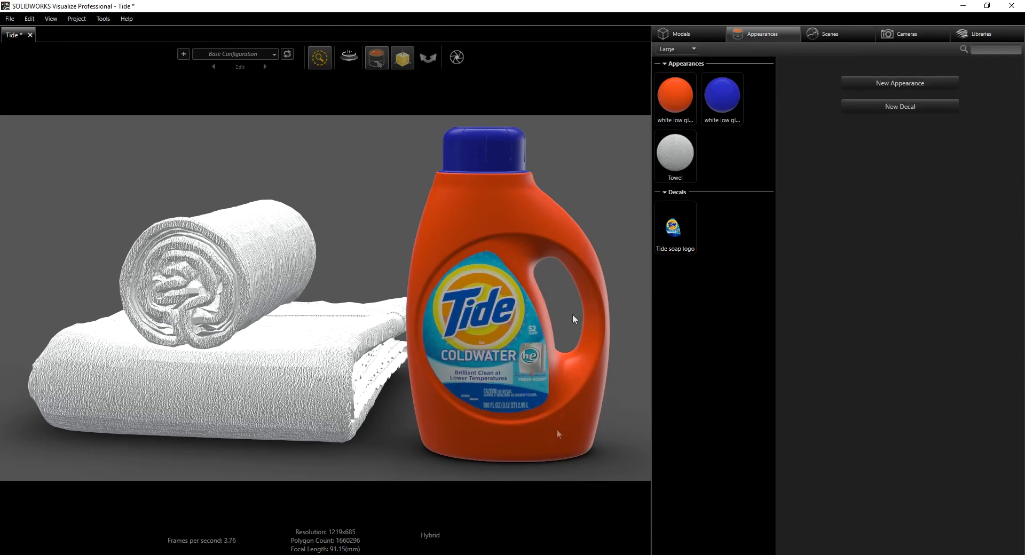
pyautogui.moveTo(506, 254)
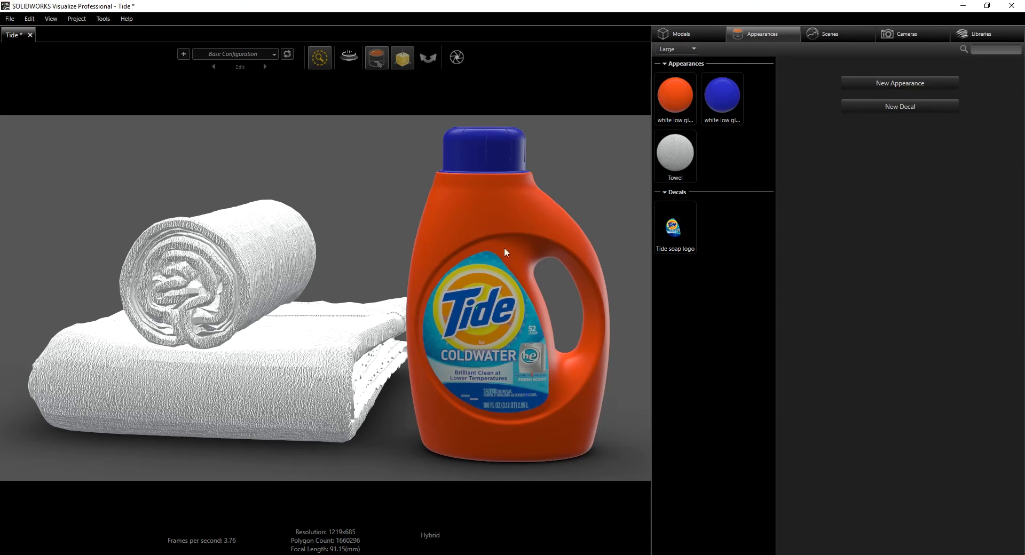
pyautogui.moveTo(558, 311)
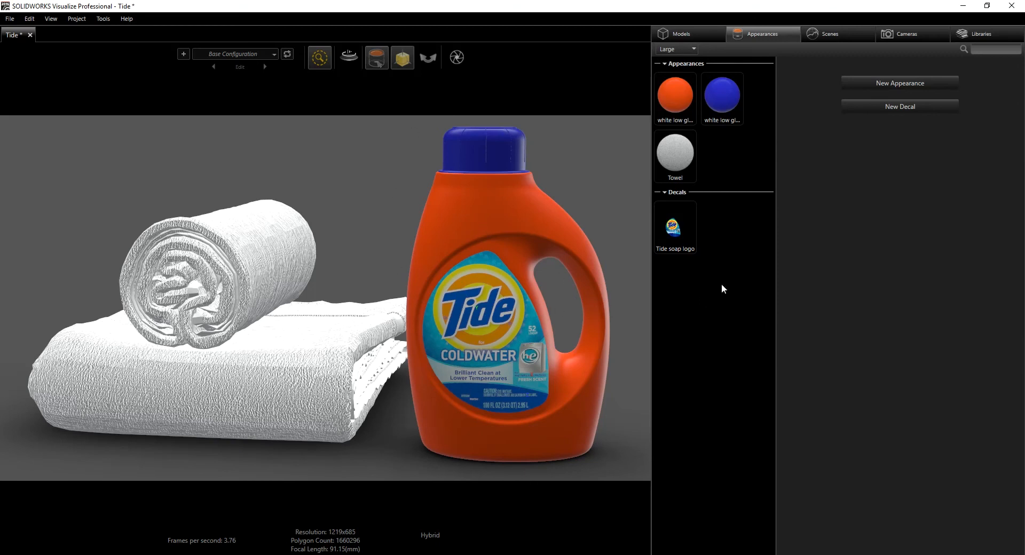
# Step: Add the HE image as a second decal near the bottle neck and show its settings
pyautogui.rightClick(722, 289)
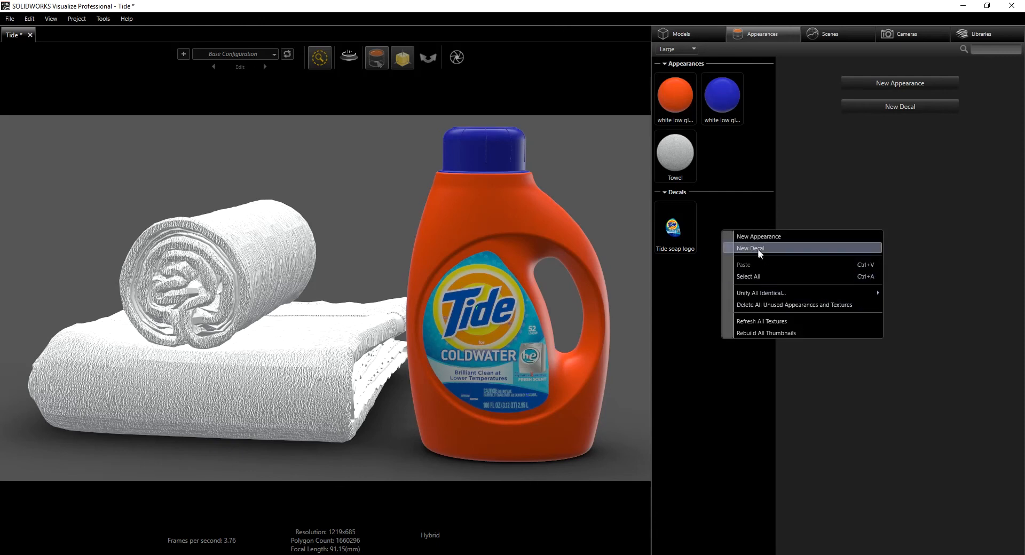
pyautogui.click(750, 248)
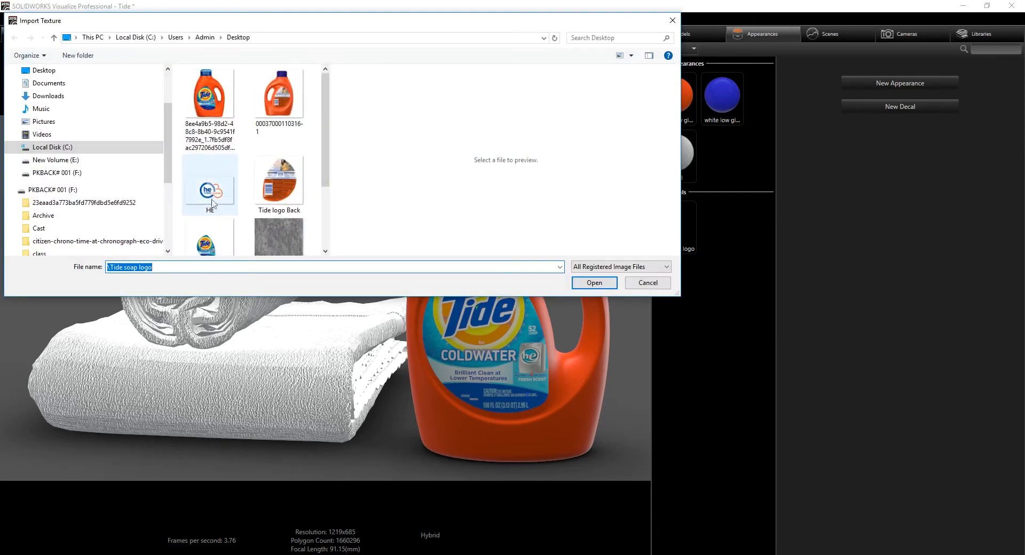
pyautogui.click(593, 283)
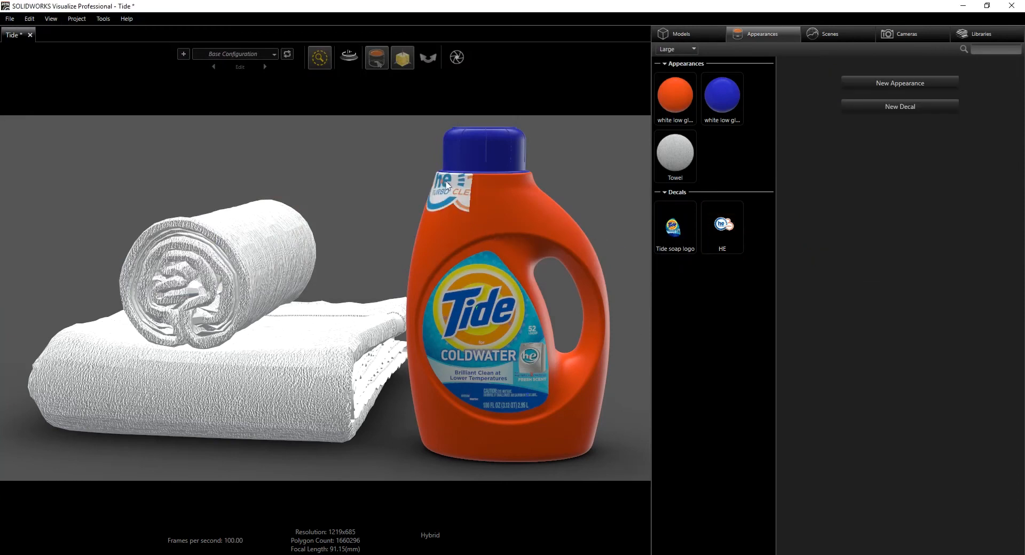
pyautogui.click(722, 227)
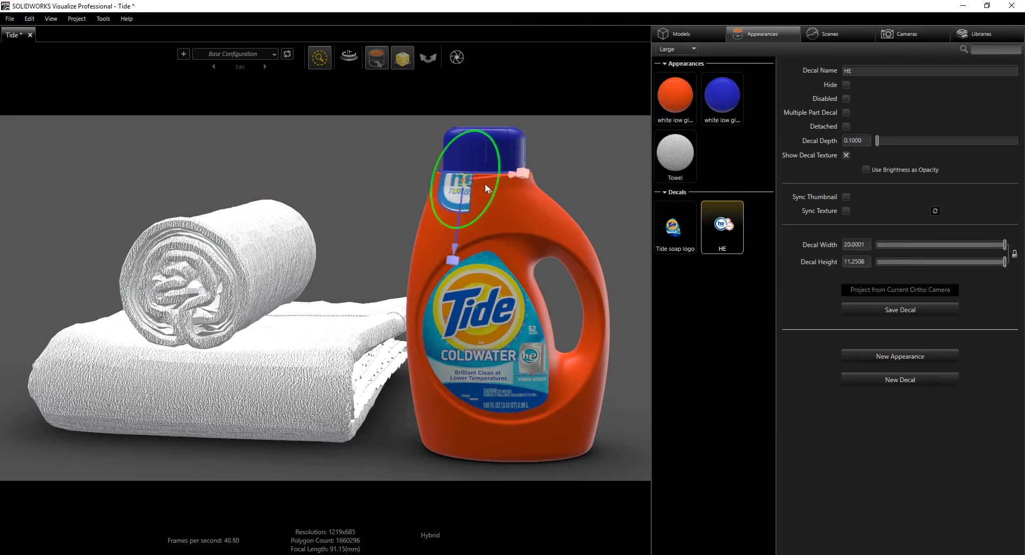
# Step: Shrink the HE decal to about 7.4 by 4.2 units and move it onto the shoulder
pyautogui.moveTo(487, 189); pyautogui.dragTo(469, 224)
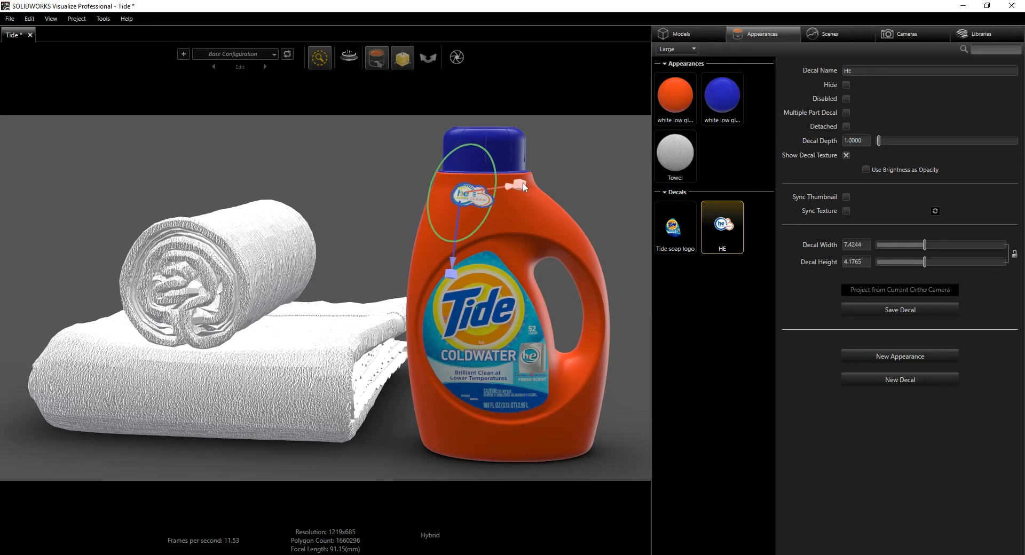
pyautogui.moveTo(516, 183); pyautogui.dragTo(538, 186)
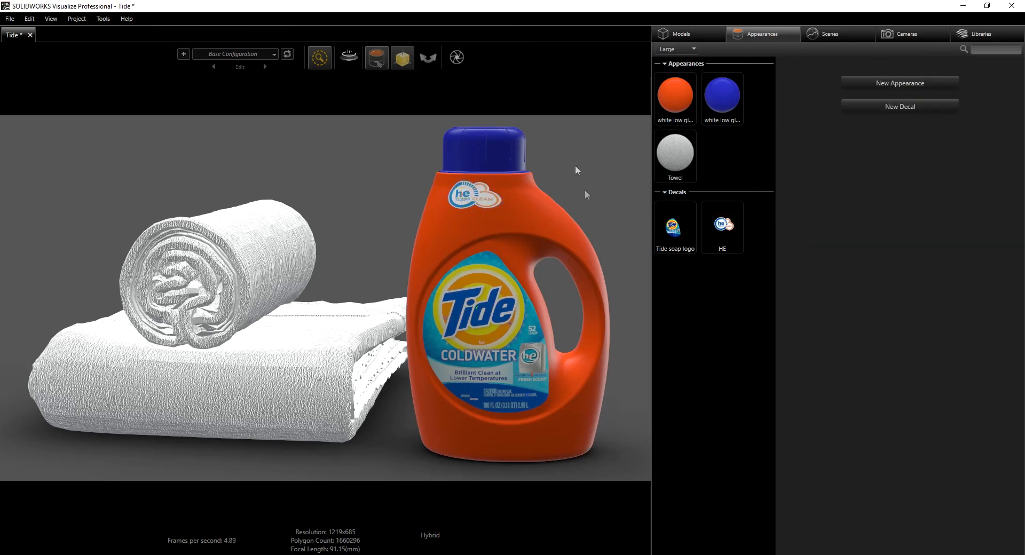
pyautogui.click(721, 228)
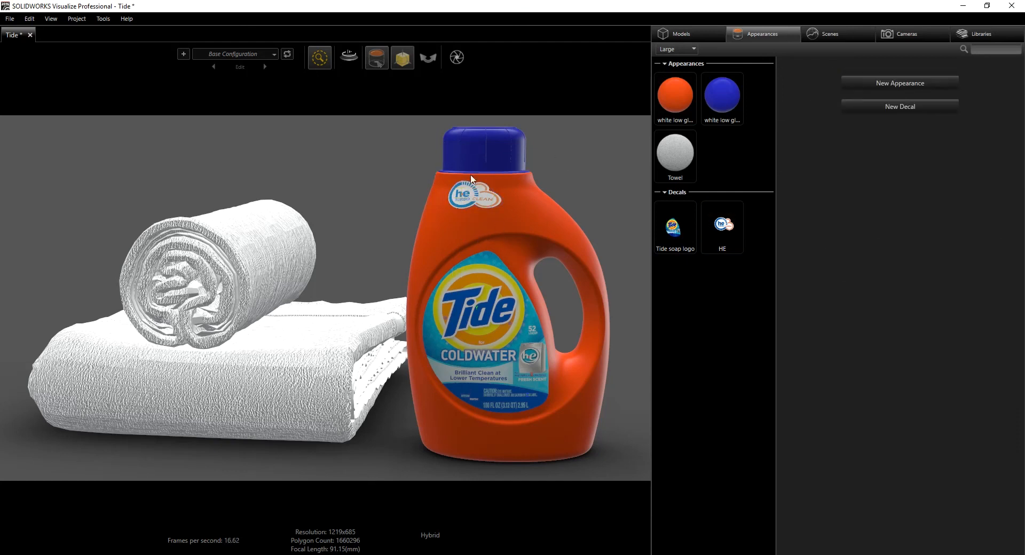
pyautogui.moveTo(482, 271)
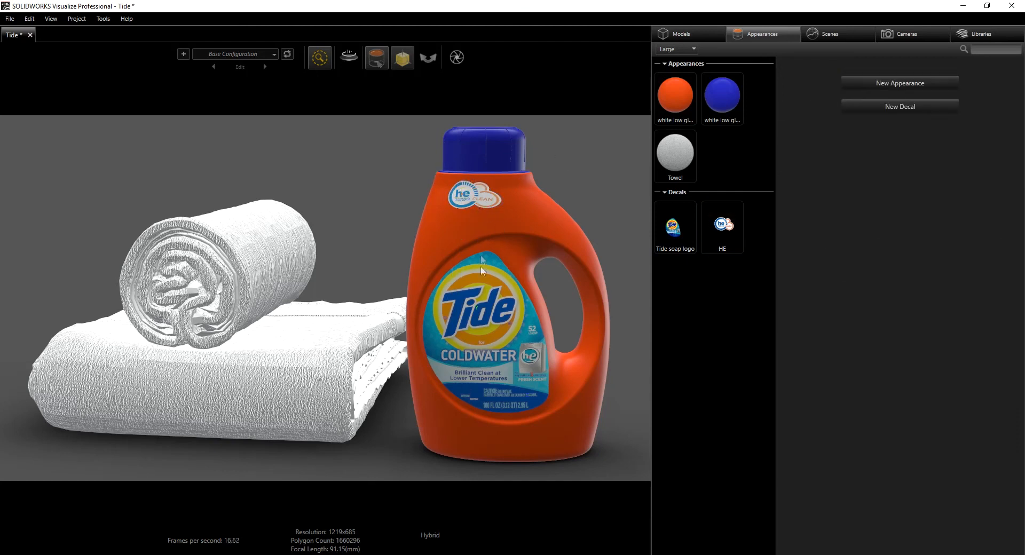
pyautogui.moveTo(476, 458)
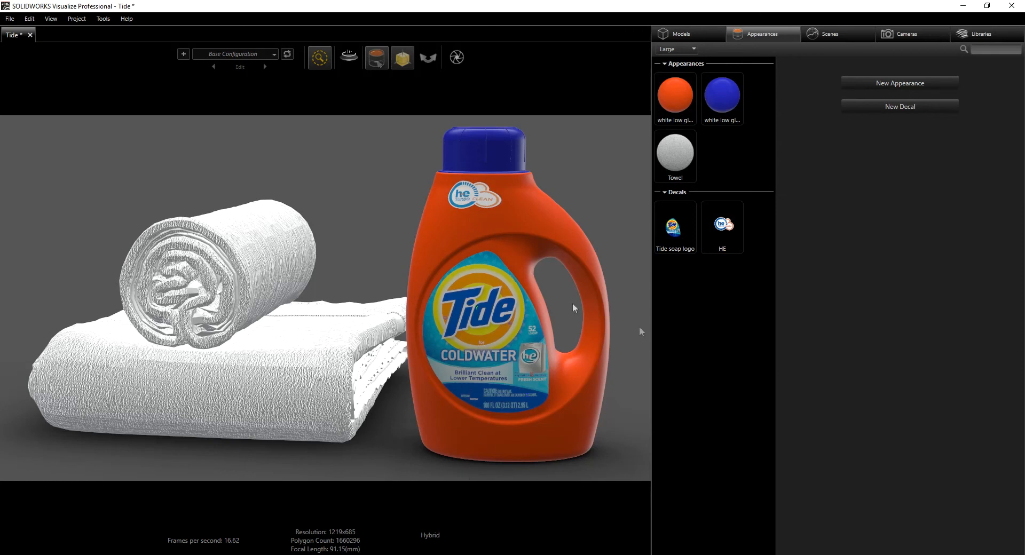
pyautogui.moveTo(436, 337)
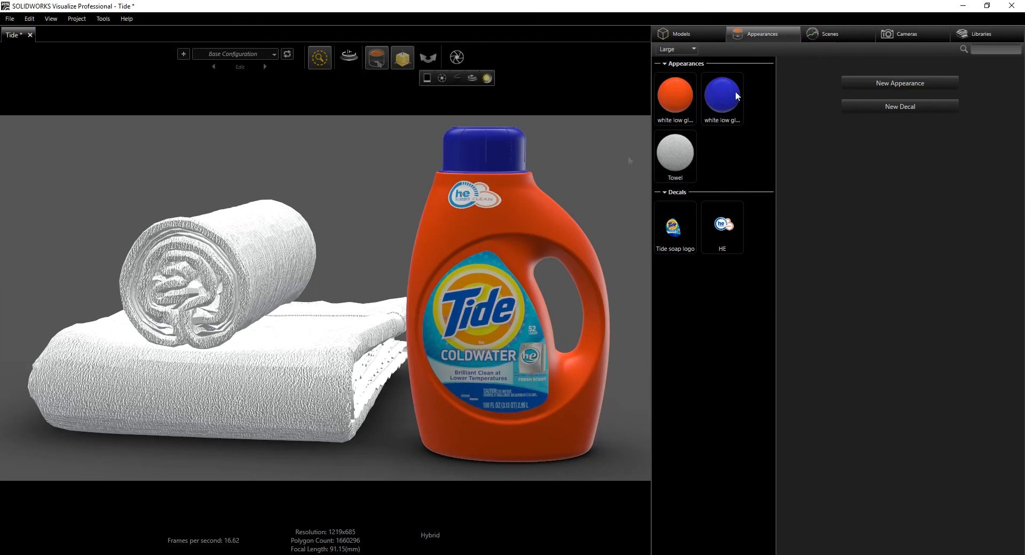
pyautogui.moveTo(908, 33)
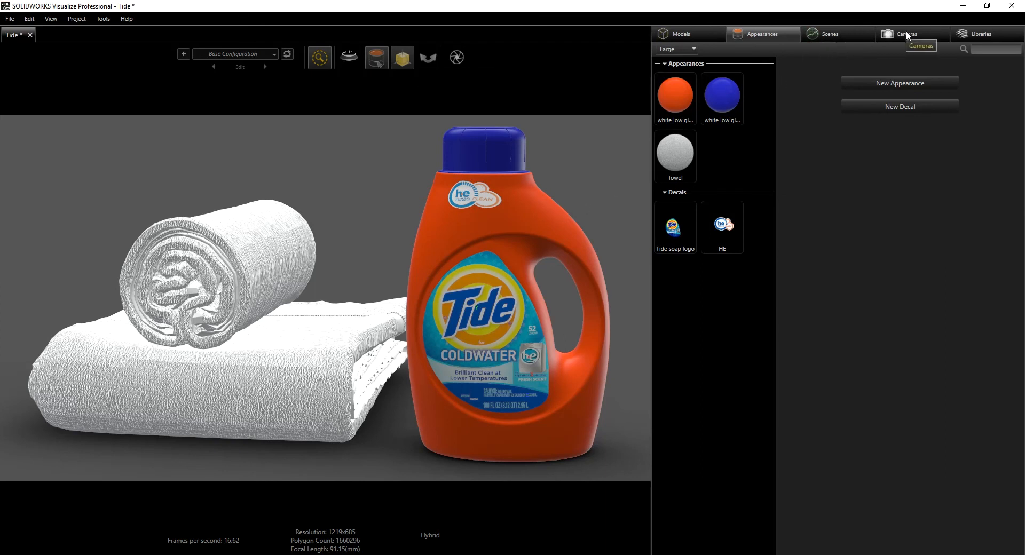
# Step: Duplicate the default camera and orbit Default Camera 1 to face the bottle's back beside the towels
pyautogui.click(907, 33)
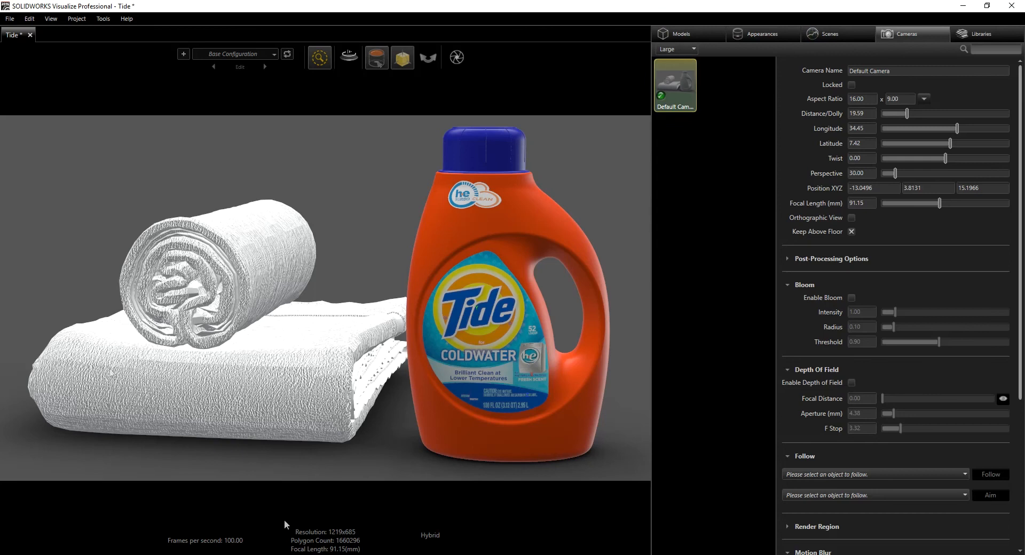
pyautogui.moveTo(620, 187)
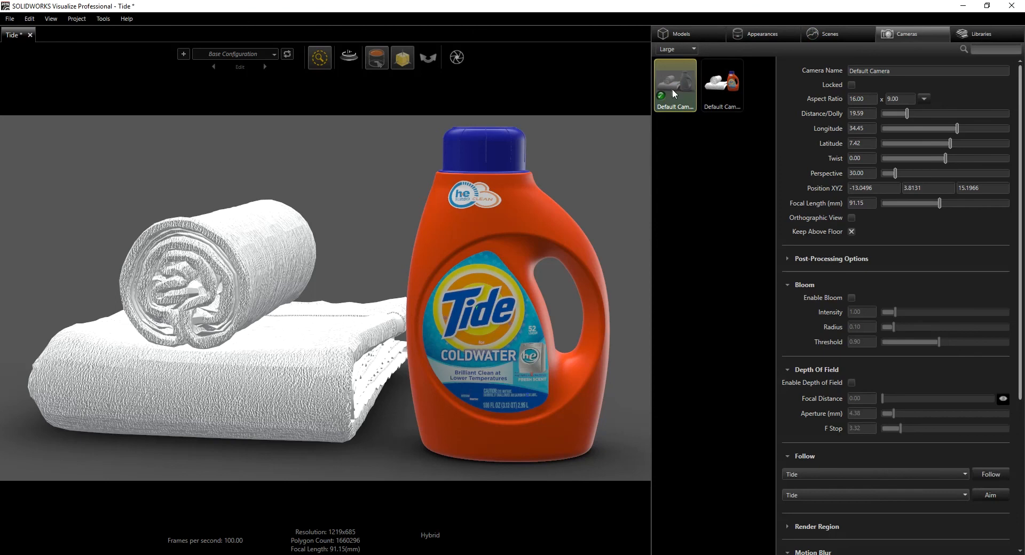
pyautogui.click(721, 82)
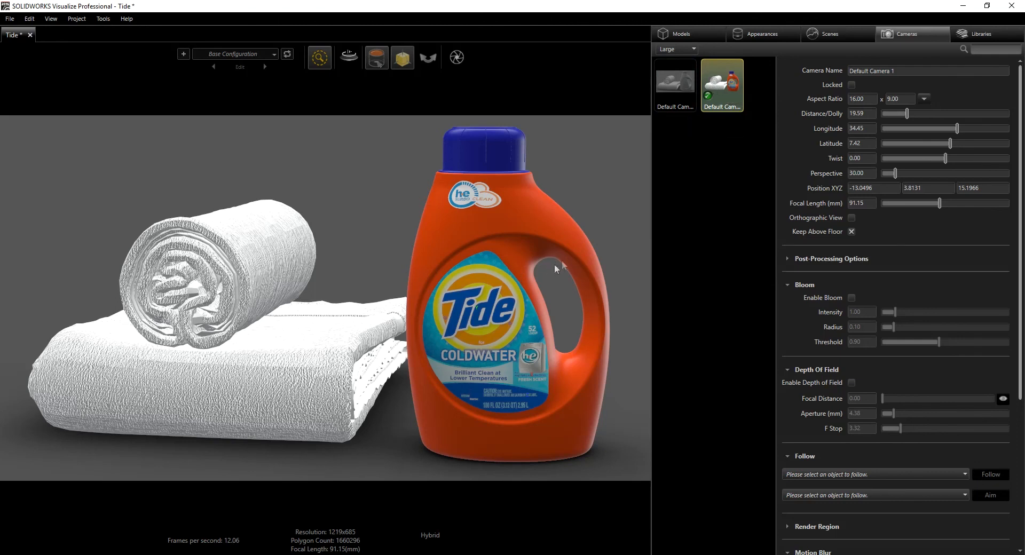
pyautogui.moveTo(555, 268); pyautogui.dragTo(98, 281)
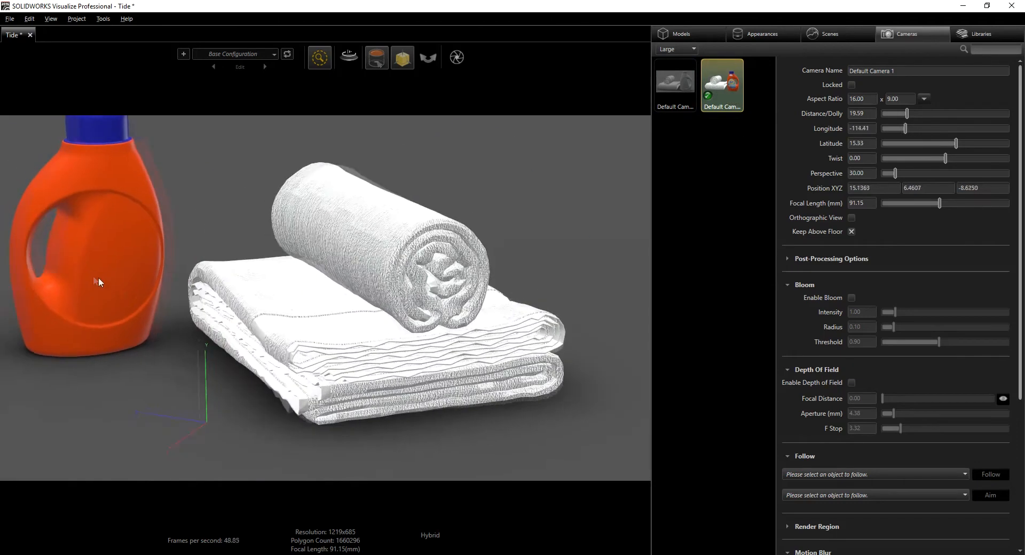
pyautogui.moveTo(98, 281); pyautogui.dragTo(333, 342)
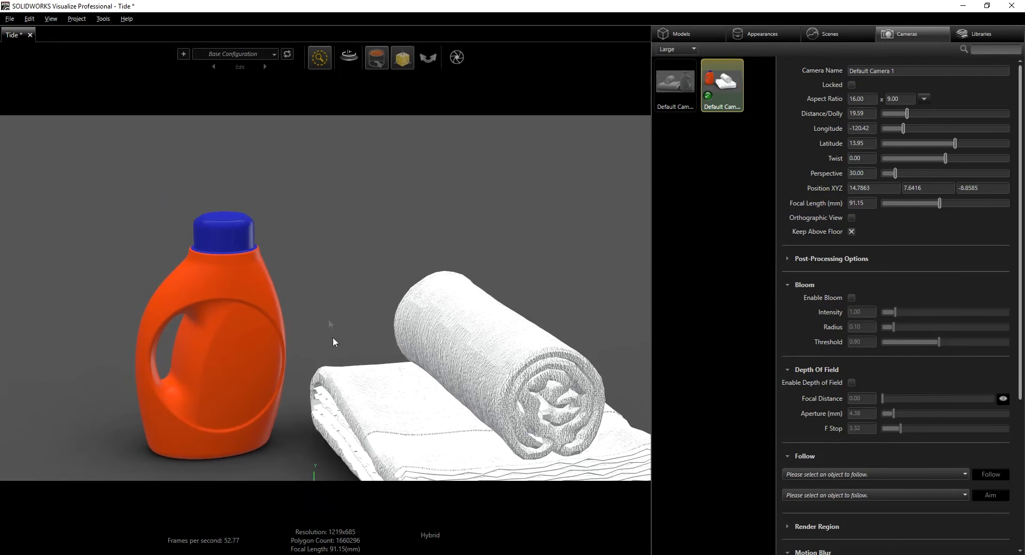
pyautogui.moveTo(333, 342); pyautogui.dragTo(388, 355)
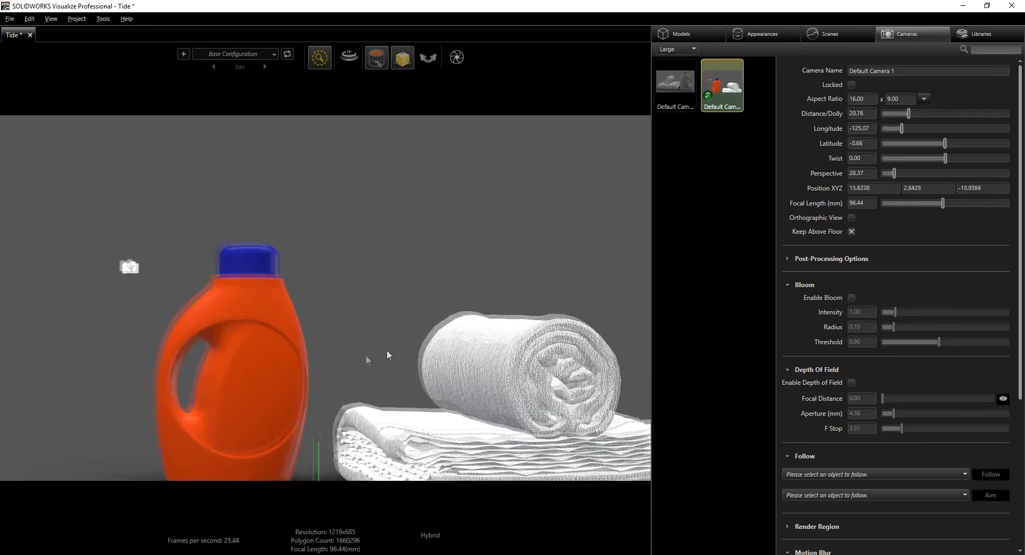
pyautogui.moveTo(388, 354); pyautogui.dragTo(373, 350)
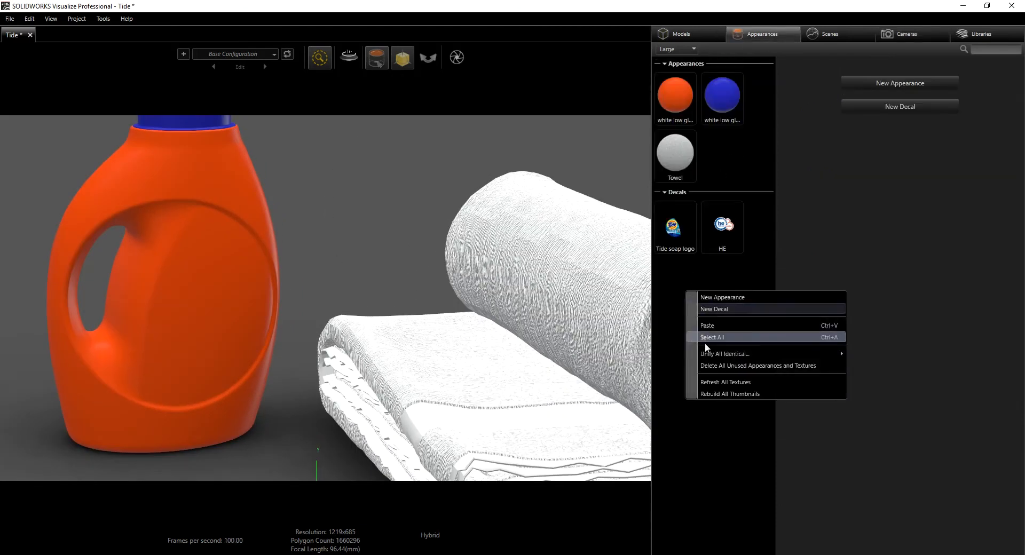
# Step: Import 'Tide logo Back' as a new decal and place it on the bottle's back
pyautogui.click(713, 309)
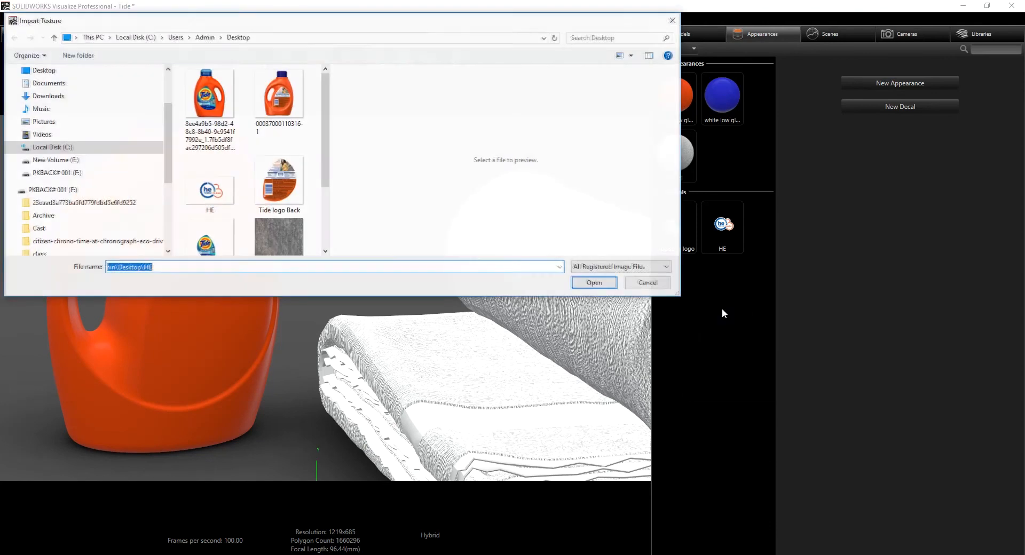
pyautogui.click(279, 178)
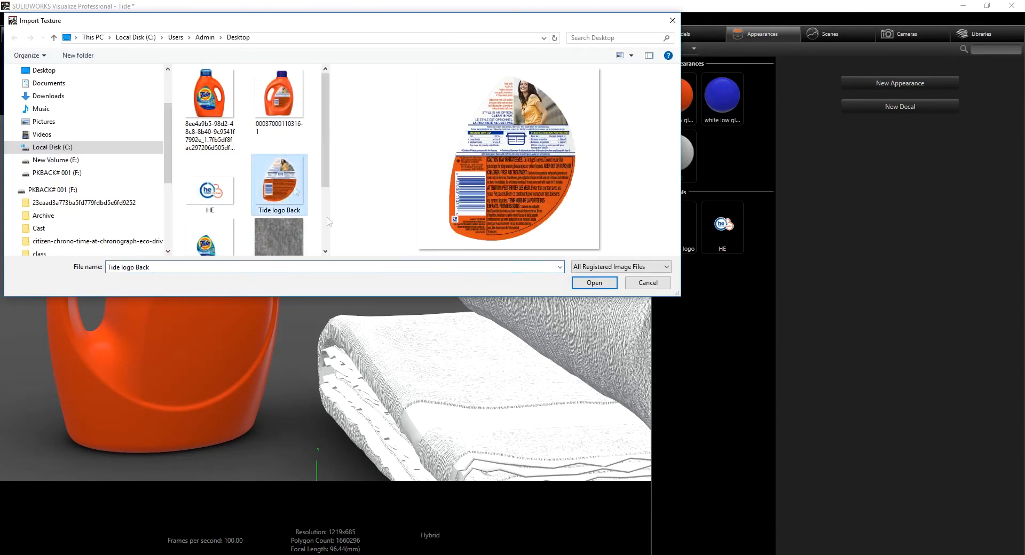
pyautogui.click(592, 283)
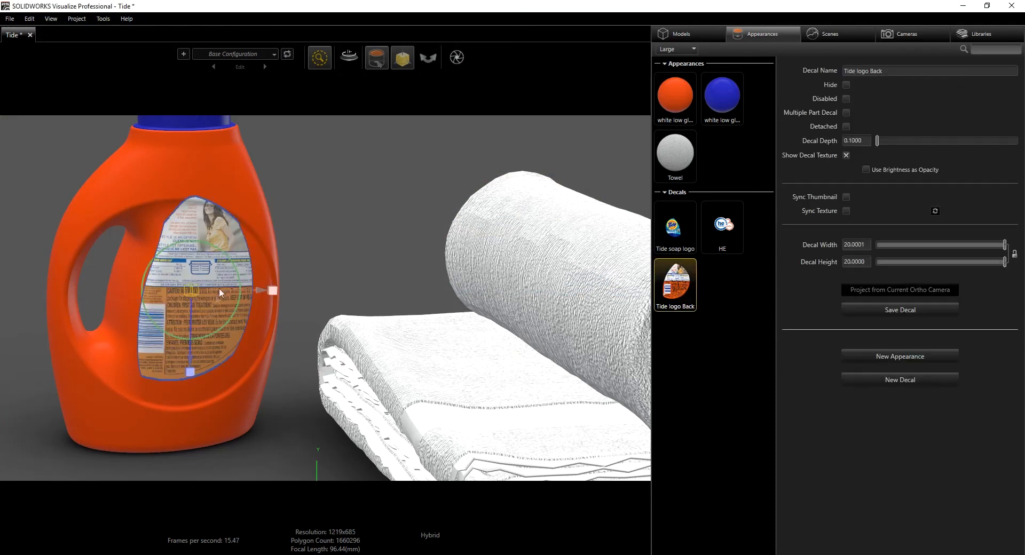
pyautogui.tripleClick(853, 140)
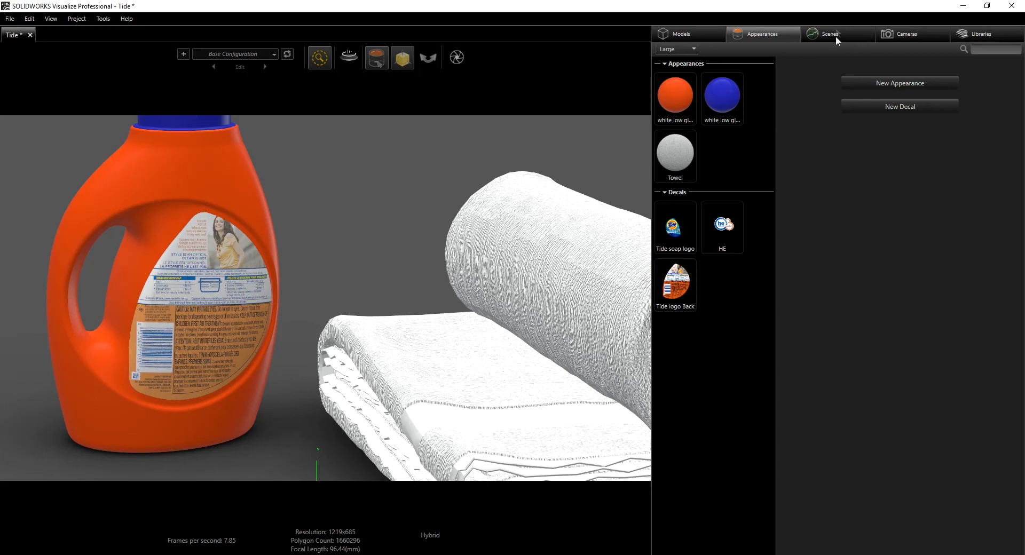
pyautogui.moveTo(419, 327)
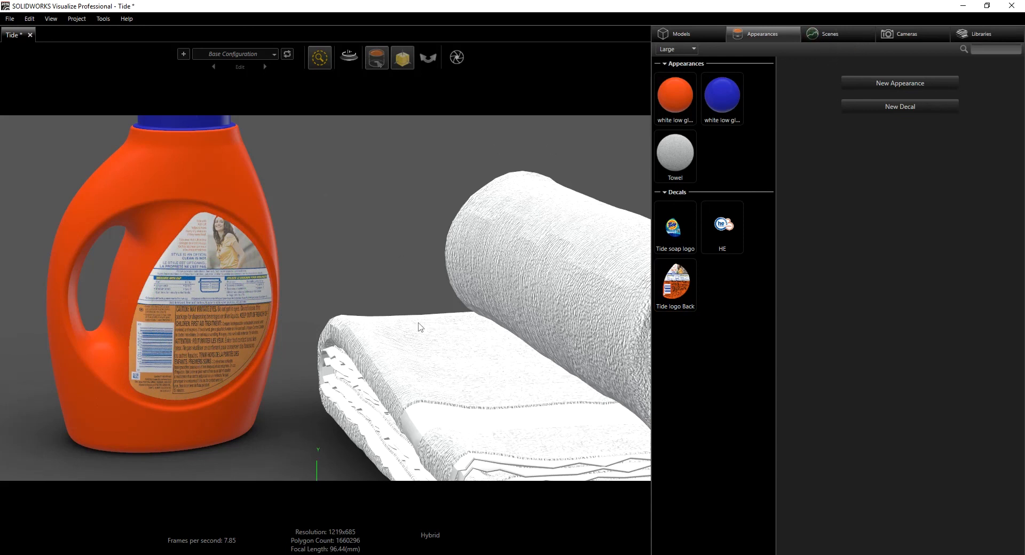
# Step: Turn on the ray-traced viewport and activate Default Camera showing the bottle's front logos
pyautogui.click(319, 58)
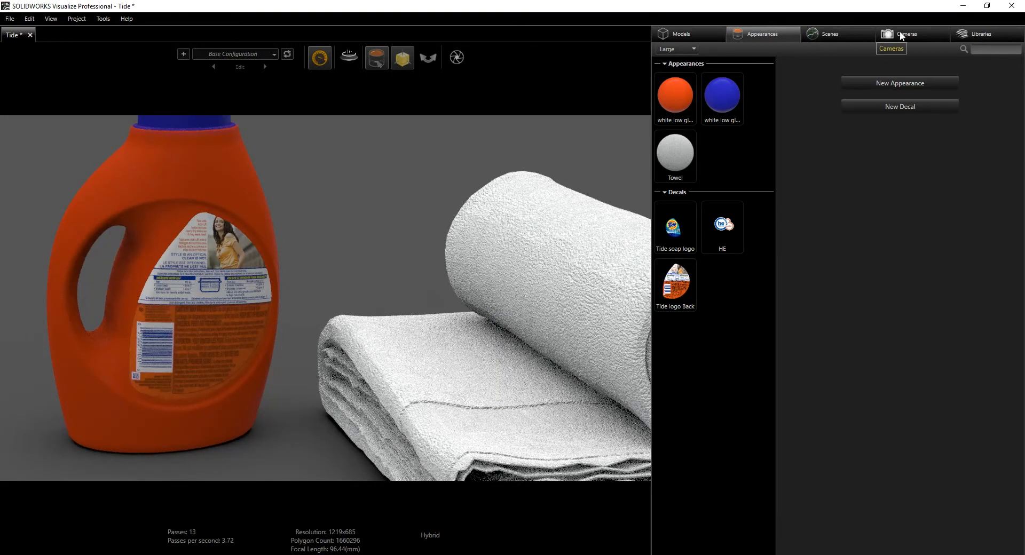
pyautogui.click(902, 33)
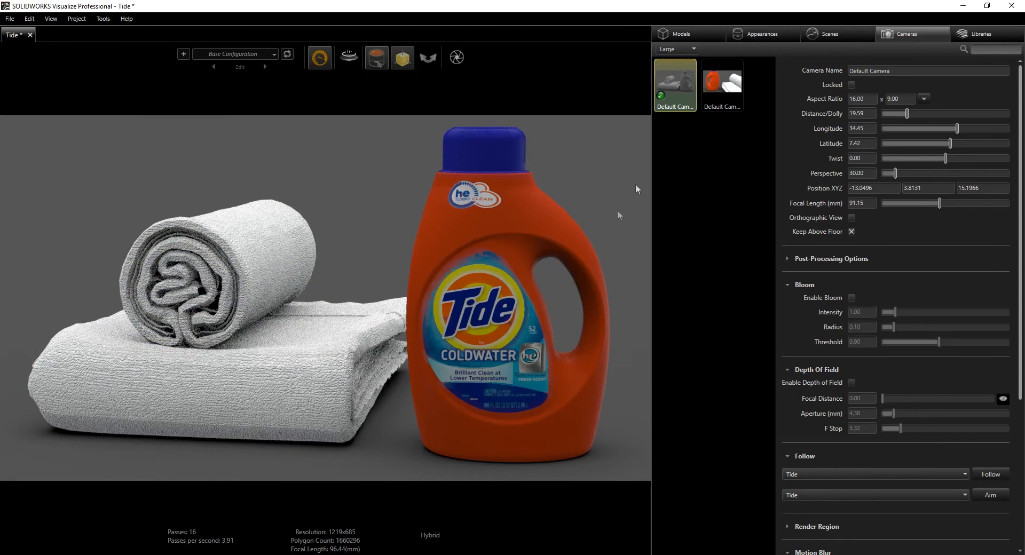
pyautogui.click(319, 58)
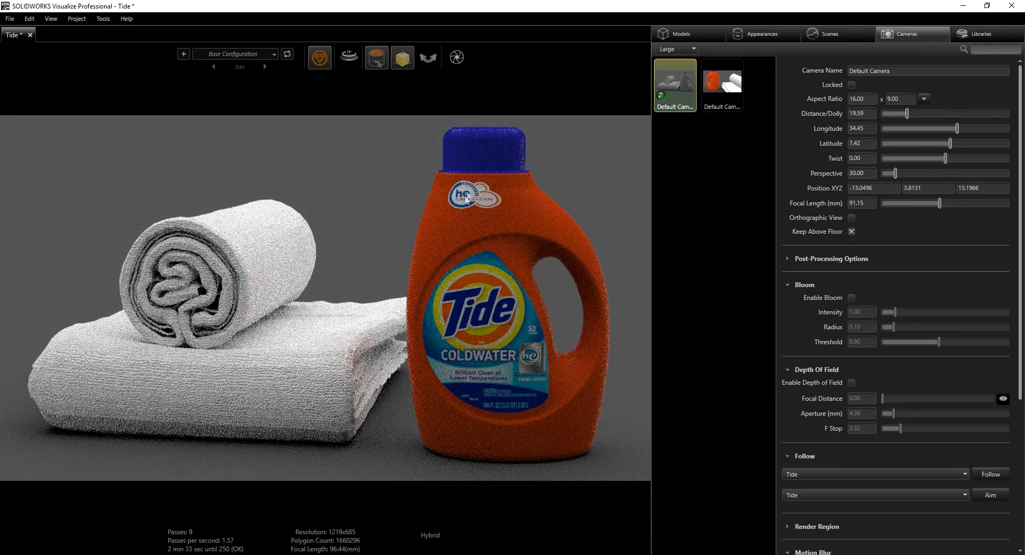
pyautogui.moveTo(477, 205)
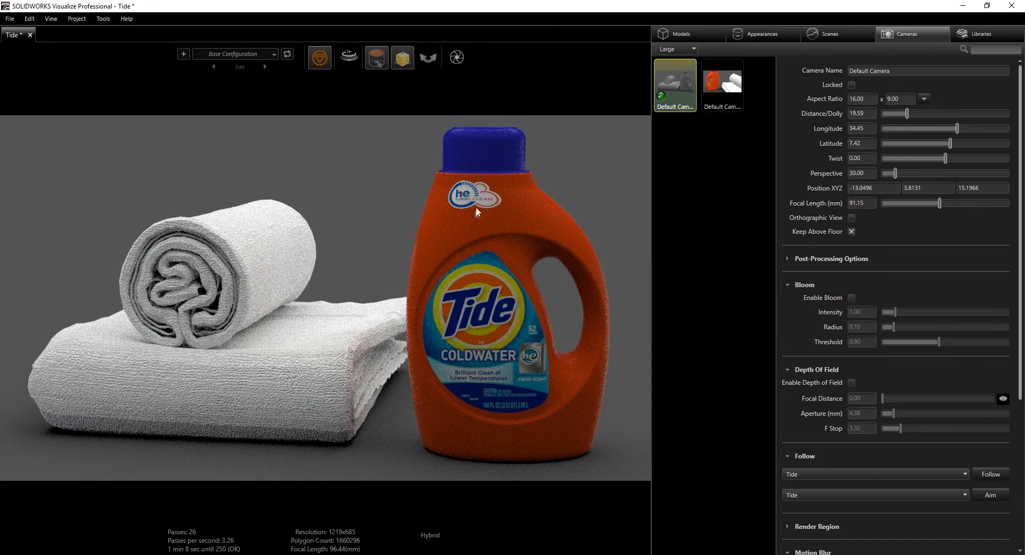
pyautogui.moveTo(699, 250)
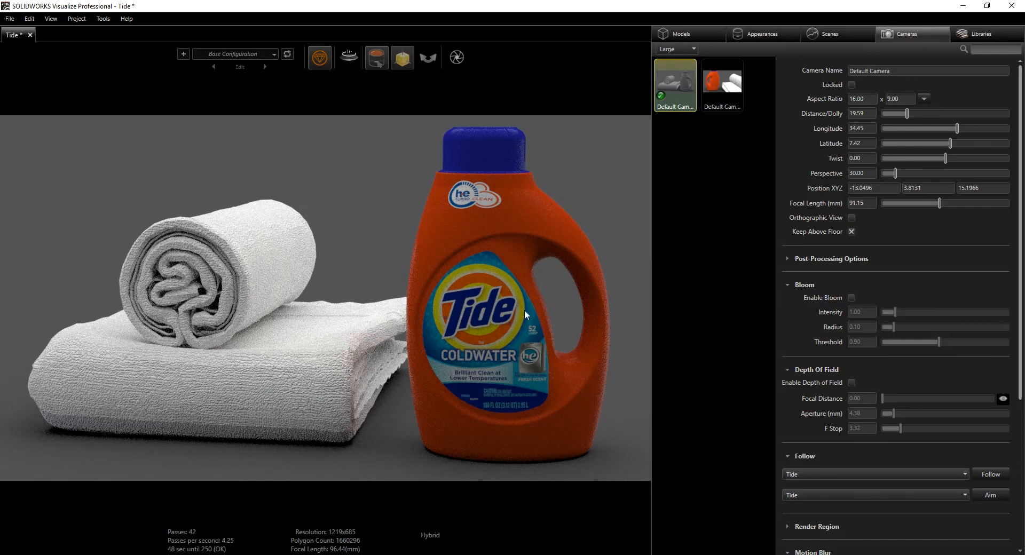
pyautogui.moveTo(484, 389)
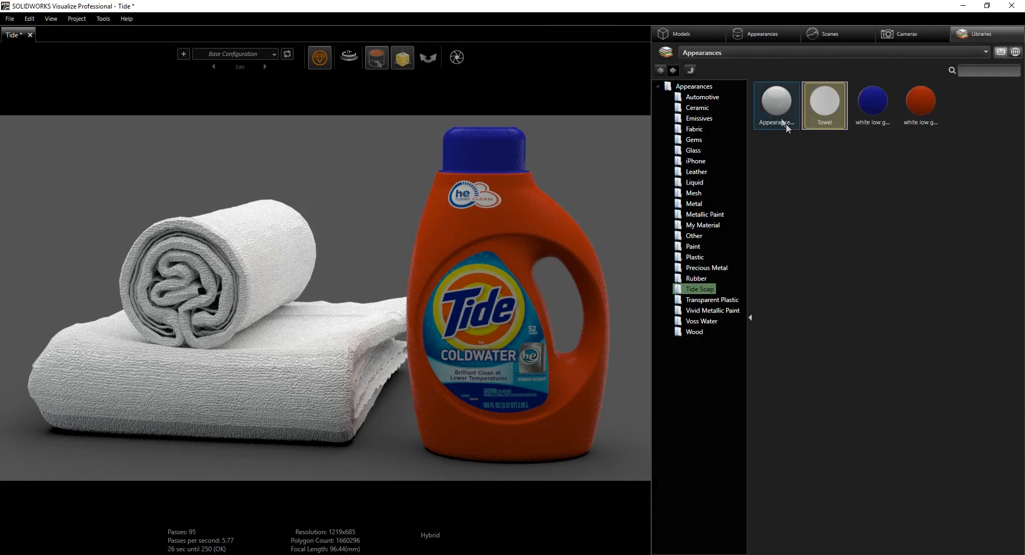
pyautogui.moveTo(780, 105)
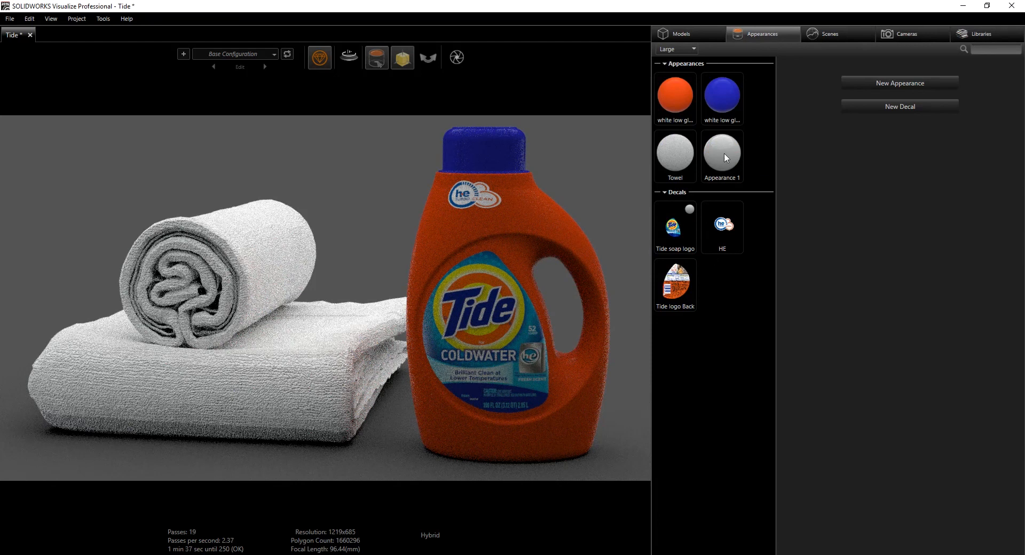
# Step: Apply white clearcoat-10 paint Appearance 1 to all decals, switching cameras back to Default Camera
pyautogui.click(722, 156)
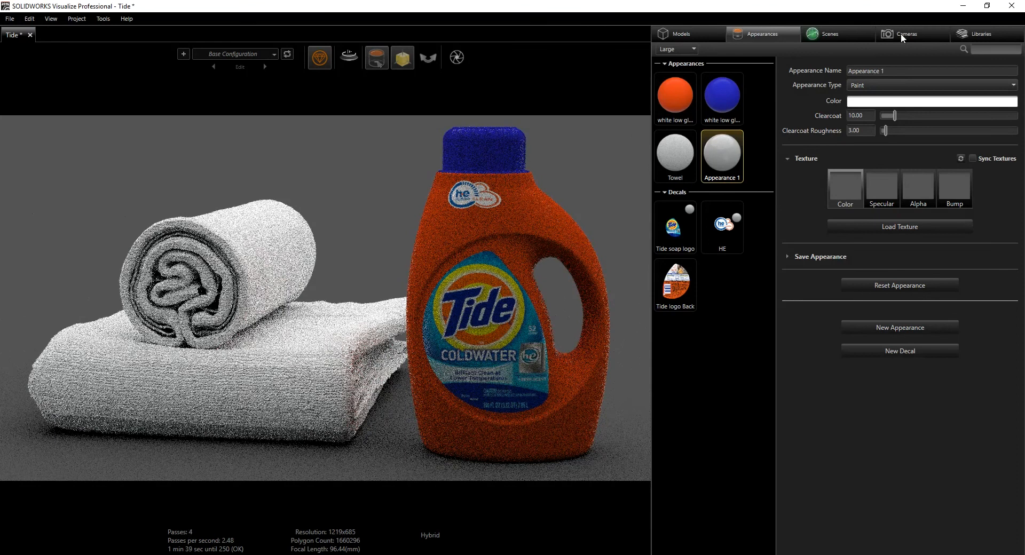
pyautogui.click(908, 33)
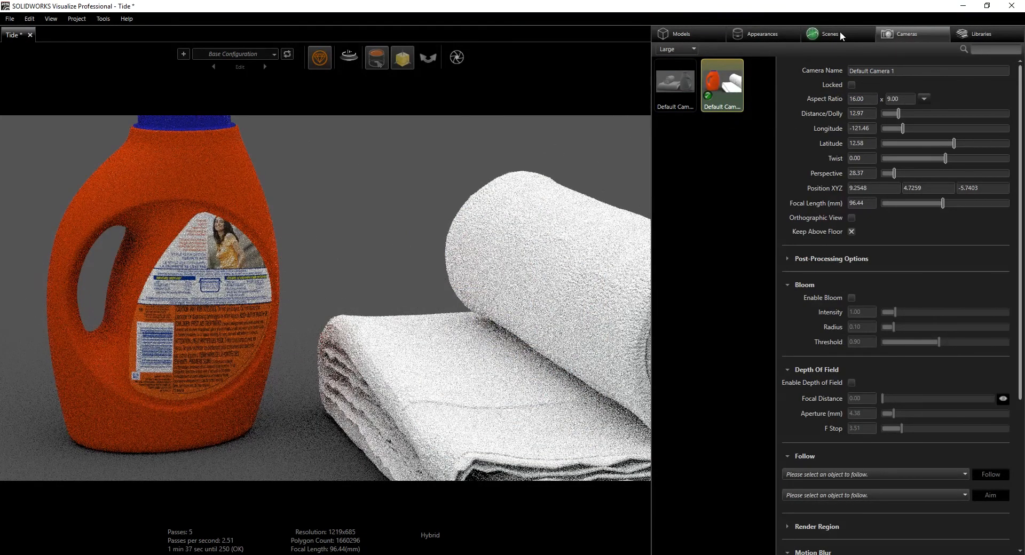
pyautogui.click(761, 33)
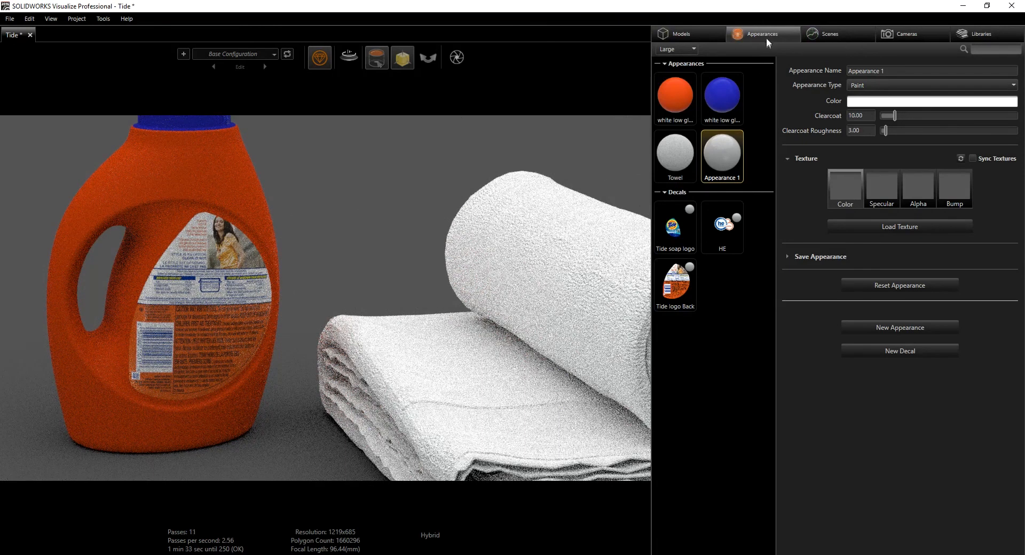
pyautogui.click(911, 33)
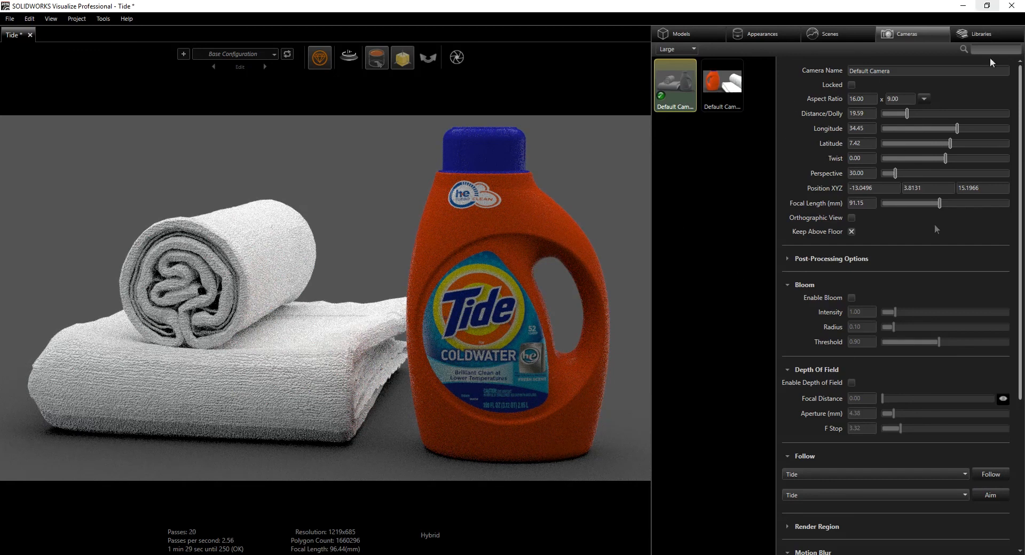
pyautogui.moveTo(606, 352)
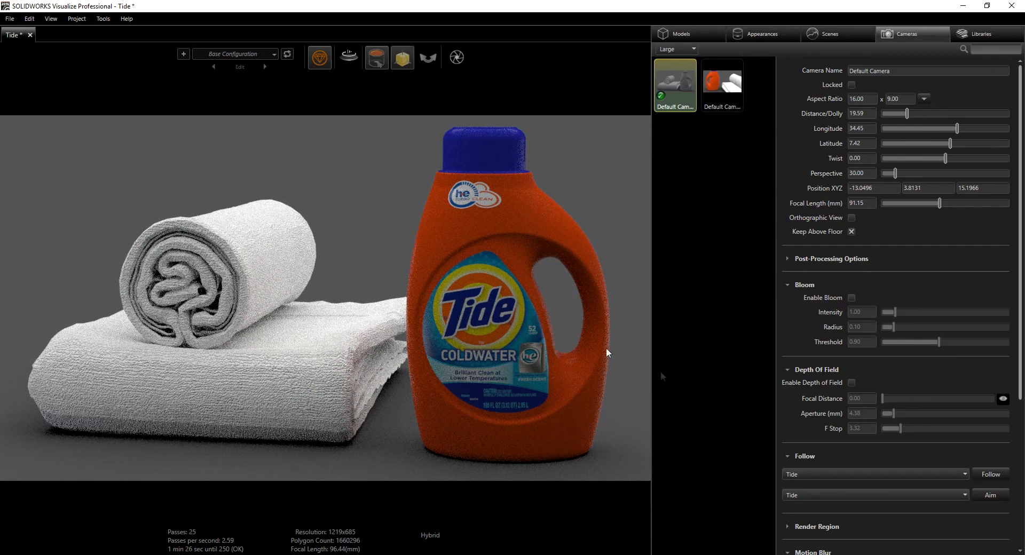
pyautogui.moveTo(615, 254)
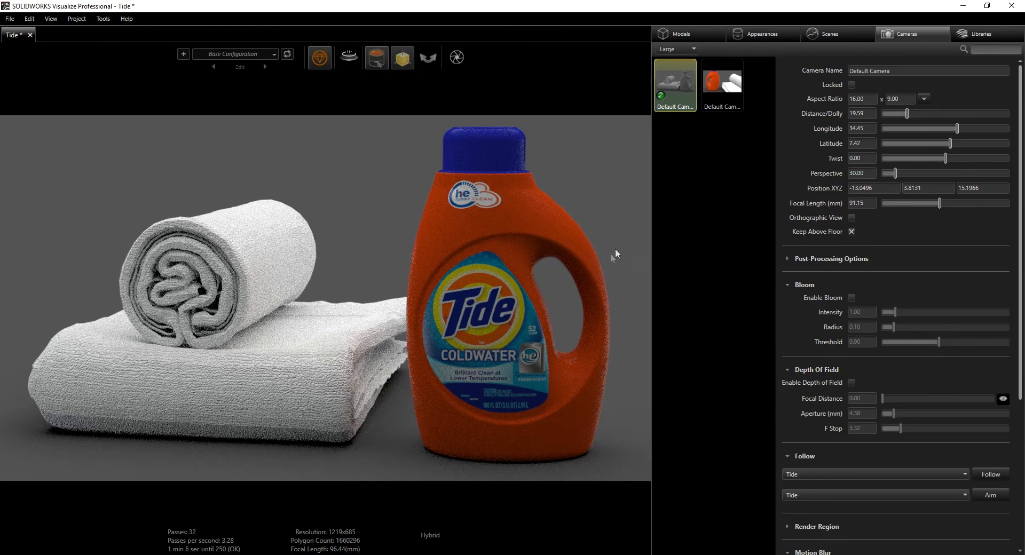
pyautogui.moveTo(599, 87)
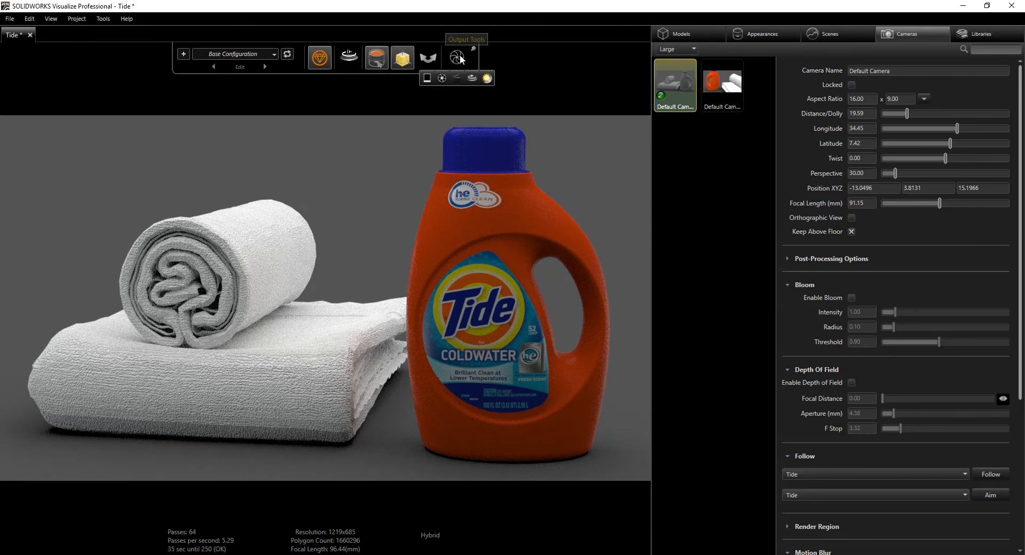
# Step: Set Output Tools to 1000 render passes, turn off Send to Queue, and move the window right
pyautogui.click(457, 57)
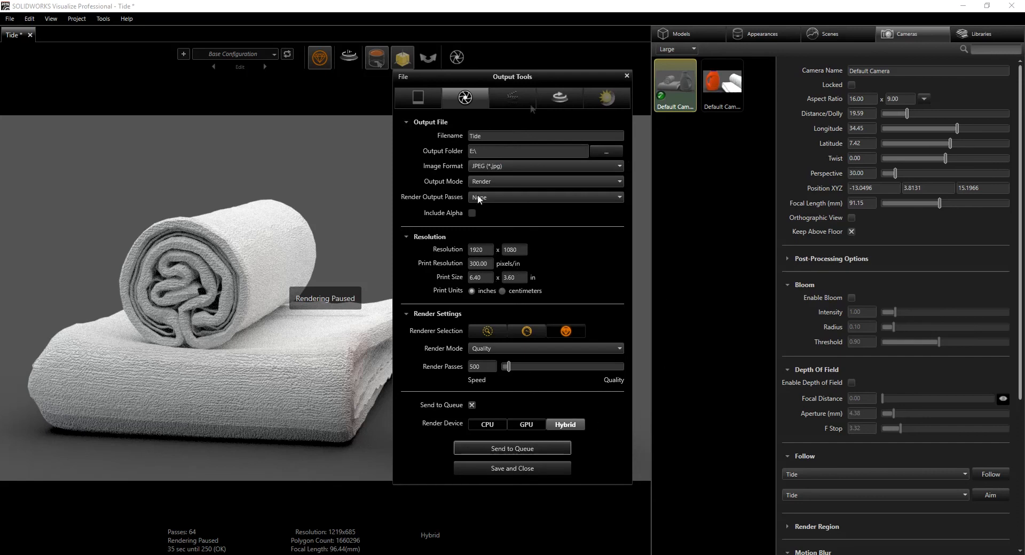
pyautogui.moveTo(516, 366); pyautogui.dragTo(513, 366)
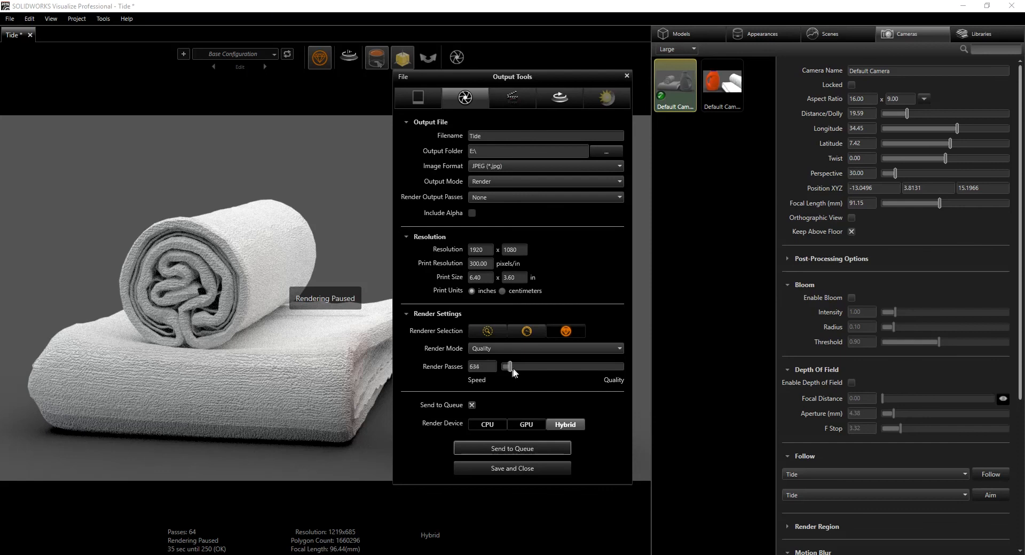
pyautogui.moveTo(510, 367); pyautogui.dragTo(515, 367)
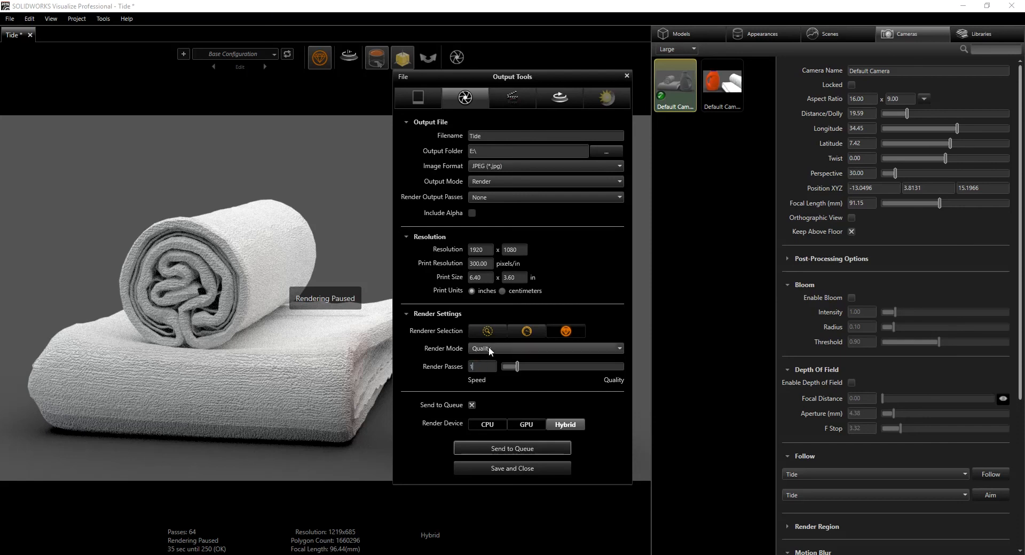
pyautogui.write('1000')
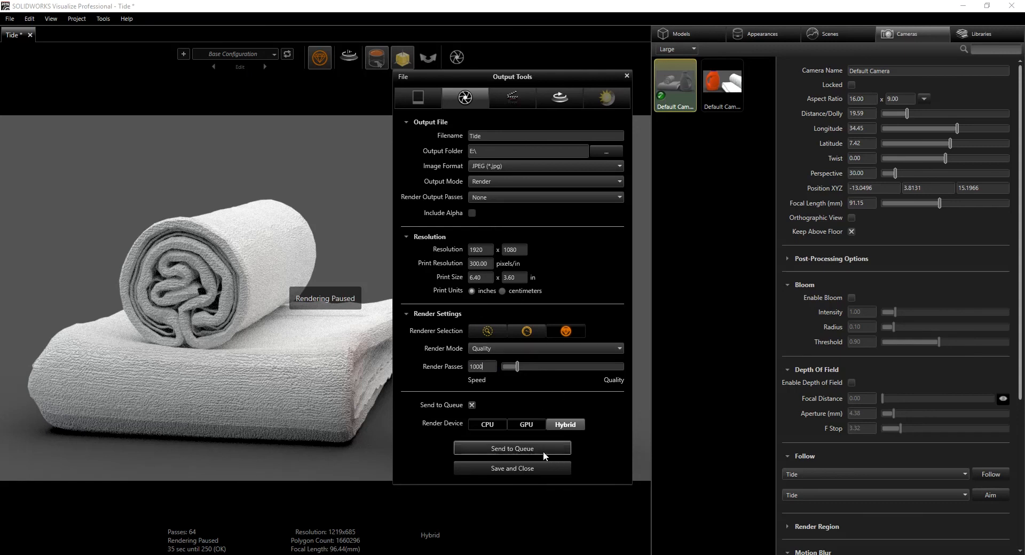
pyautogui.moveTo(454, 416)
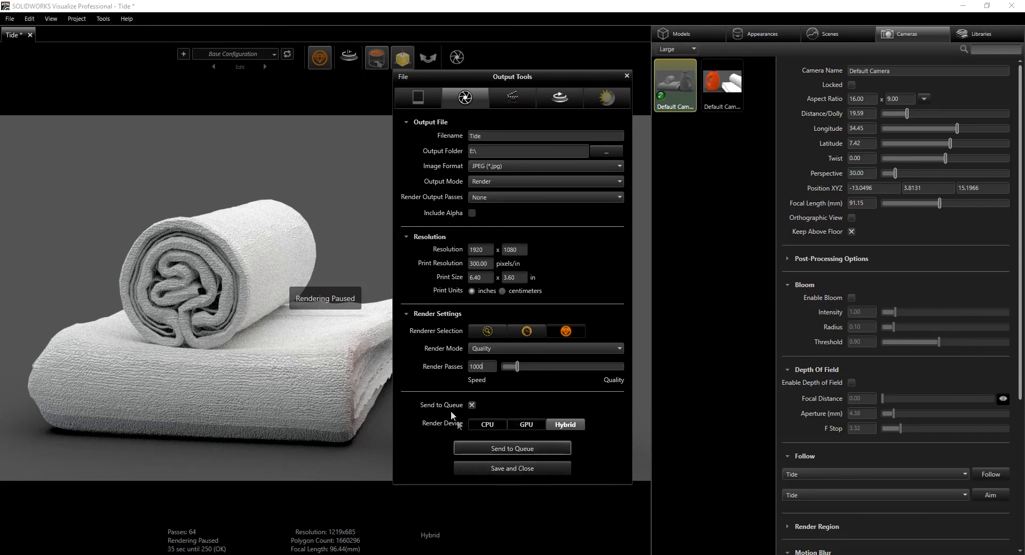
pyautogui.click(472, 405)
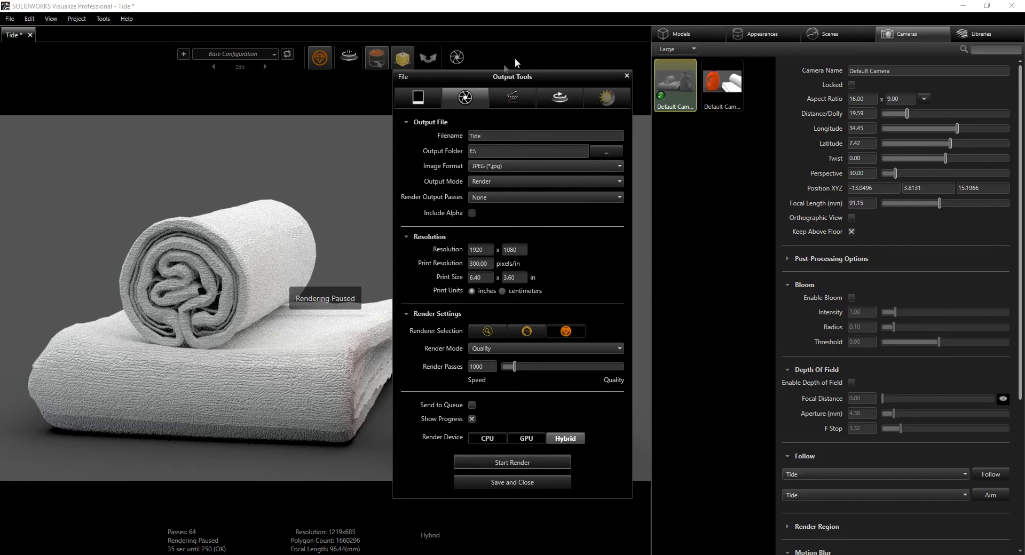
pyautogui.moveTo(536, 81)
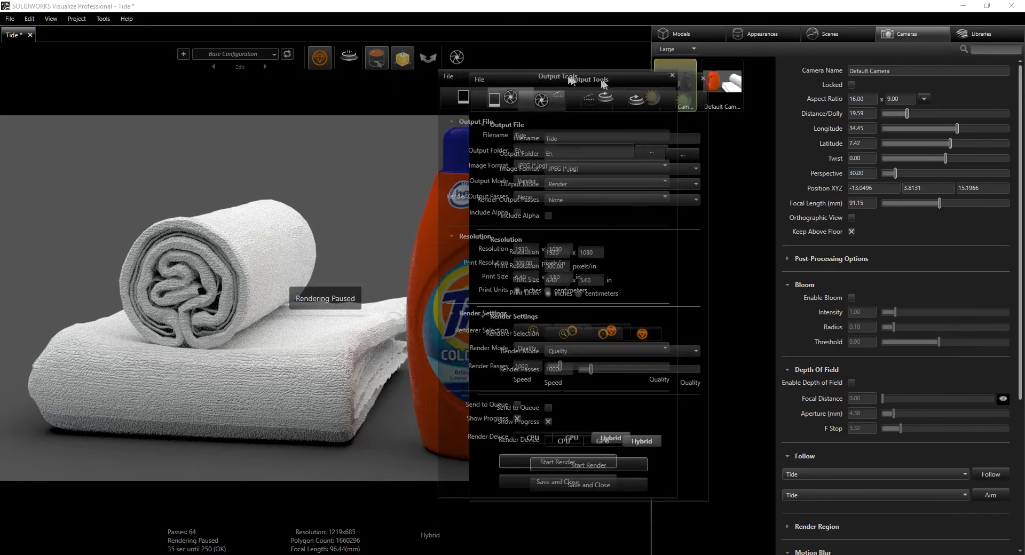
pyautogui.moveTo(555, 78); pyautogui.dragTo(731, 64)
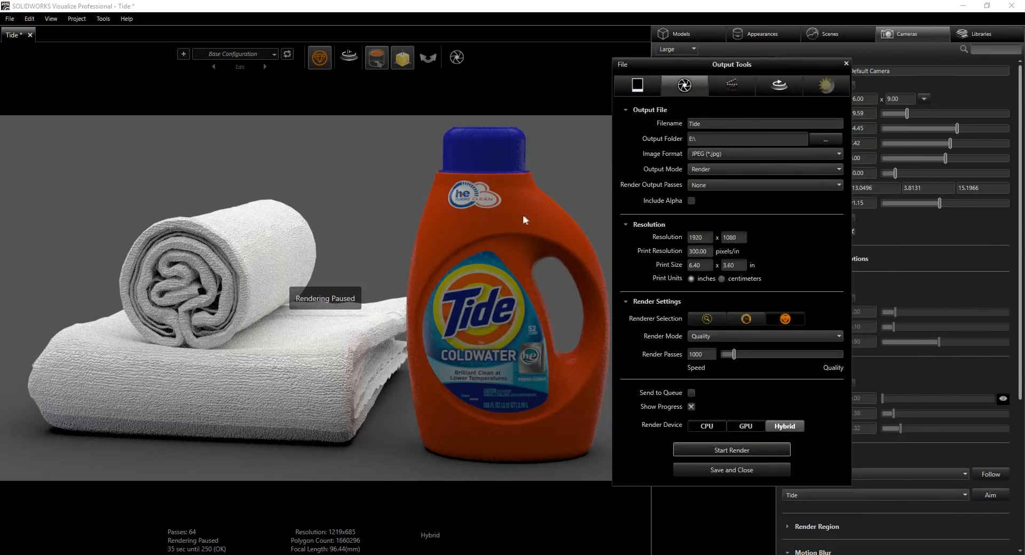